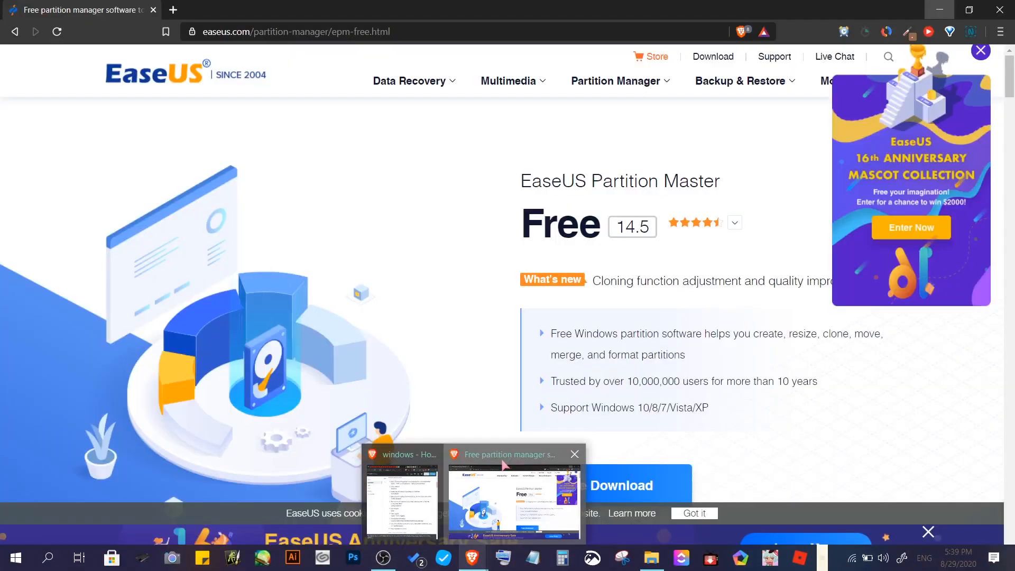
{"action": "mouse_move", "coordinate": [390, 172]}
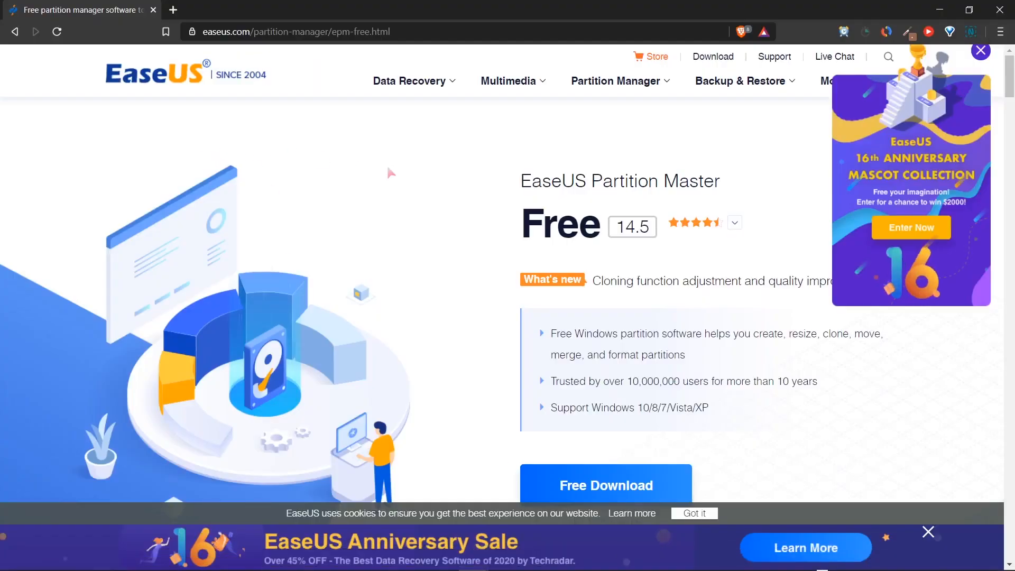
{"action": "mouse_move", "coordinate": [344, 236]}
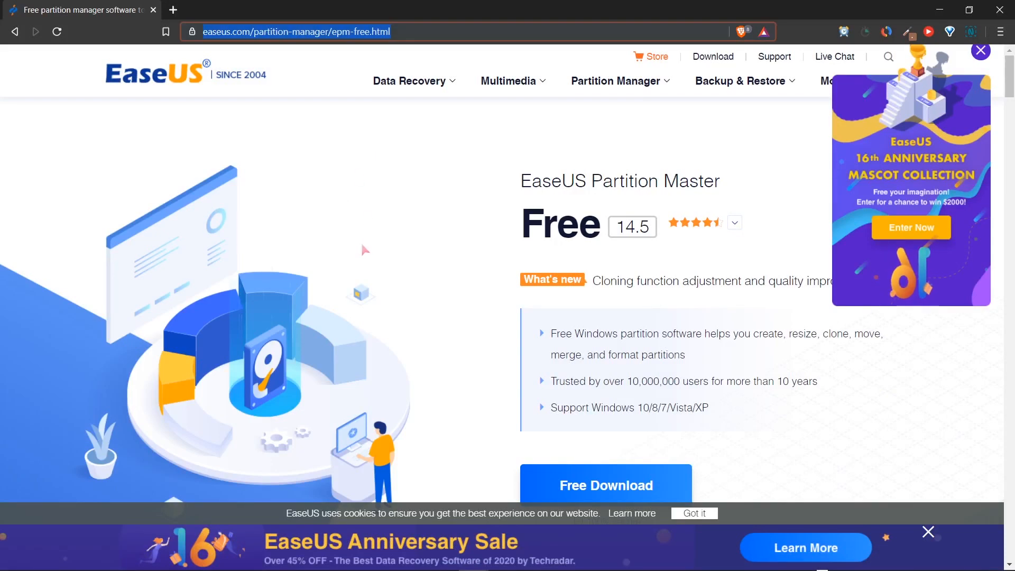
Step: Scroll the EaseUS Partition Master Free page down to Free Download and back up
{"action": "scroll", "scroll_direction": "down", "scroll_amount": 3}
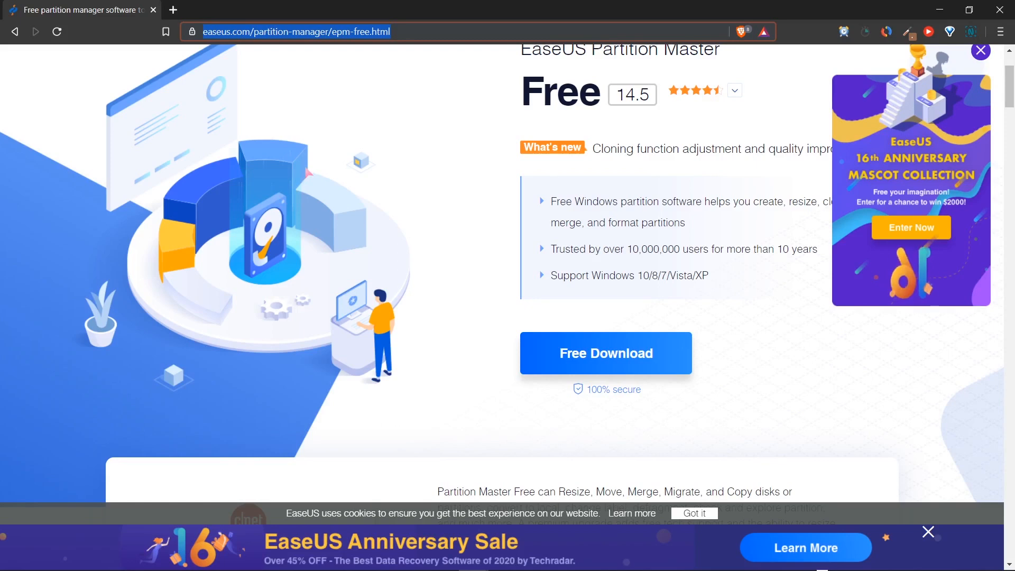
{"action": "mouse_move", "coordinate": [607, 354]}
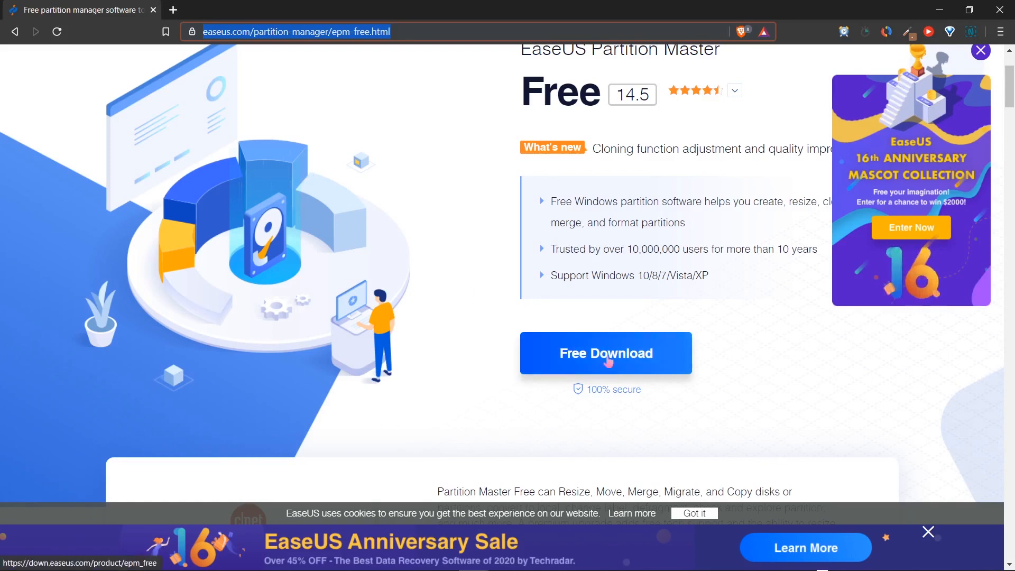
{"action": "scroll", "scroll_direction": "up", "scroll_amount": 3}
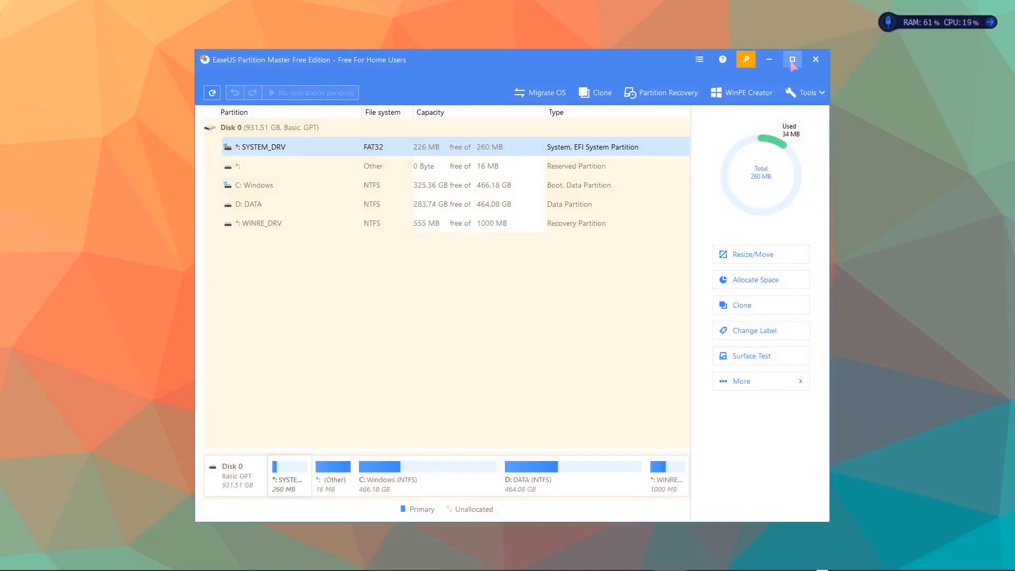
Step: Maximize the window, view Disk 0's overview, check Disk Management, and return
{"action": "left_click", "coordinate": [792, 59]}
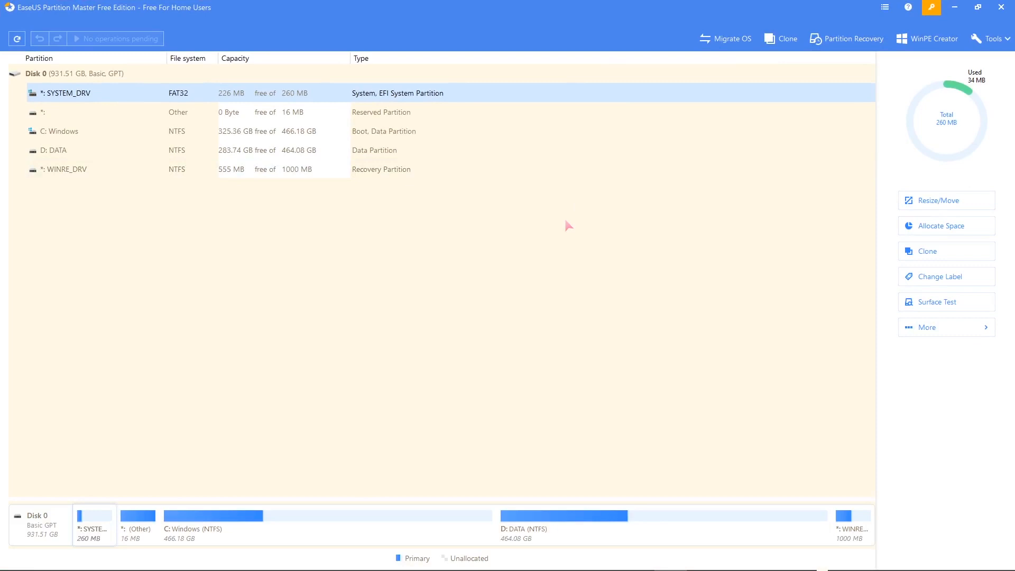
{"action": "left_click", "coordinate": [97, 73]}
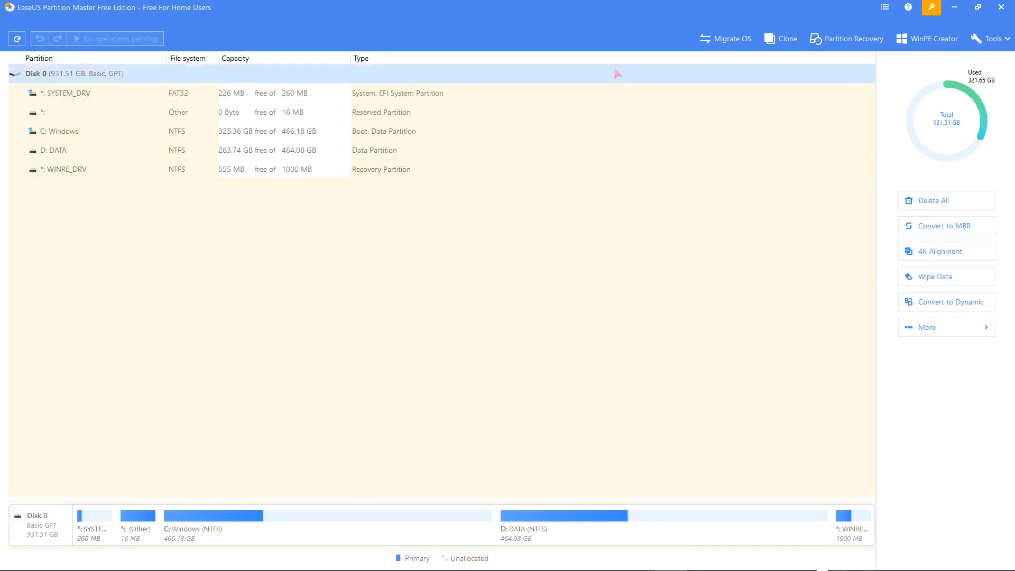
{"action": "mouse_move", "coordinate": [702, 558]}
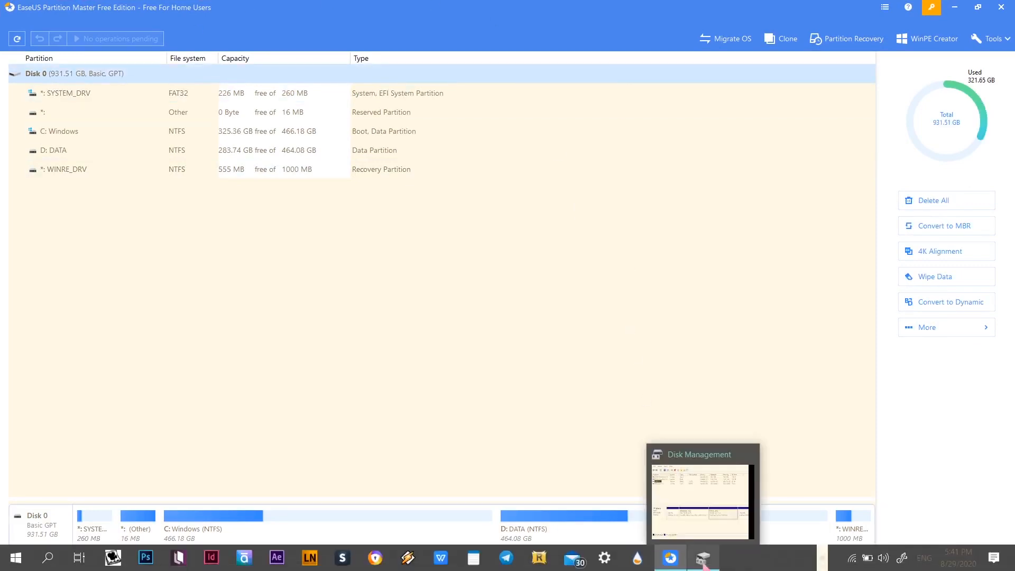
{"action": "left_click", "coordinate": [700, 499]}
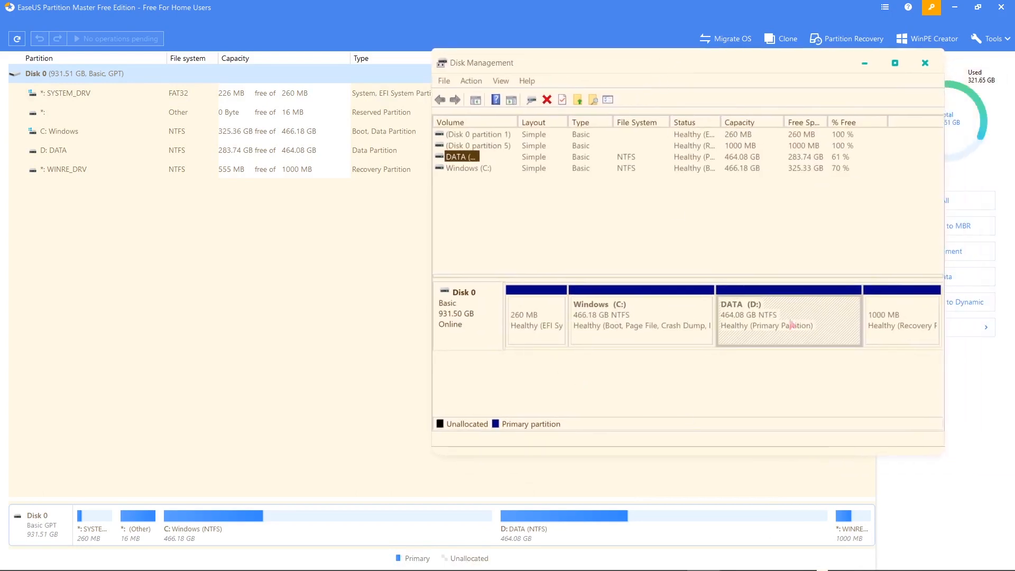
{"action": "left_click", "coordinate": [924, 63]}
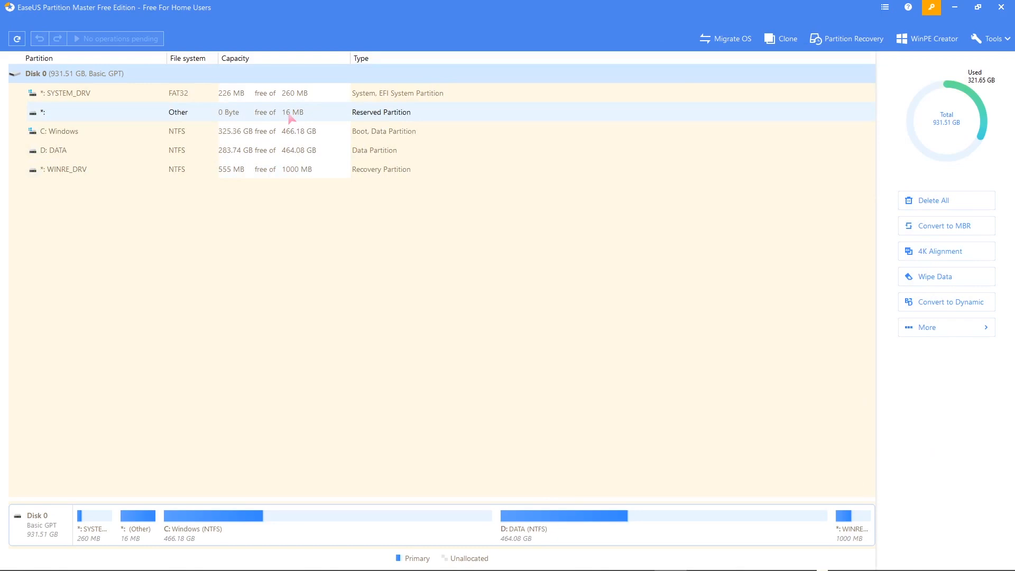
{"action": "mouse_move", "coordinate": [272, 265]}
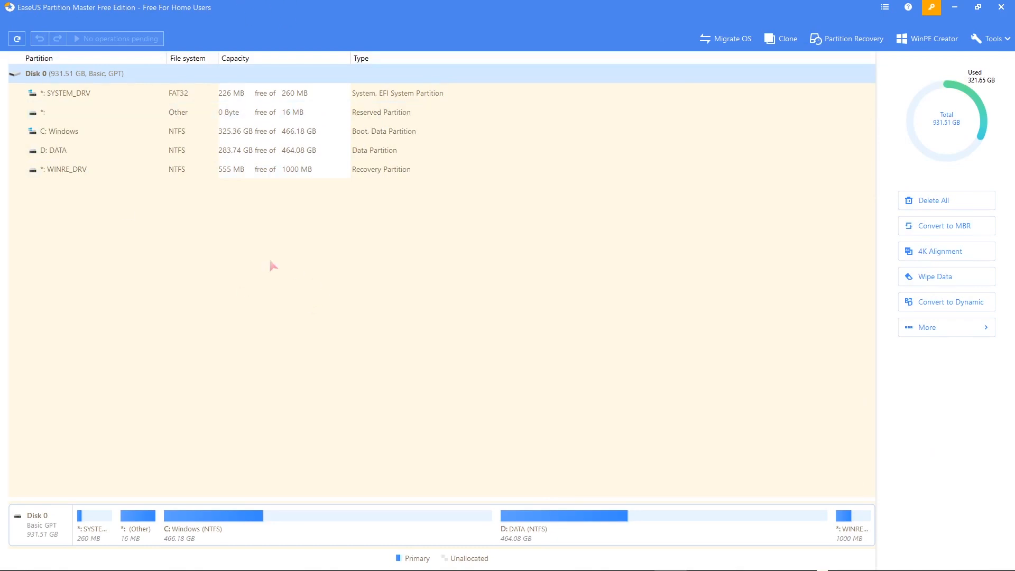
{"action": "mouse_move", "coordinate": [235, 241]}
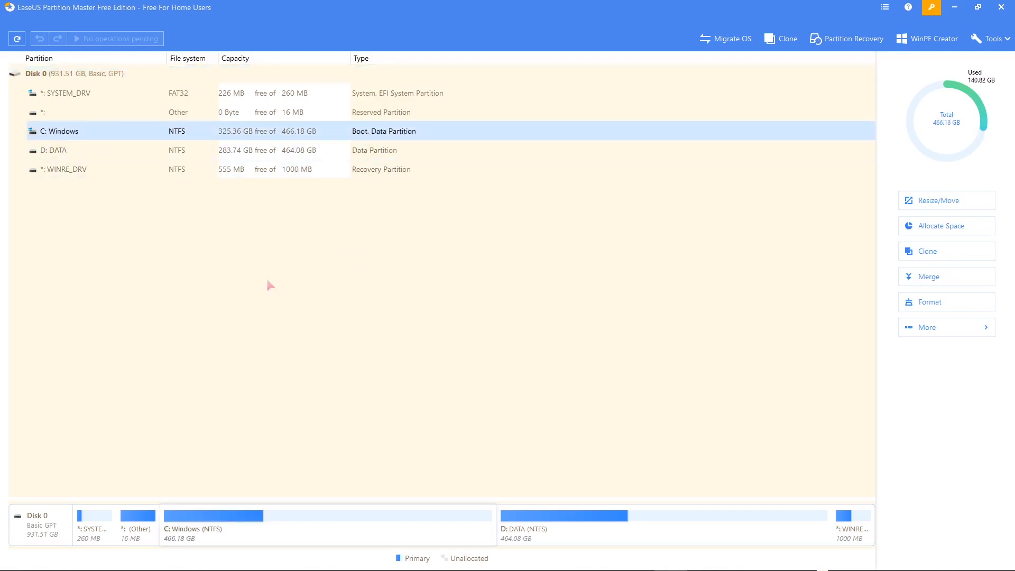
{"action": "mouse_move", "coordinate": [271, 278]}
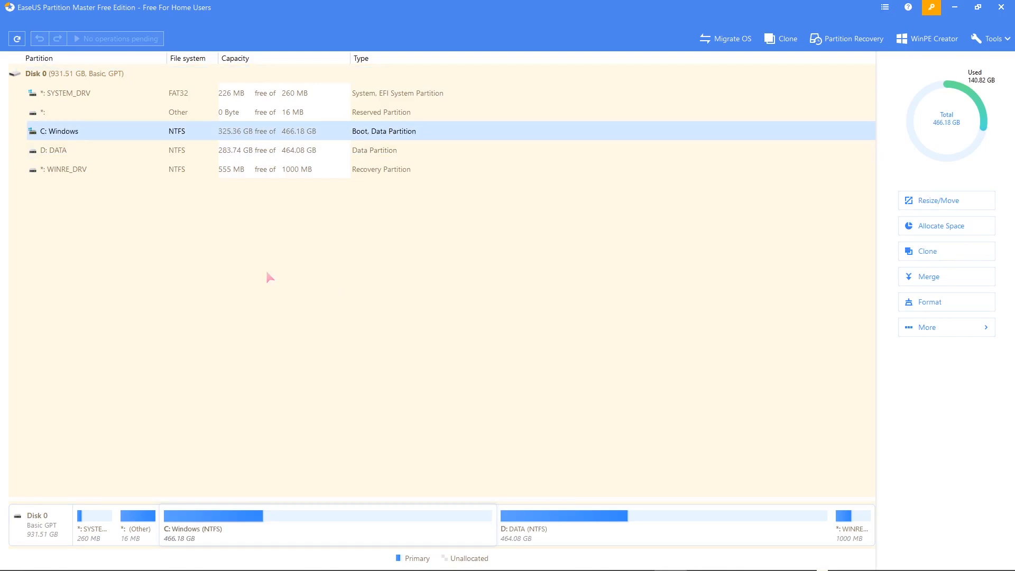
{"action": "mouse_move", "coordinate": [213, 141]}
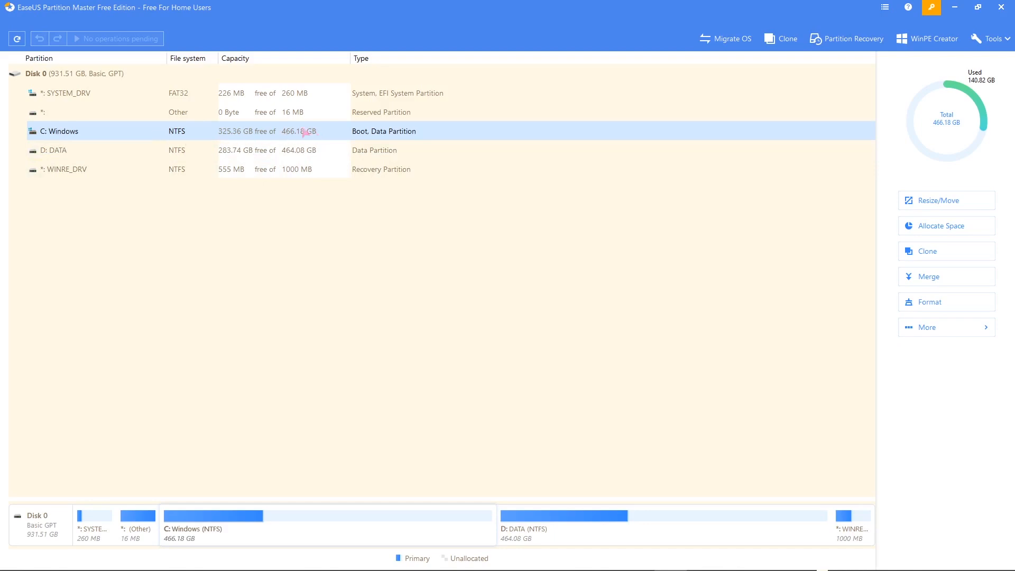
{"action": "mouse_move", "coordinate": [89, 134]}
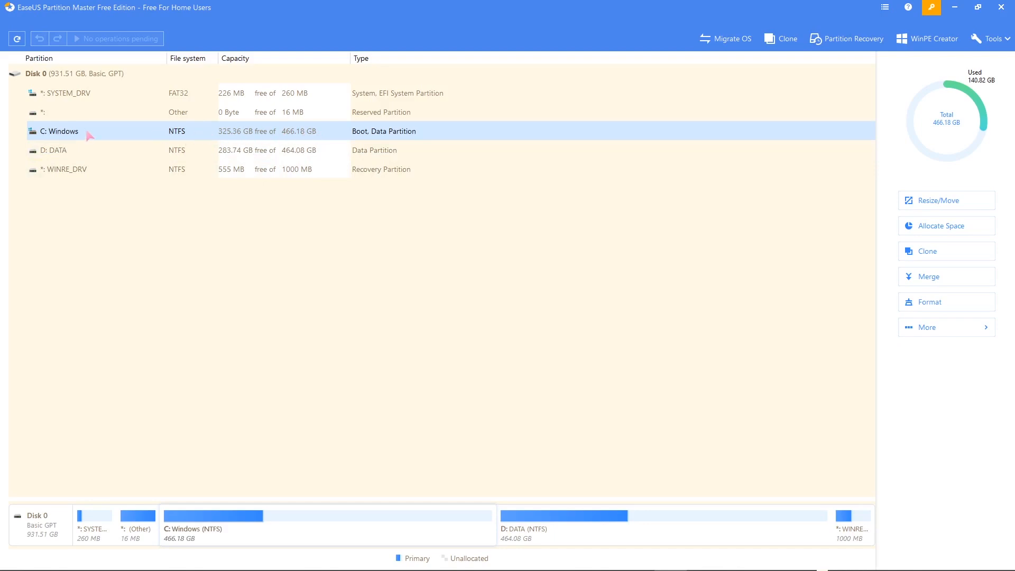
{"action": "mouse_move", "coordinate": [426, 136]}
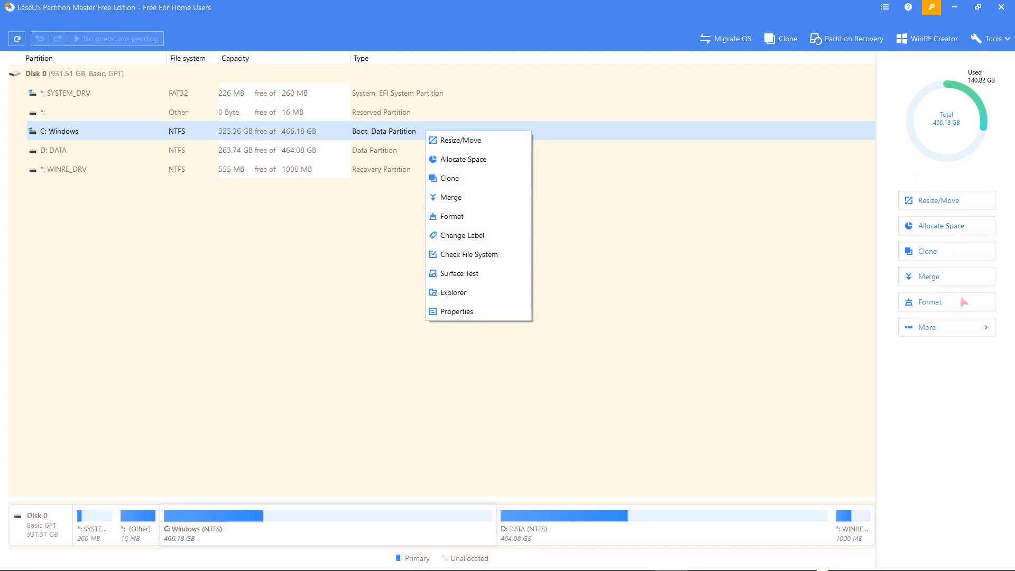
{"action": "mouse_move", "coordinate": [460, 311]}
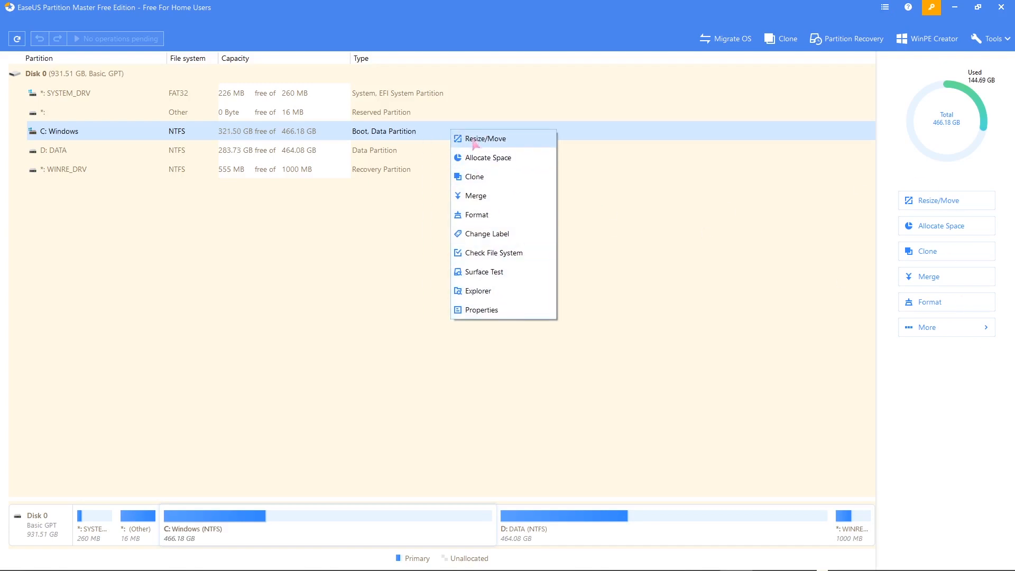
Step: Bring up Resize/Move for C: Windows at 466.18 GB
{"action": "left_click", "coordinate": [485, 138]}
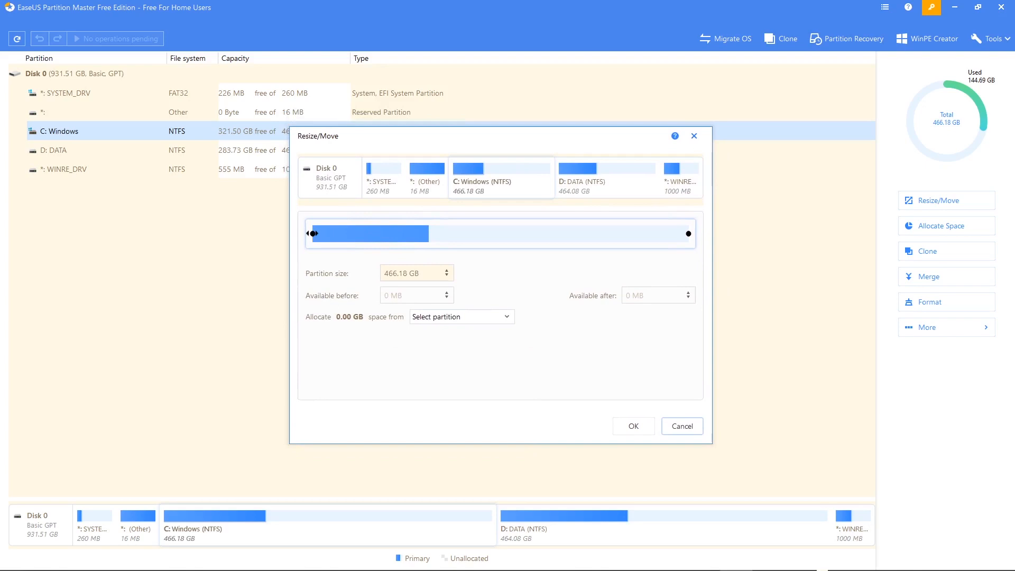
{"action": "mouse_move", "coordinate": [338, 233]}
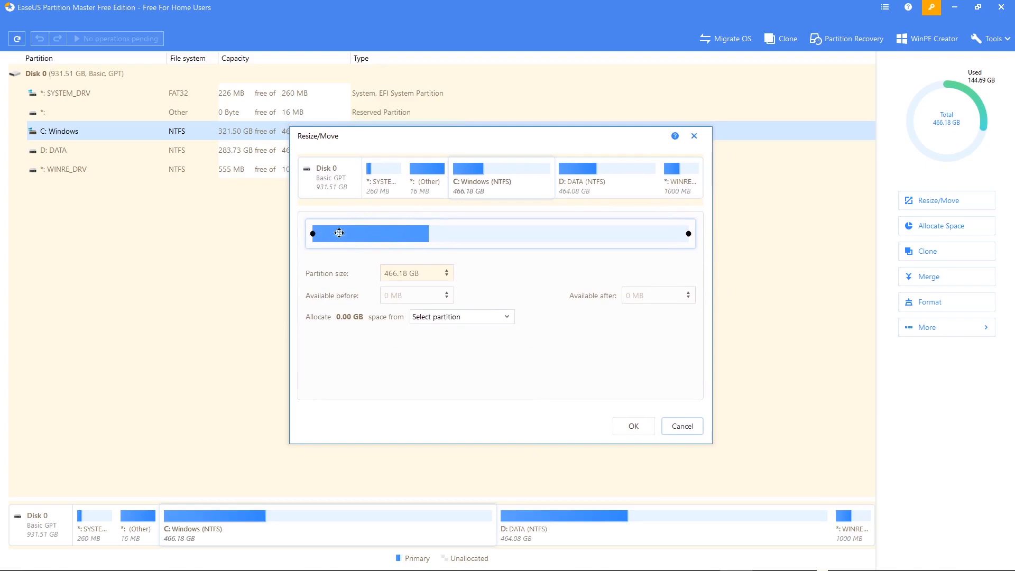
{"action": "mouse_move", "coordinate": [691, 241]}
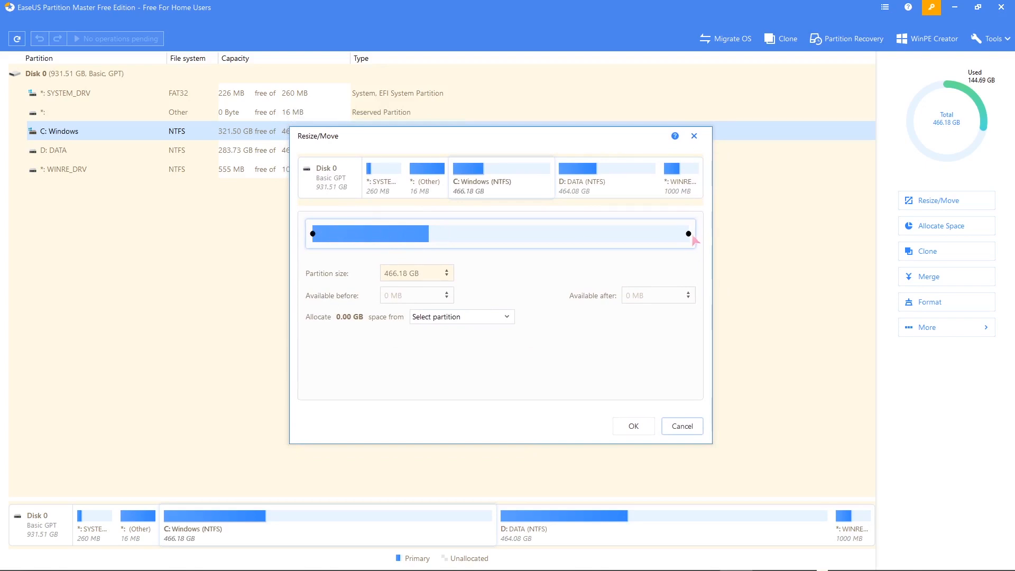
{"action": "mouse_move", "coordinate": [689, 234]}
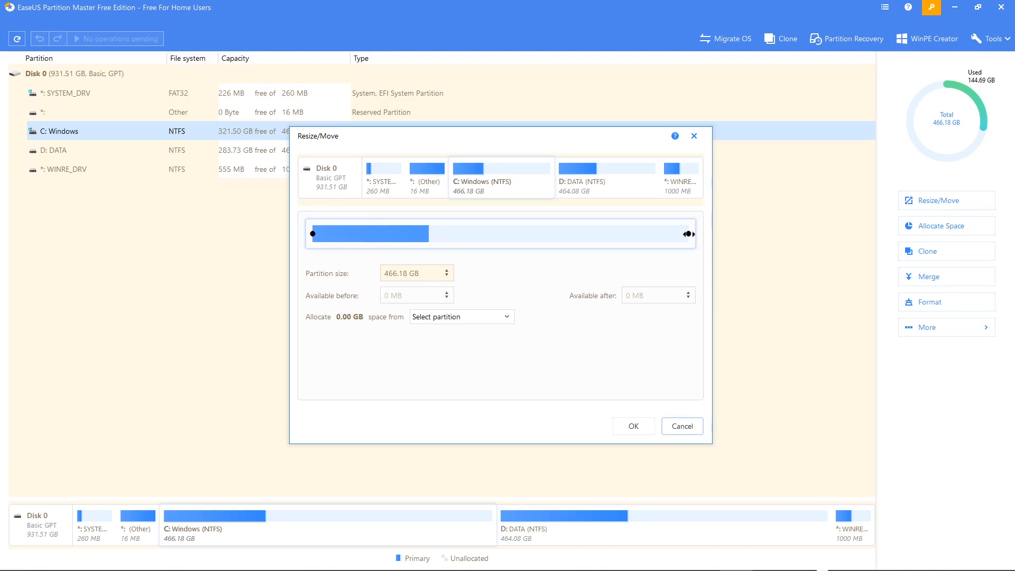
{"action": "mouse_move", "coordinate": [652, 234]}
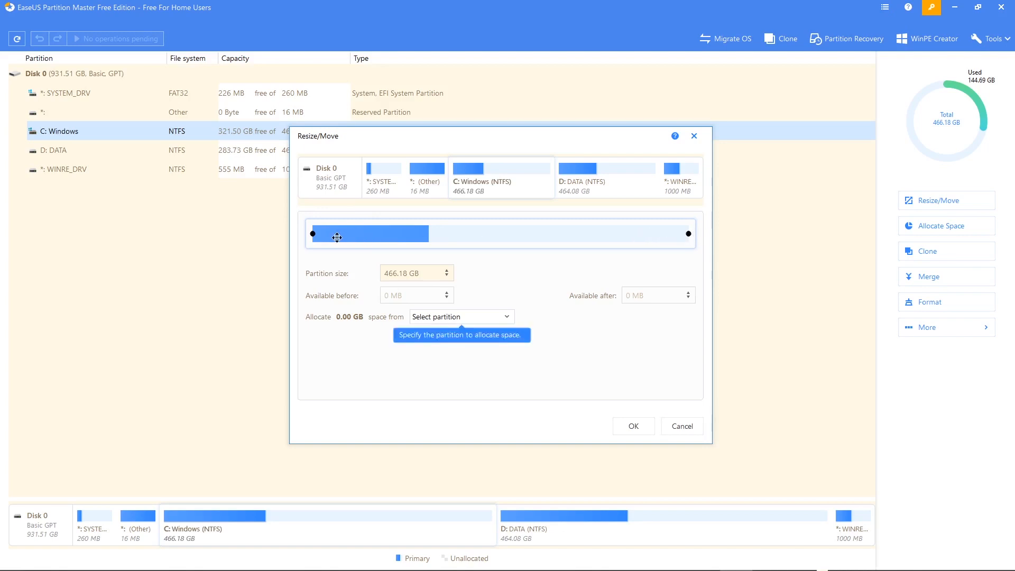
{"action": "mouse_move", "coordinate": [313, 234]}
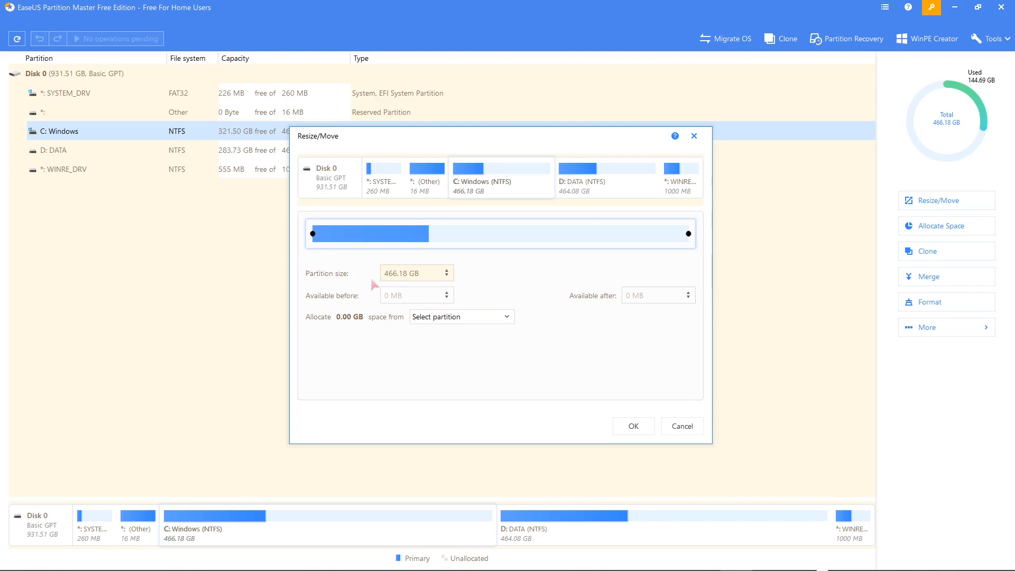
{"action": "mouse_move", "coordinate": [312, 234]}
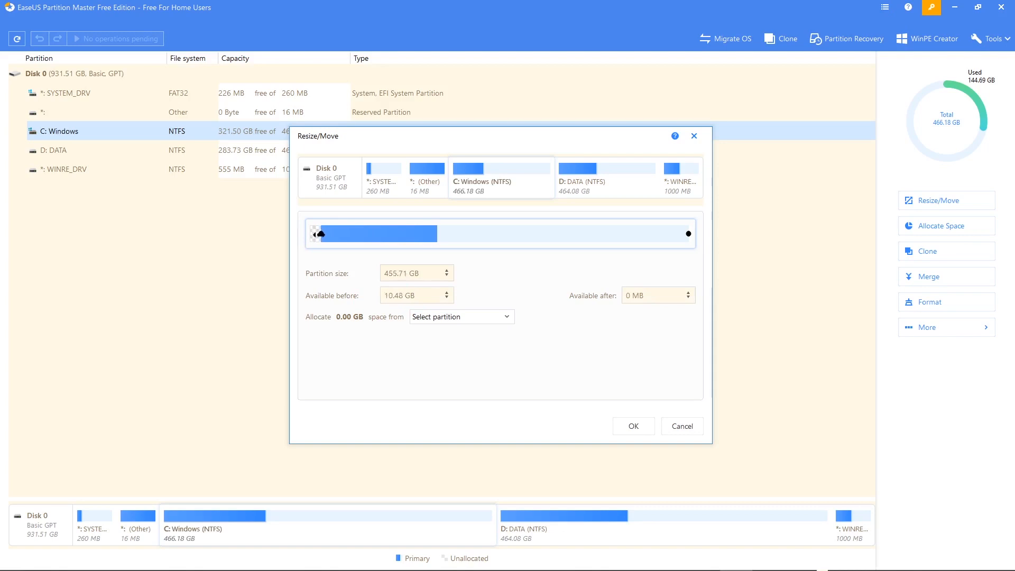
Step: Drag C: Windows down to 415.77 GB, leaving about 50 GB unallocated before it
{"action": "left_click_drag", "start_coordinate": [311, 233], "coordinate": [336, 233]}
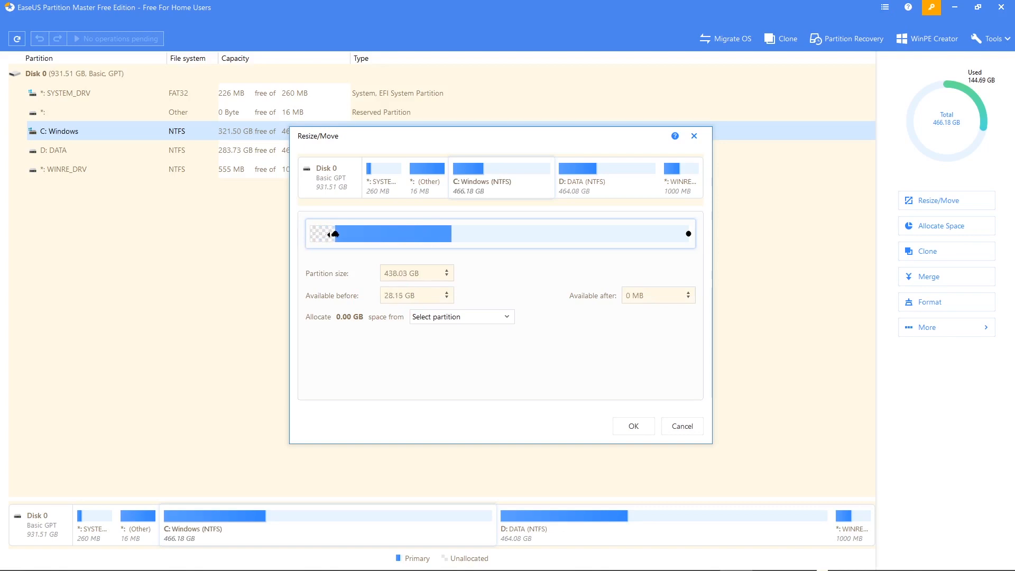
{"action": "left_click_drag", "start_coordinate": [335, 234], "coordinate": [342, 234]}
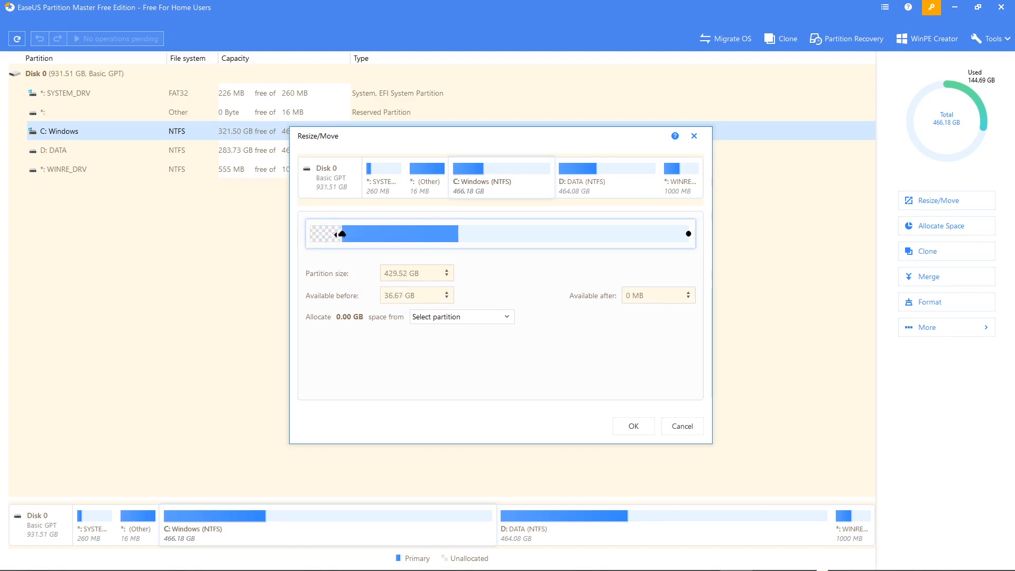
{"action": "left_click_drag", "start_coordinate": [342, 233], "coordinate": [348, 233]}
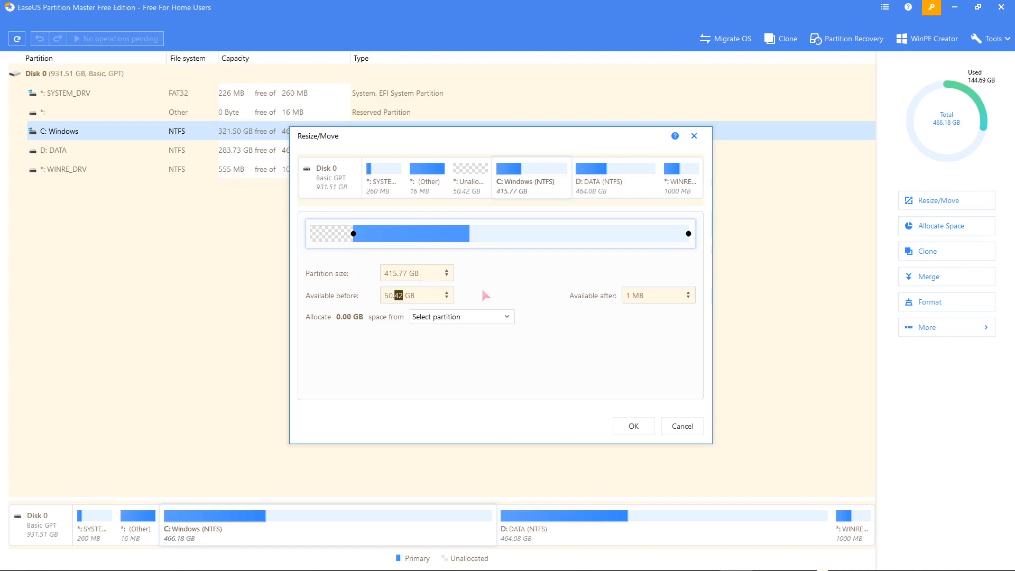
{"action": "mouse_move", "coordinate": [498, 292]}
{"action": "type", "text": "10"}
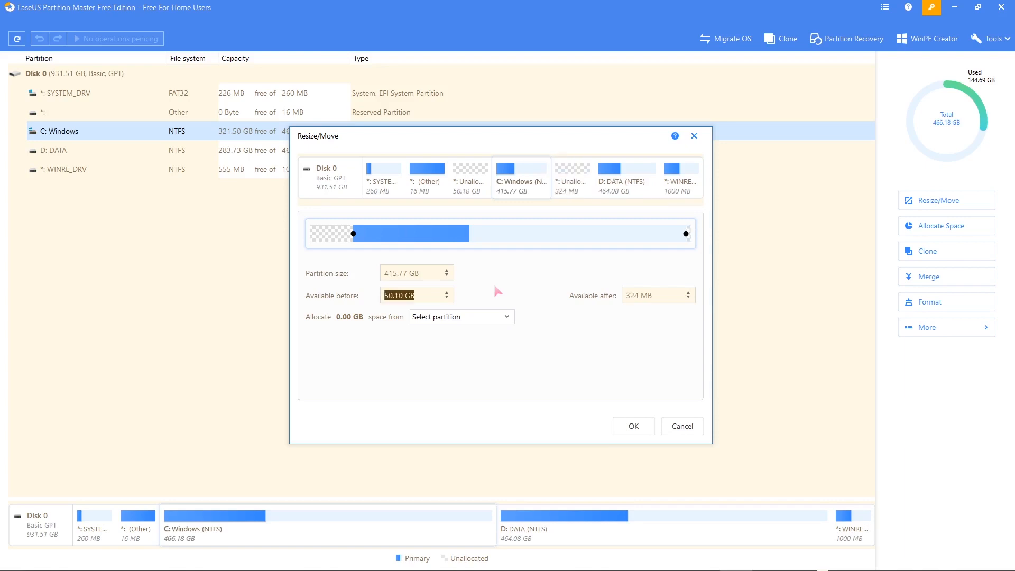
{"action": "mouse_move", "coordinate": [700, 218]}
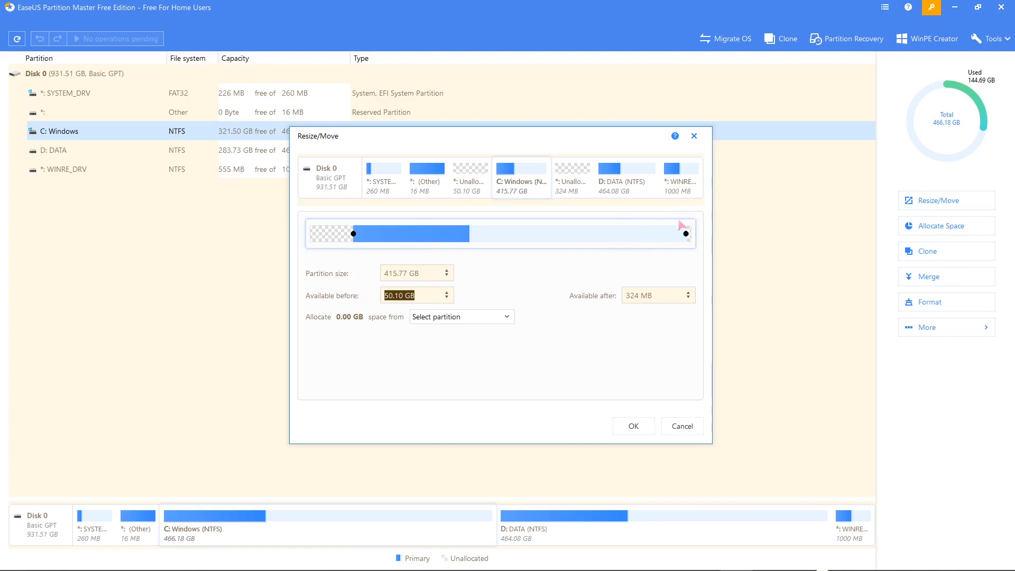
{"action": "mouse_move", "coordinate": [413, 240]}
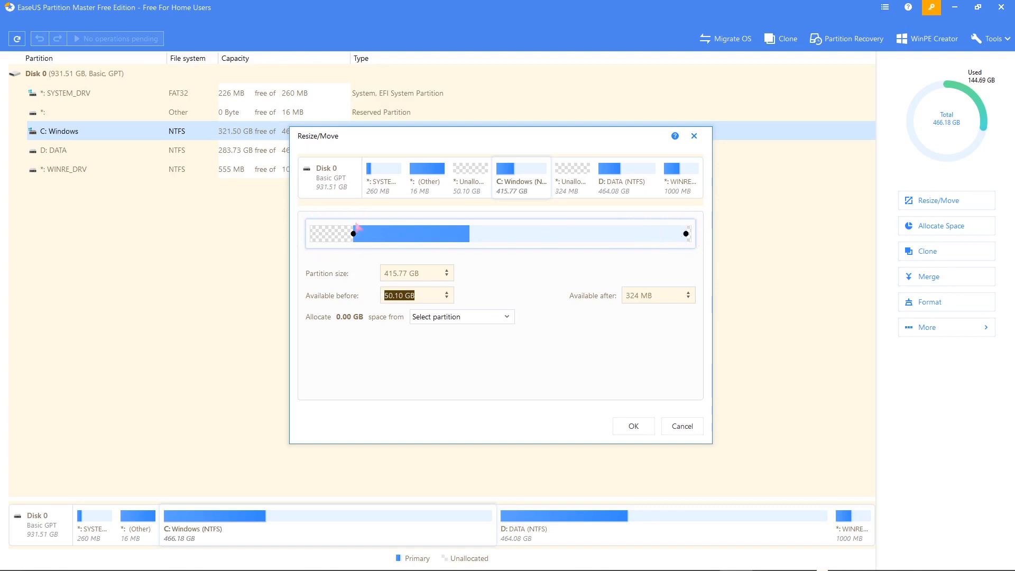
{"action": "mouse_move", "coordinate": [433, 214]}
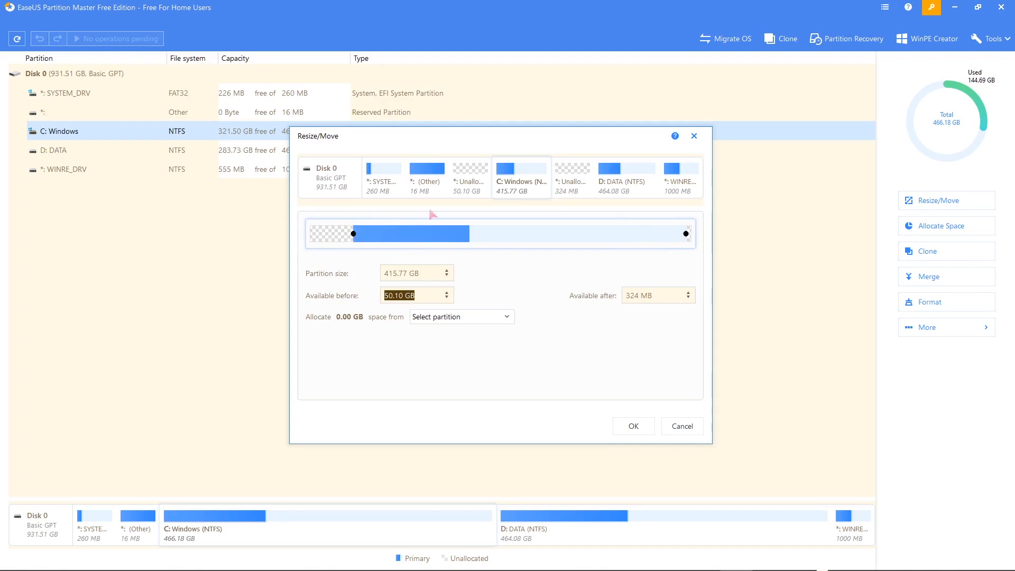
{"action": "mouse_move", "coordinate": [469, 144]}
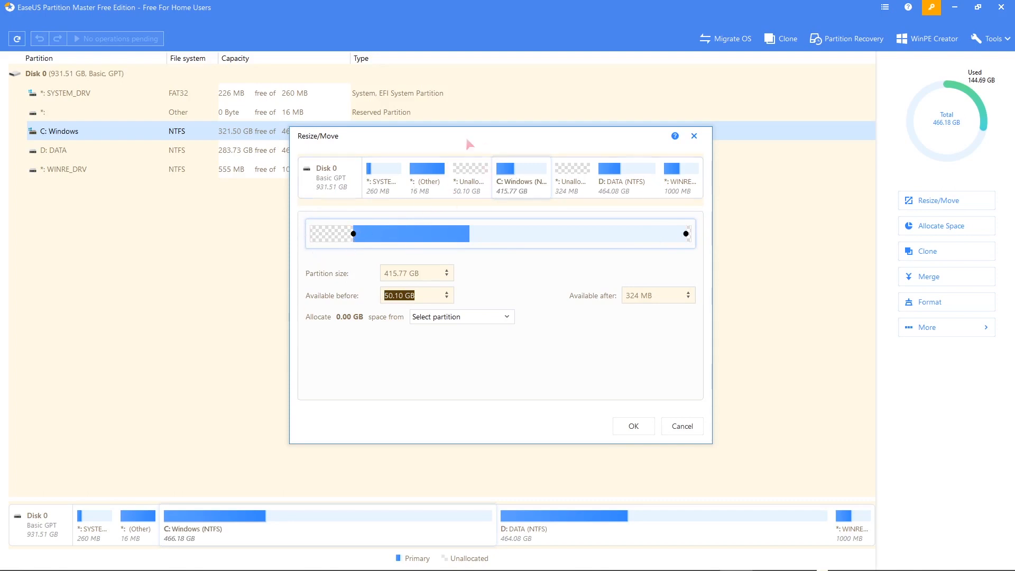
{"action": "mouse_move", "coordinate": [690, 223]}
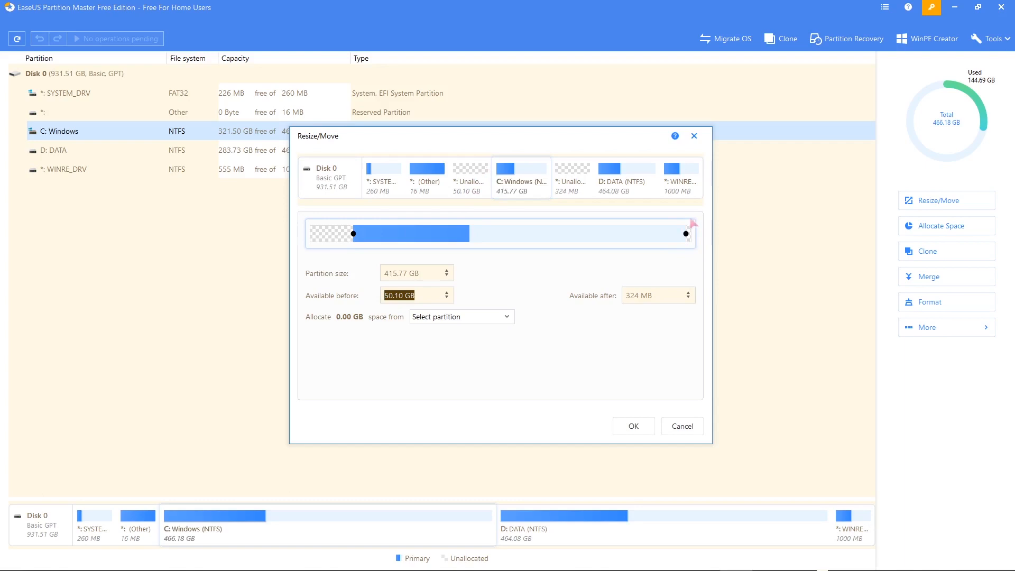
{"action": "mouse_move", "coordinate": [629, 271]}
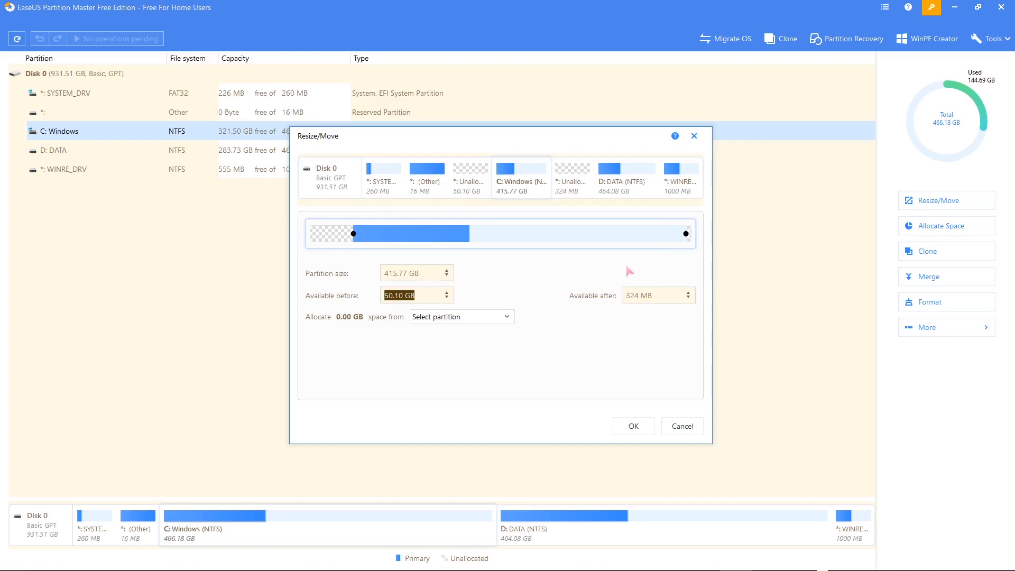
{"action": "mouse_move", "coordinate": [621, 295]}
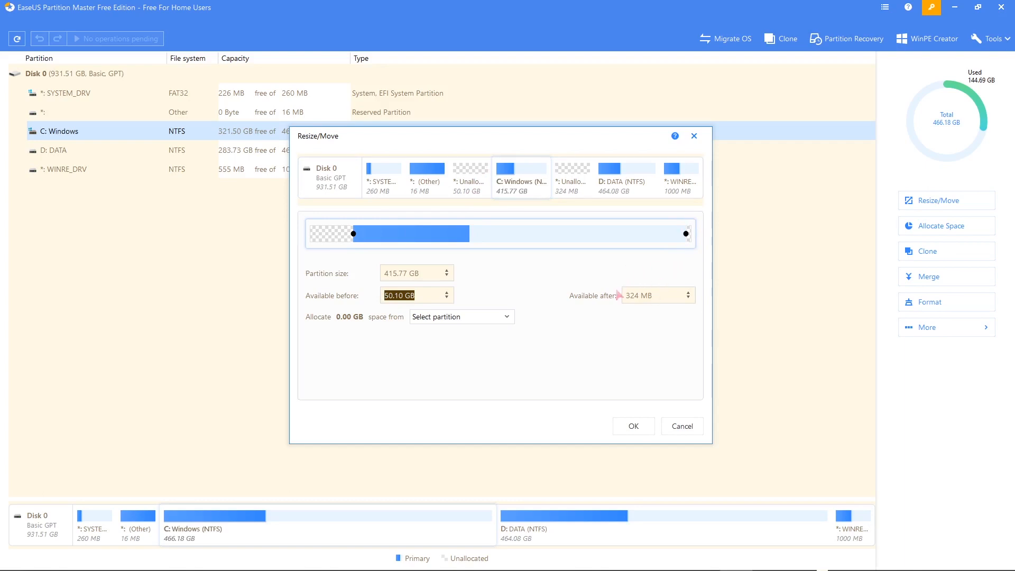
{"action": "mouse_move", "coordinate": [639, 327]}
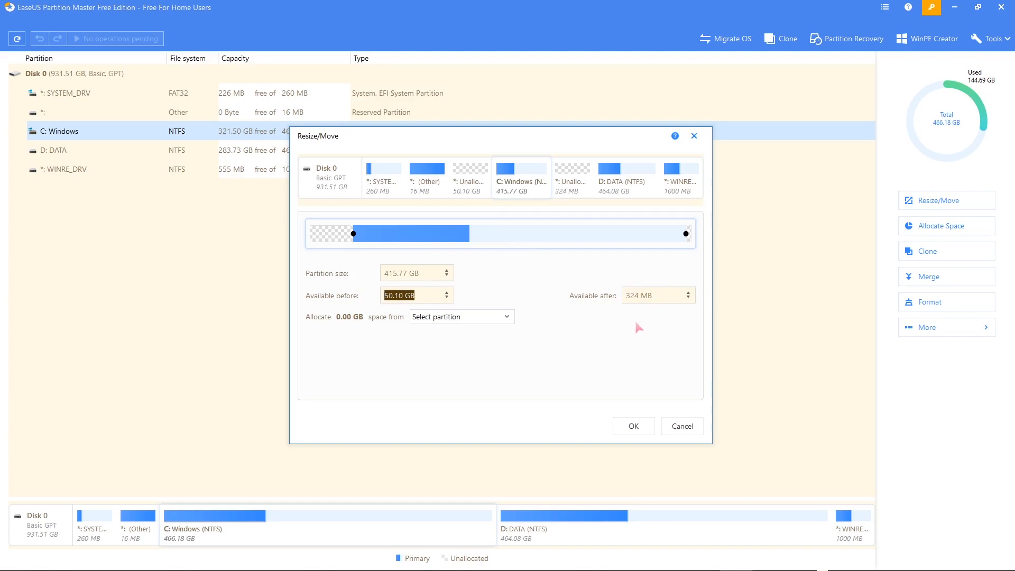
{"action": "mouse_move", "coordinate": [574, 197]}
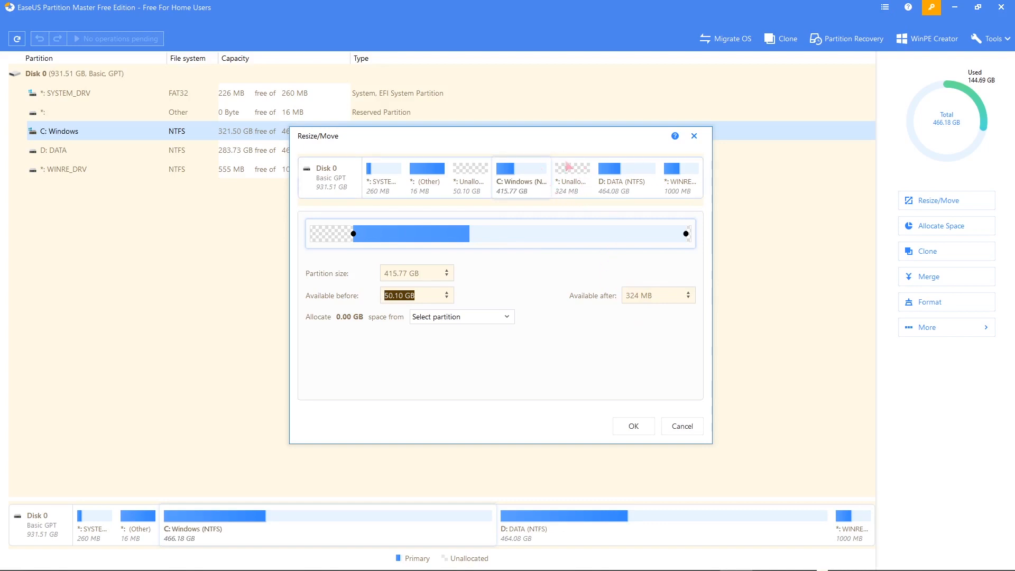
{"action": "mouse_move", "coordinate": [551, 305]}
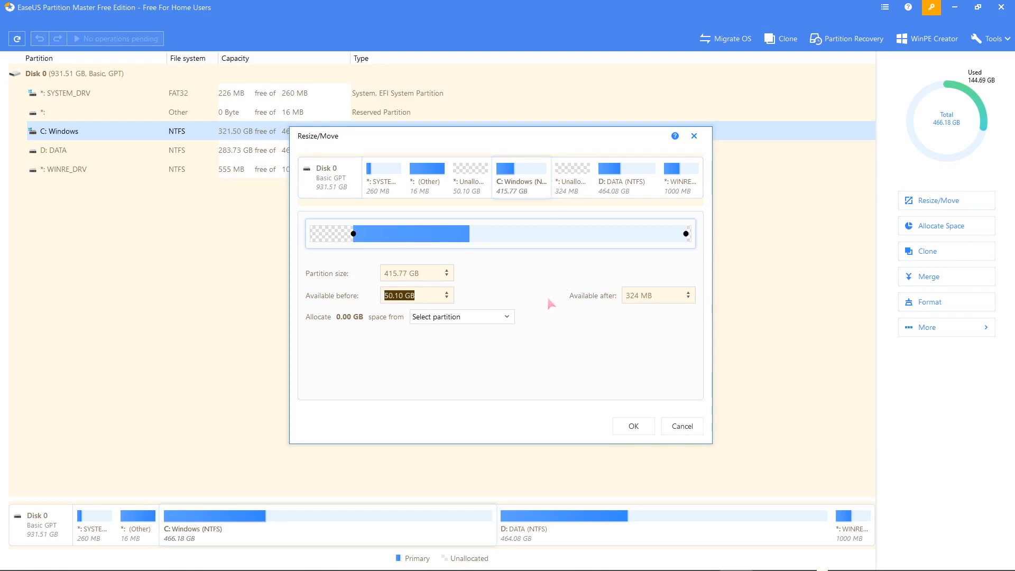
{"action": "mouse_move", "coordinate": [542, 332]}
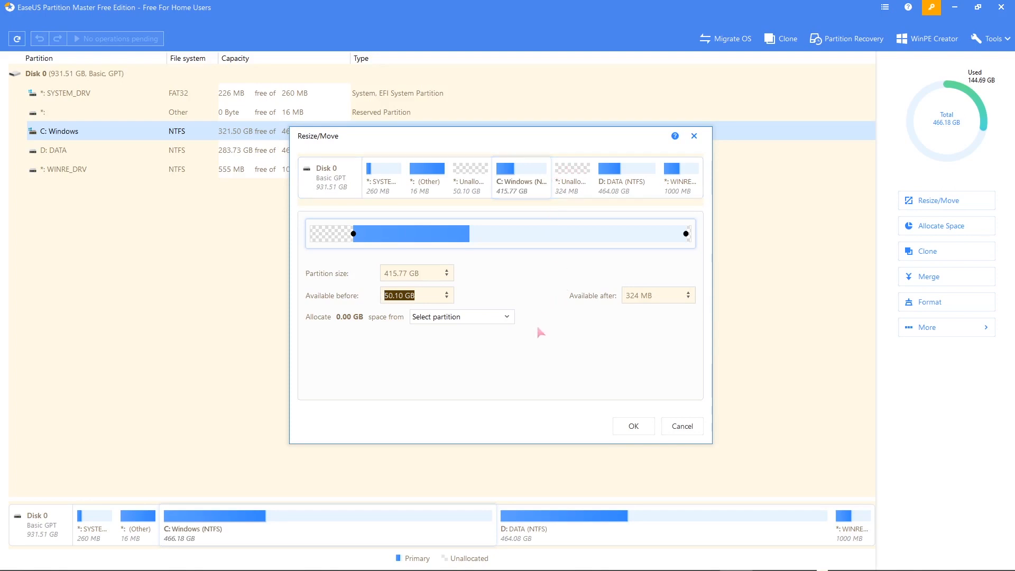
{"action": "mouse_move", "coordinate": [374, 232]}
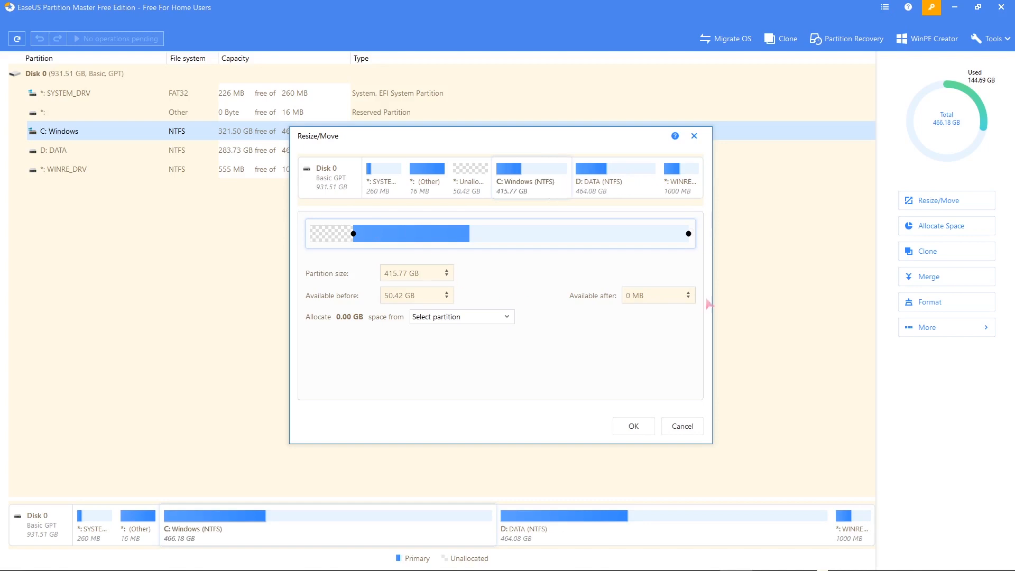
{"action": "mouse_move", "coordinate": [601, 287]}
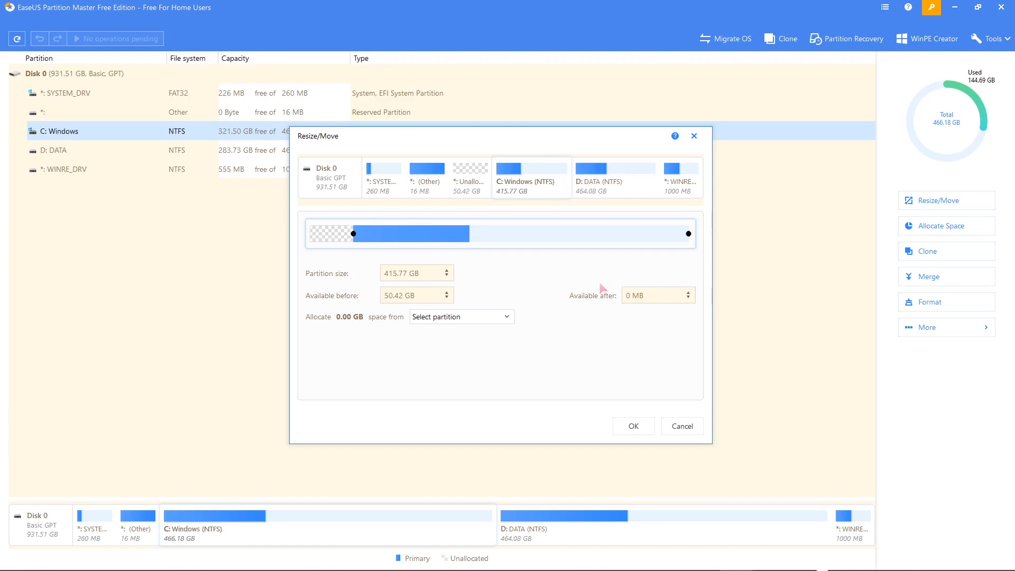
{"action": "mouse_move", "coordinate": [655, 290]}
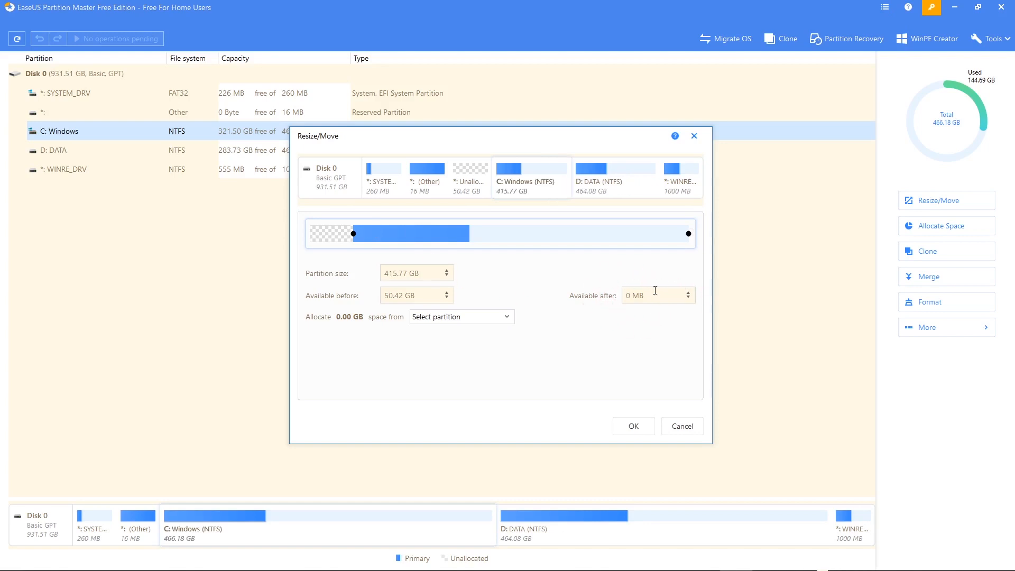
{"action": "mouse_move", "coordinate": [547, 284]}
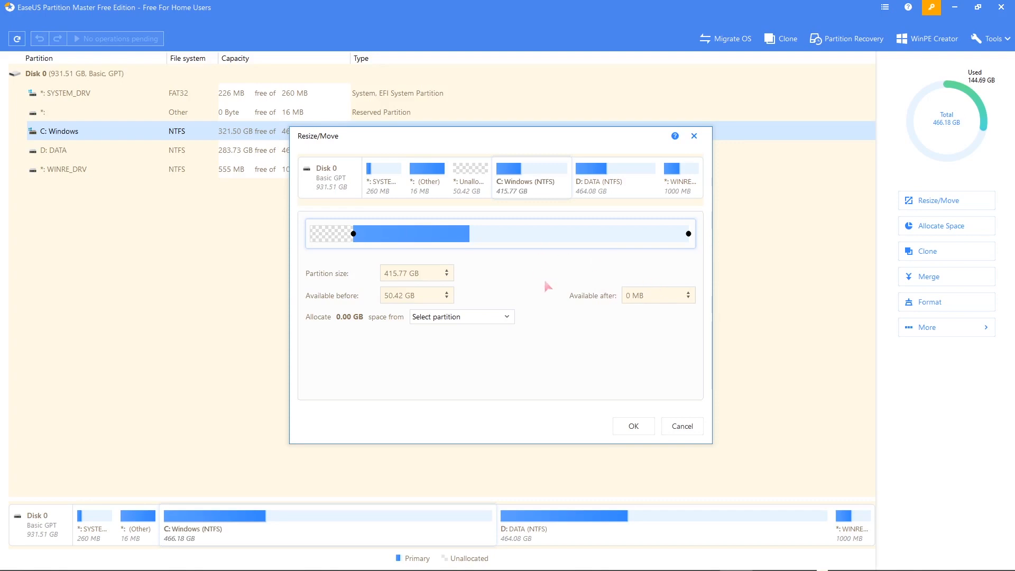
{"action": "mouse_move", "coordinate": [556, 198]}
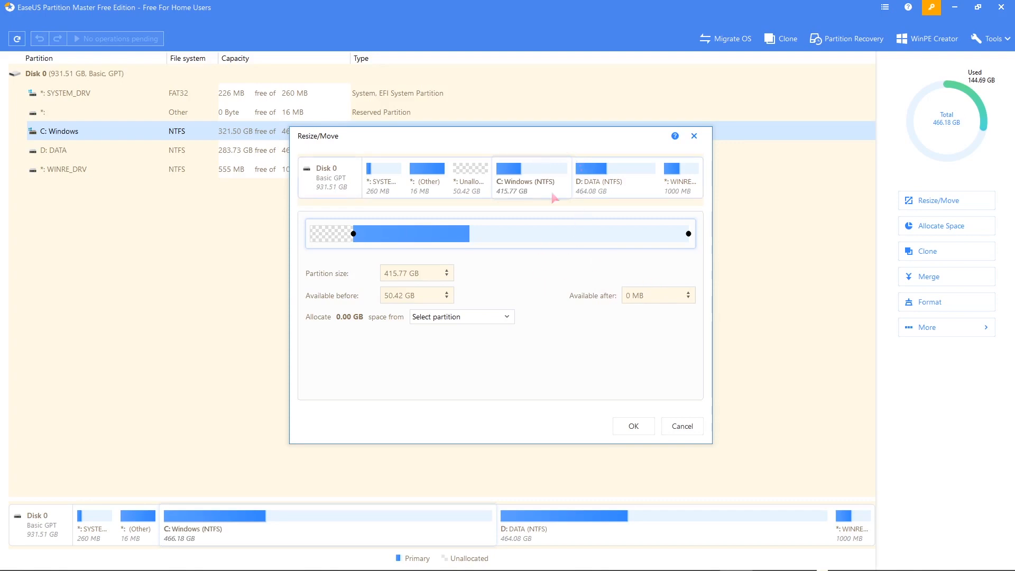
{"action": "mouse_move", "coordinate": [562, 276]}
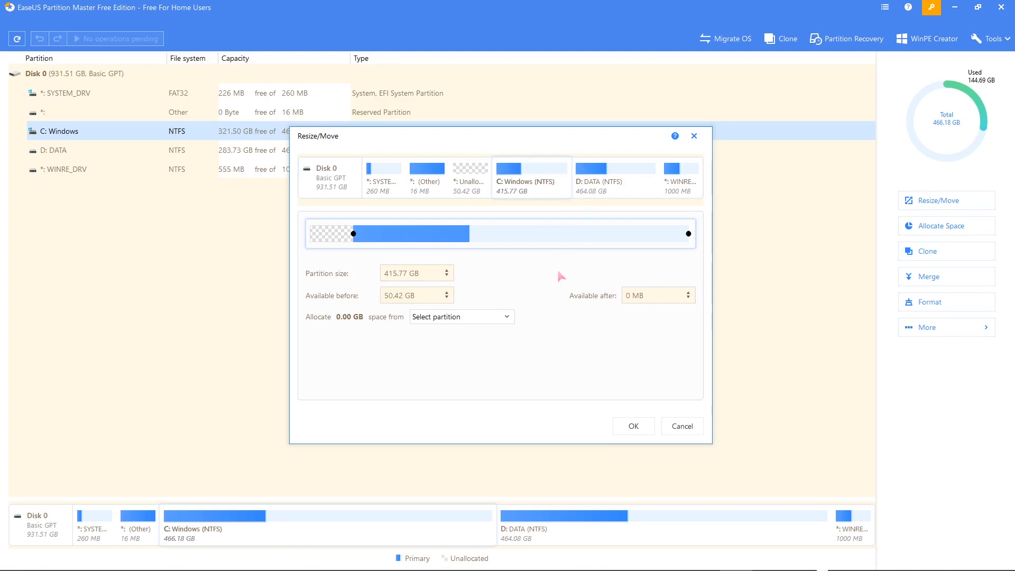
{"action": "mouse_move", "coordinate": [576, 146]}
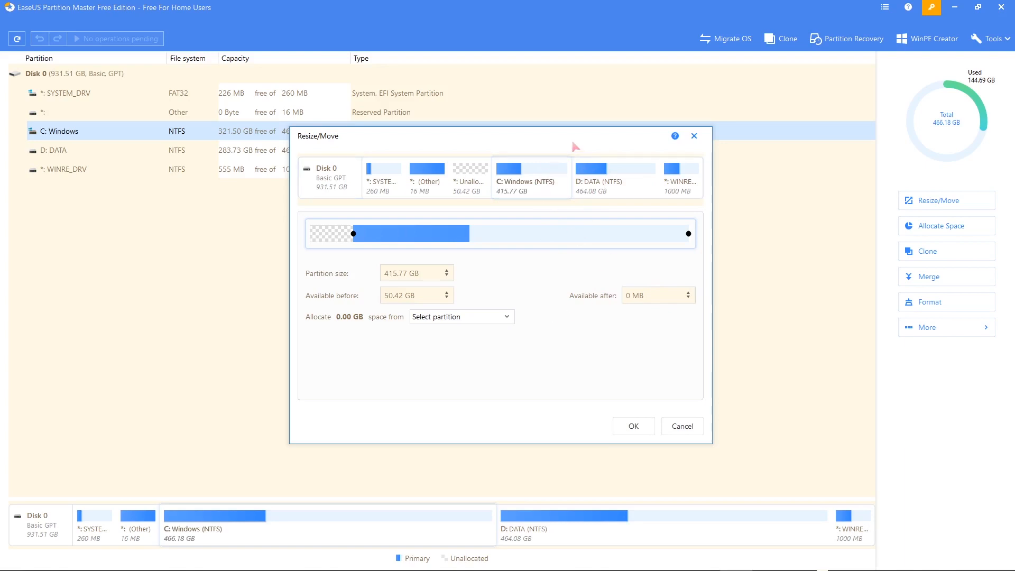
{"action": "mouse_move", "coordinate": [471, 202]}
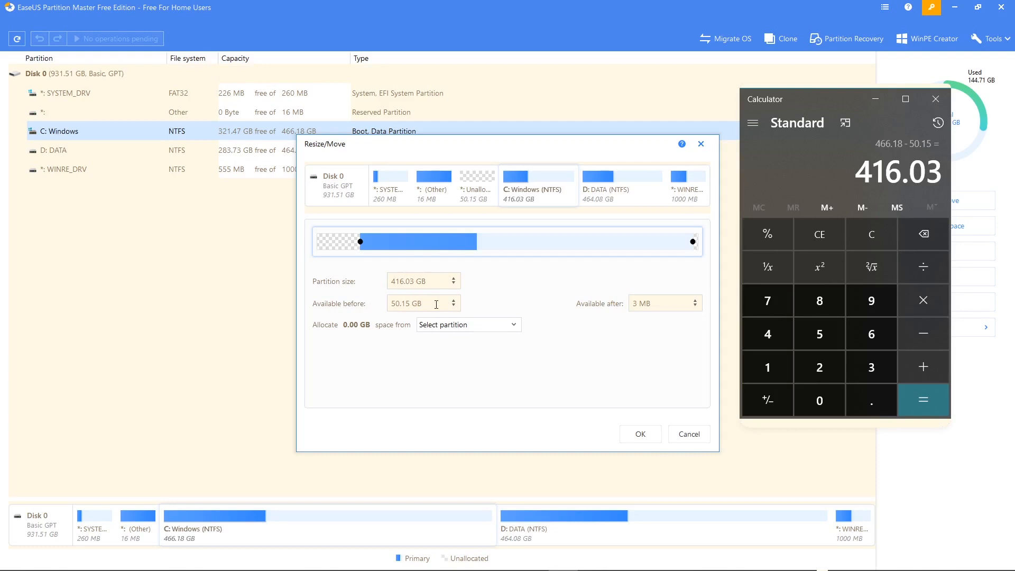
{"action": "mouse_move", "coordinate": [679, 264]}
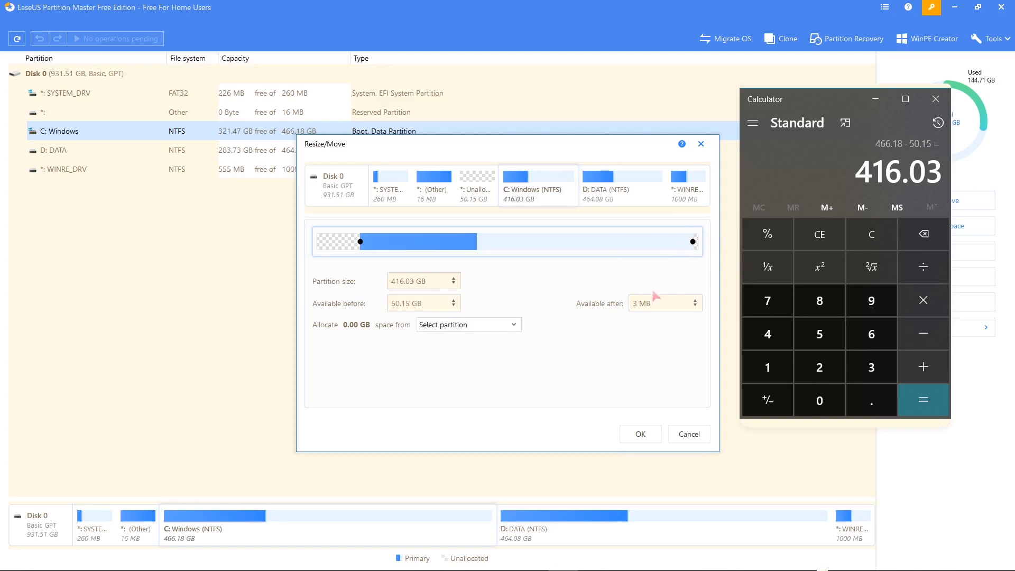
{"action": "mouse_move", "coordinate": [426, 273]}
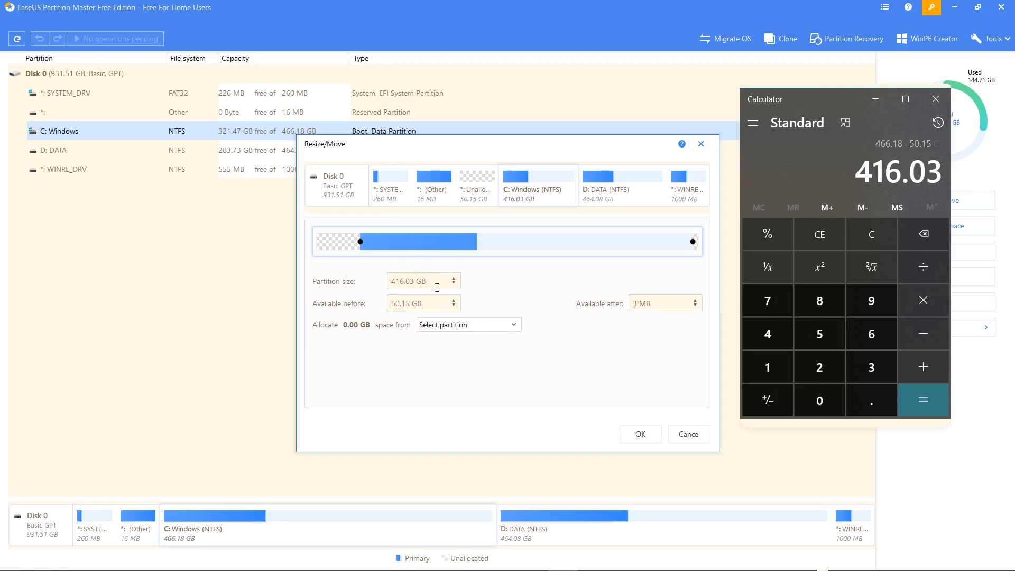
{"action": "mouse_move", "coordinate": [502, 276]}
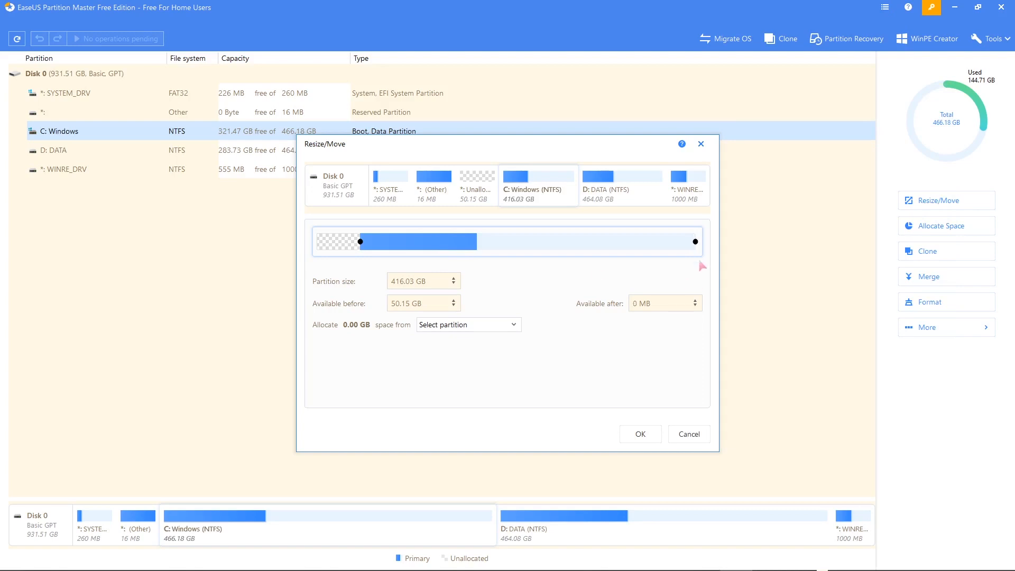
{"action": "mouse_move", "coordinate": [675, 248]}
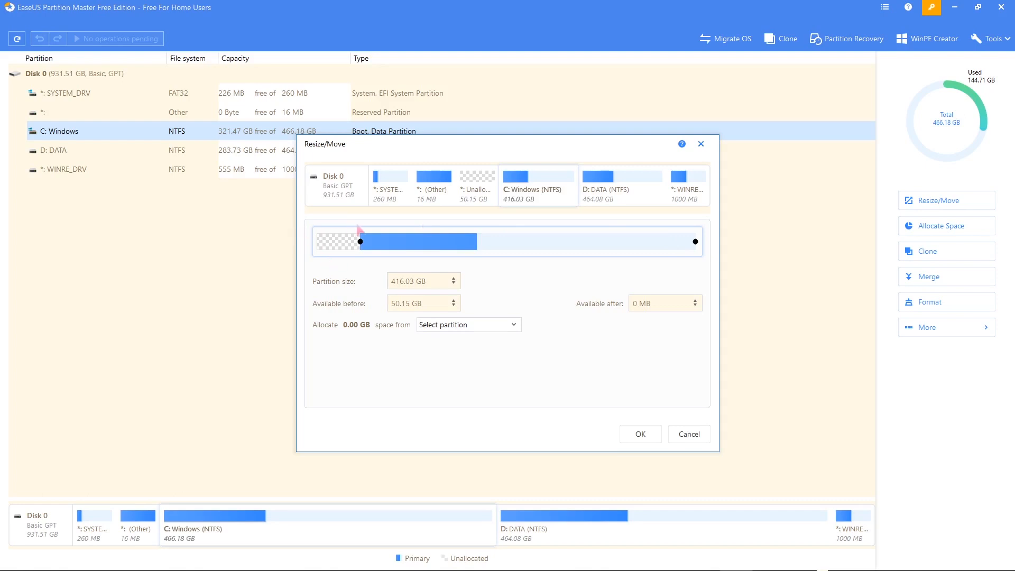
{"action": "mouse_move", "coordinate": [643, 285]}
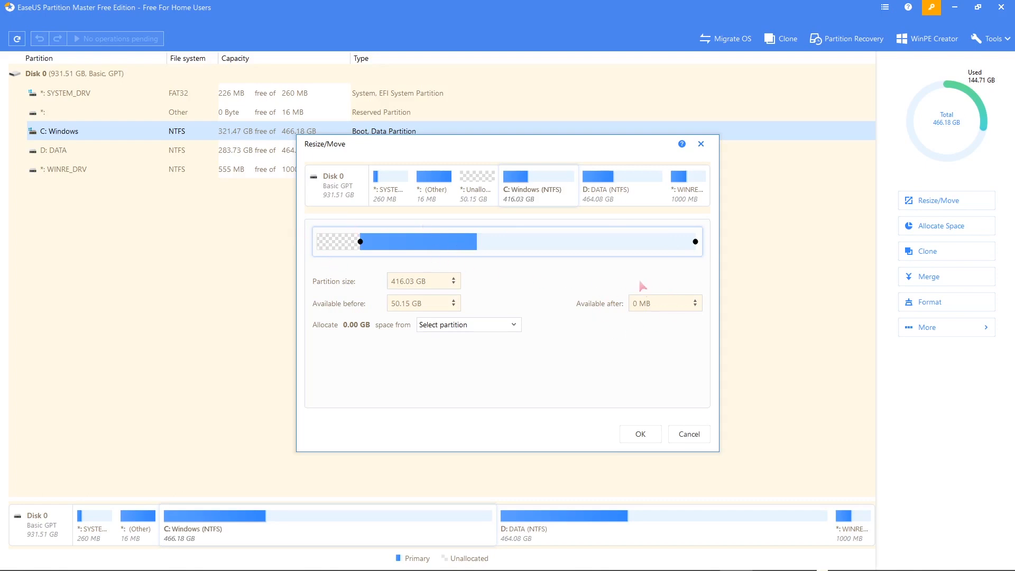
{"action": "mouse_move", "coordinate": [639, 334]}
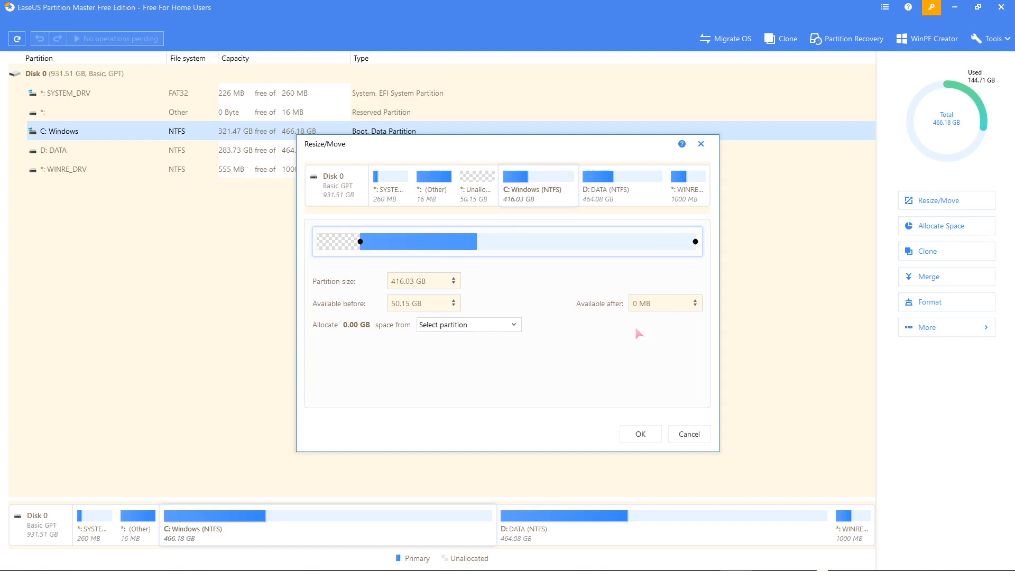
{"action": "mouse_move", "coordinate": [588, 180]}
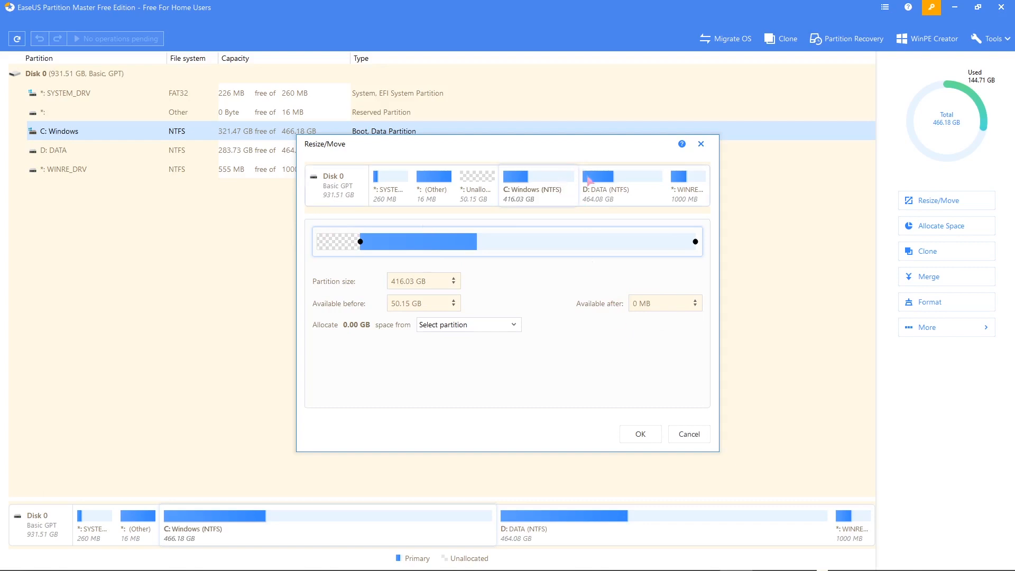
{"action": "mouse_move", "coordinate": [586, 353]}
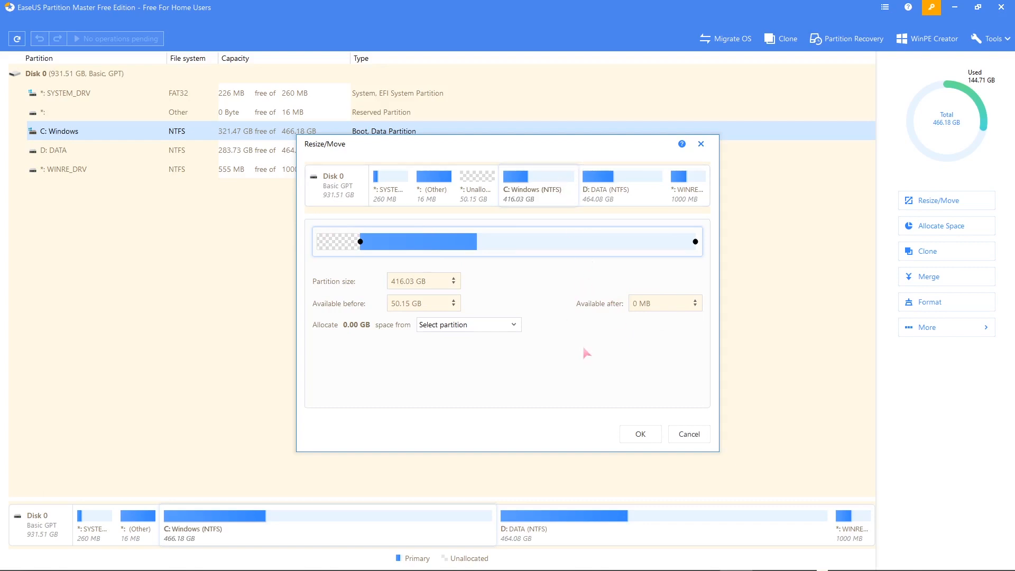
{"action": "mouse_move", "coordinate": [639, 433]}
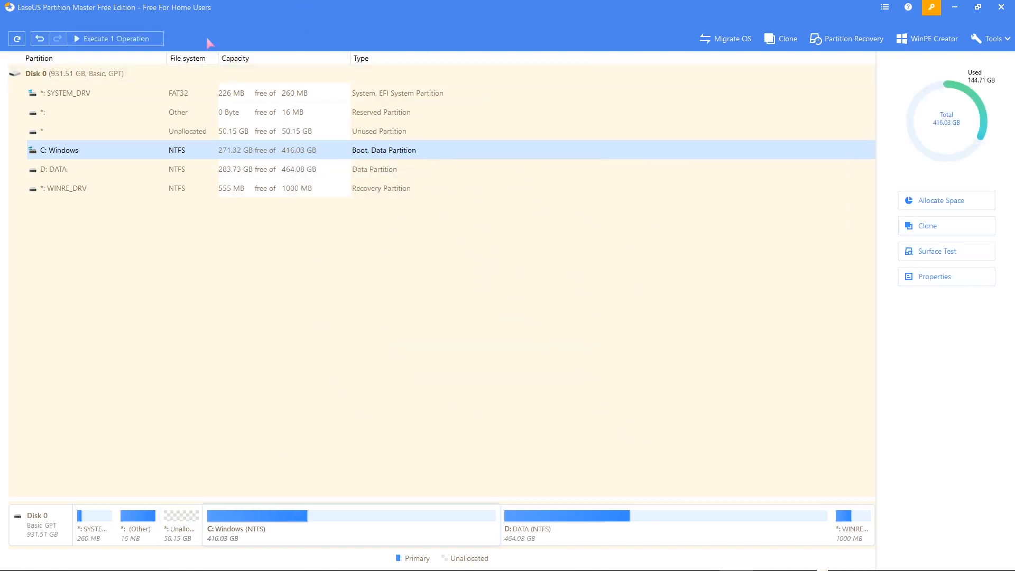
{"action": "mouse_move", "coordinate": [115, 38]}
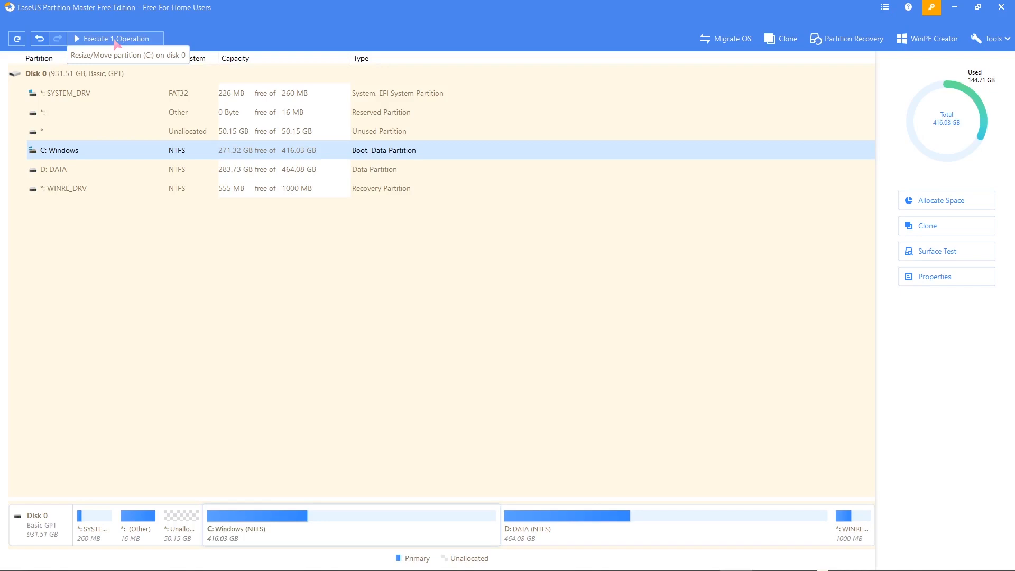
Step: Execute the pending C: resize, apply it, and agree to reboot
{"action": "left_click", "coordinate": [115, 38]}
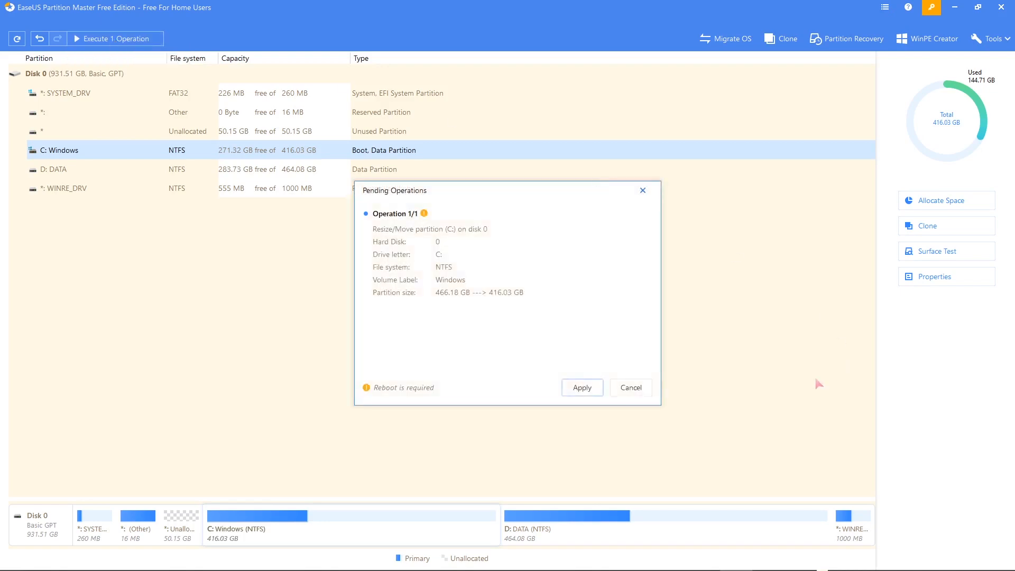
{"action": "left_click", "coordinate": [581, 387]}
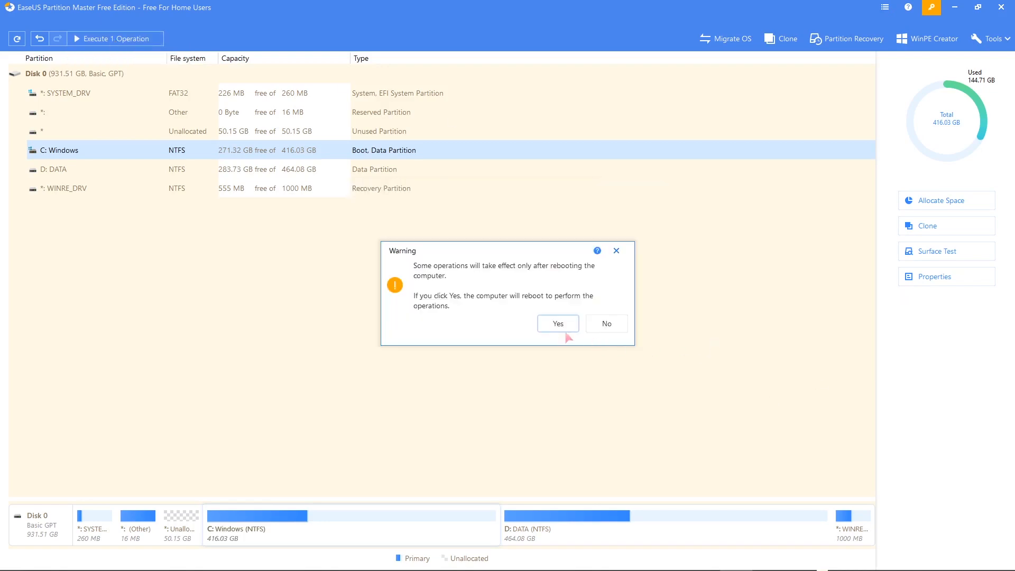
{"action": "left_click", "coordinate": [605, 324]}
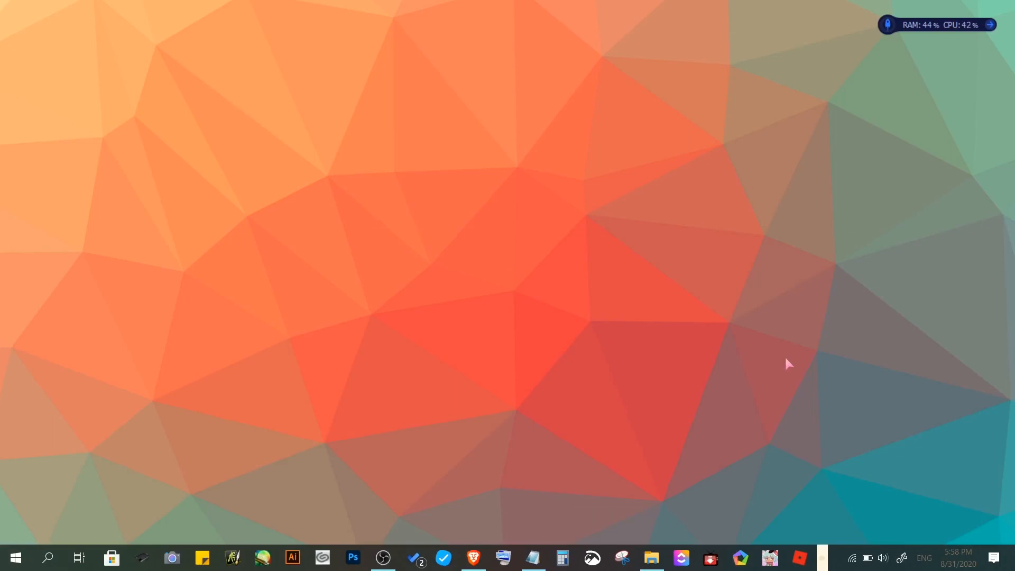
Step: View This PC, now listing Virtual Machine (V:) beside Windows (C:) and DATA (D:)
{"action": "left_click", "coordinate": [651, 558]}
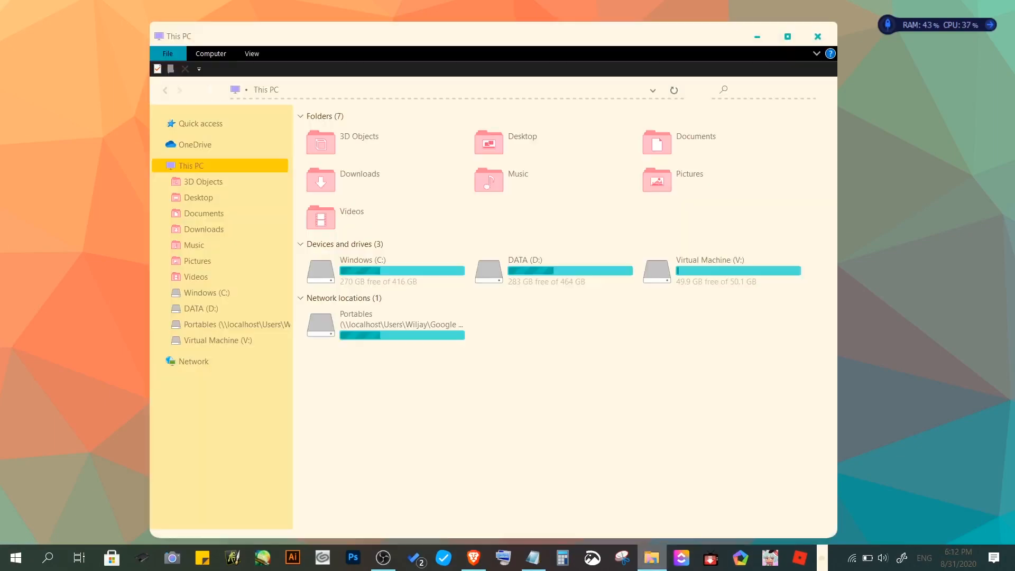
{"action": "mouse_move", "coordinate": [550, 376]}
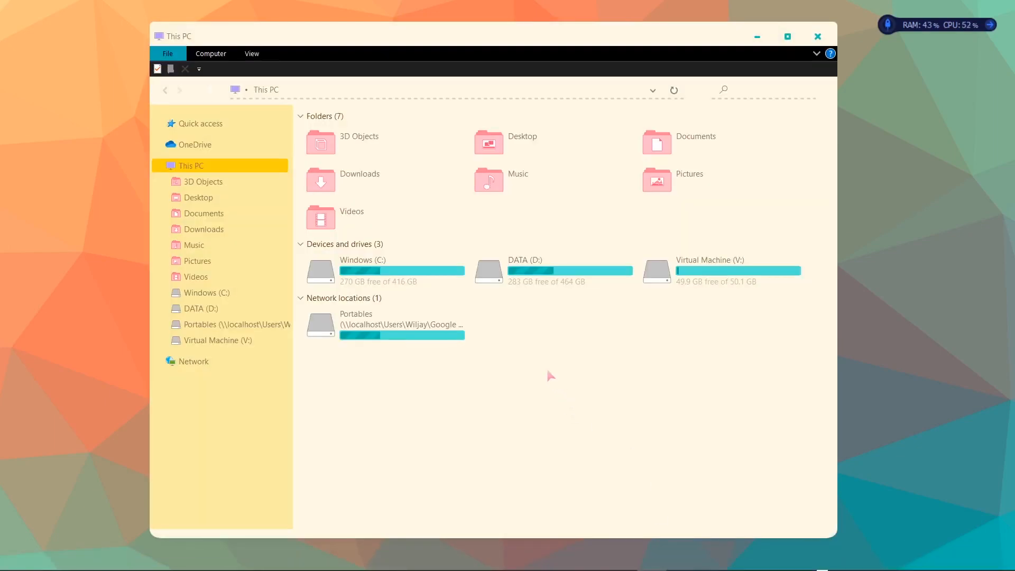
{"action": "mouse_move", "coordinate": [588, 316]}
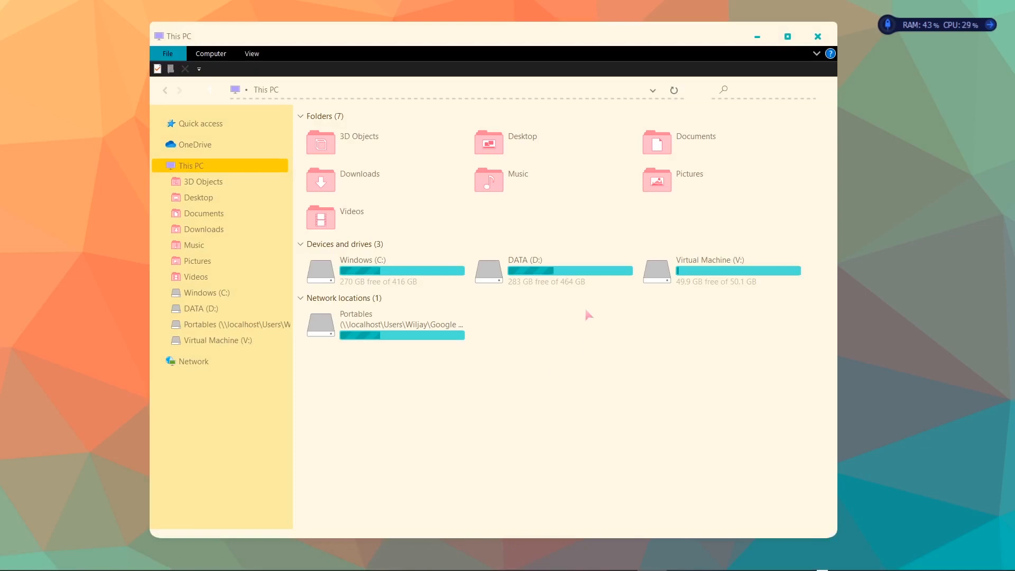
{"action": "mouse_move", "coordinate": [712, 350]}
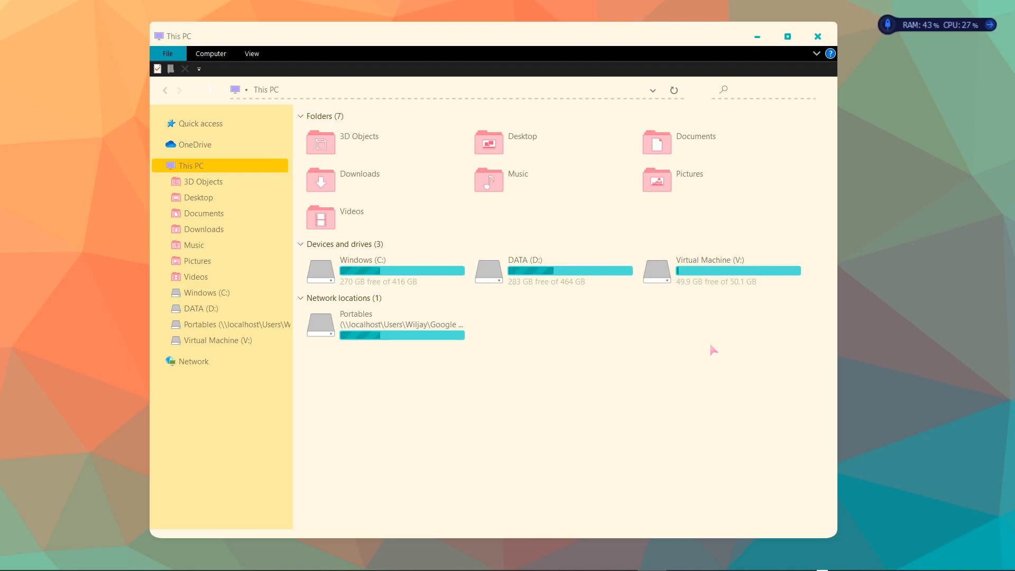
{"action": "mouse_move", "coordinate": [756, 265]}
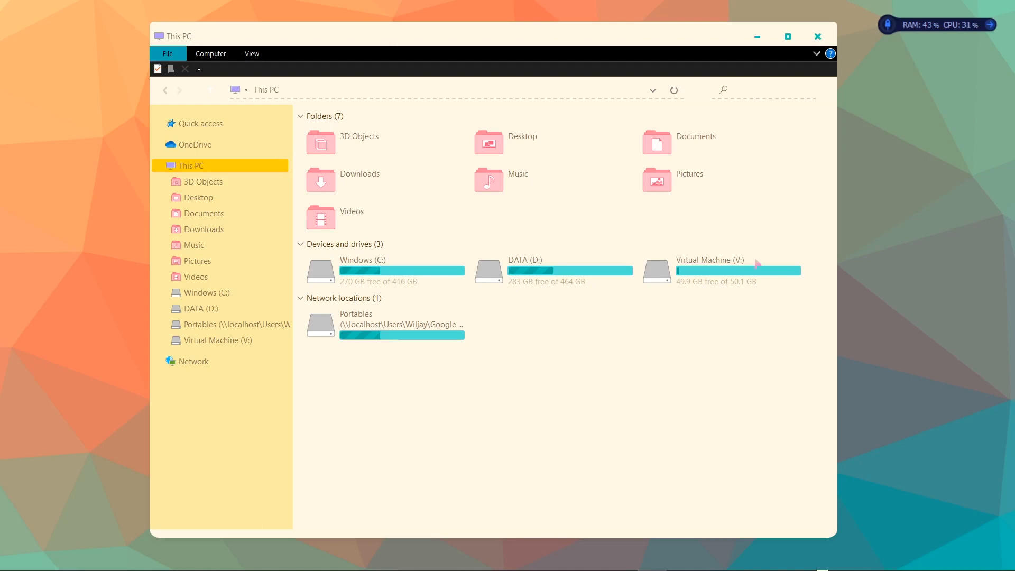
{"action": "mouse_move", "coordinate": [744, 363]}
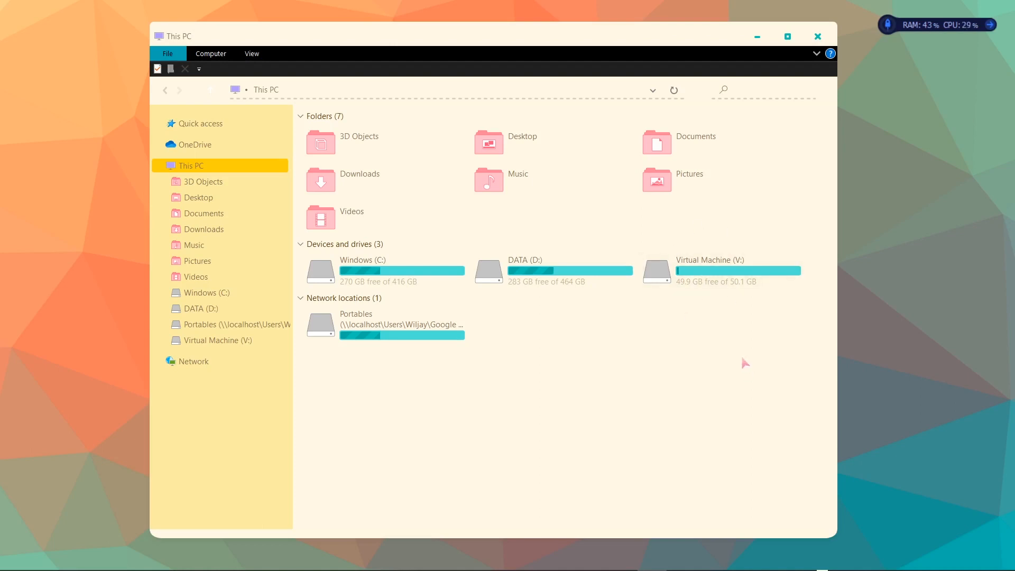
{"action": "mouse_move", "coordinate": [757, 172]}
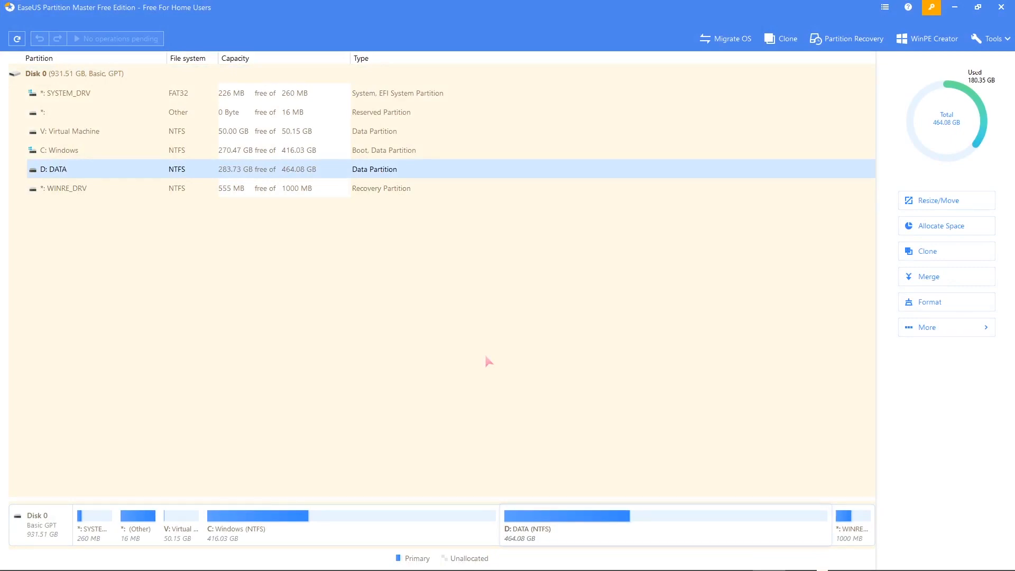
{"action": "mouse_move", "coordinate": [438, 173]}
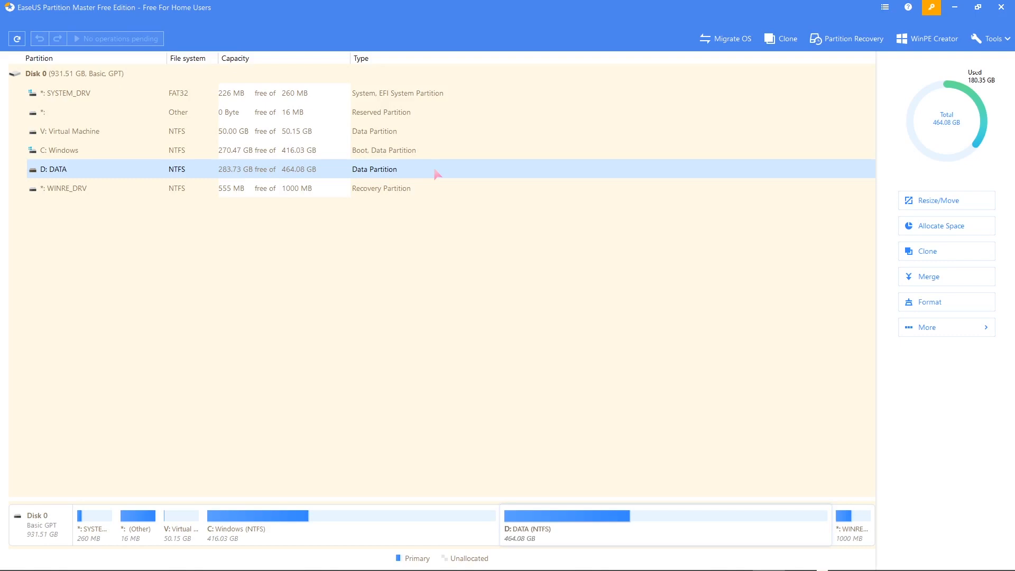
Step: Choose Resize/Move for D: DATA at 437.36 GB from its context menu
{"action": "right_click", "coordinate": [437, 170]}
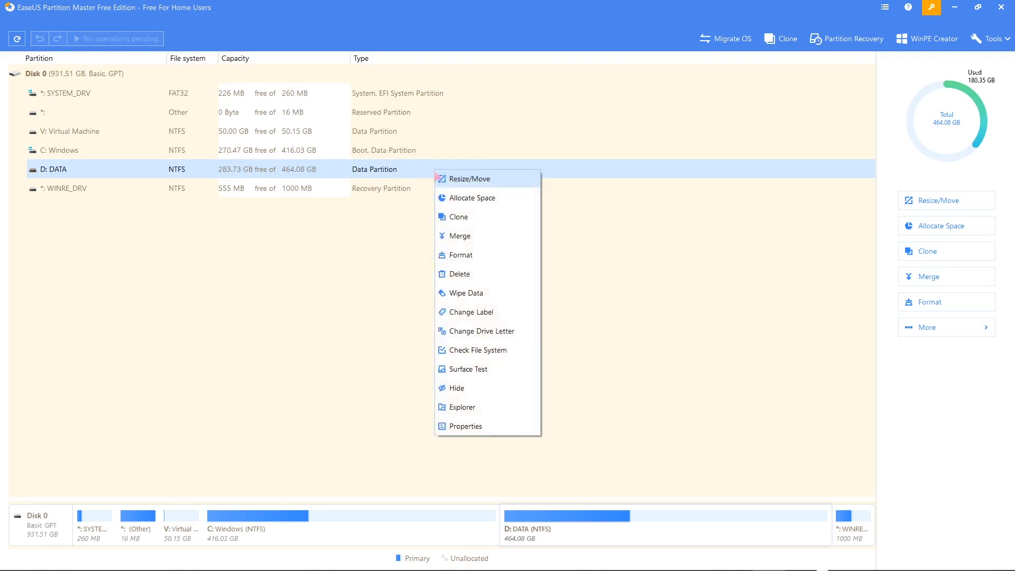
{"action": "left_click", "coordinate": [467, 178]}
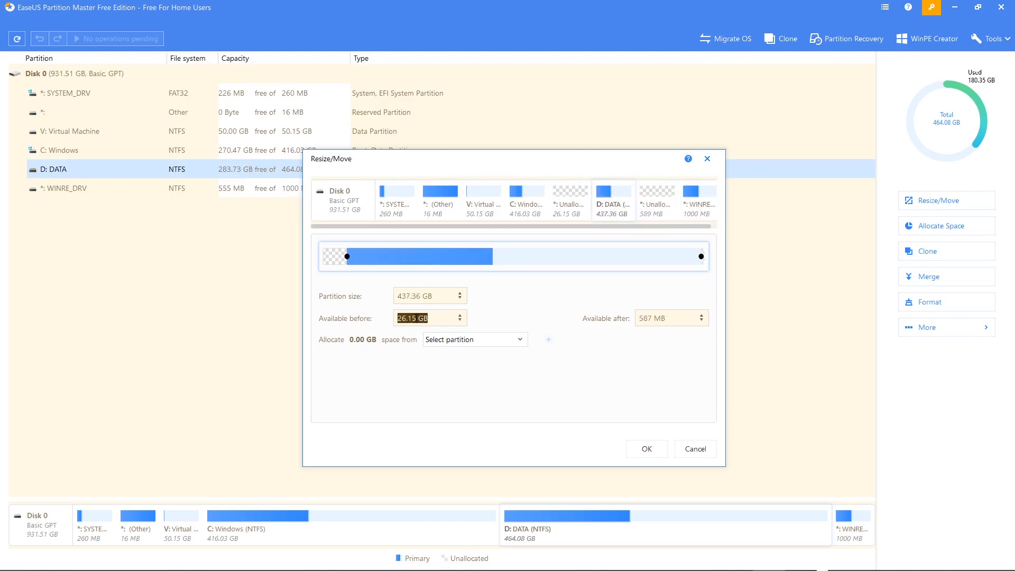
{"action": "mouse_move", "coordinate": [569, 299]}
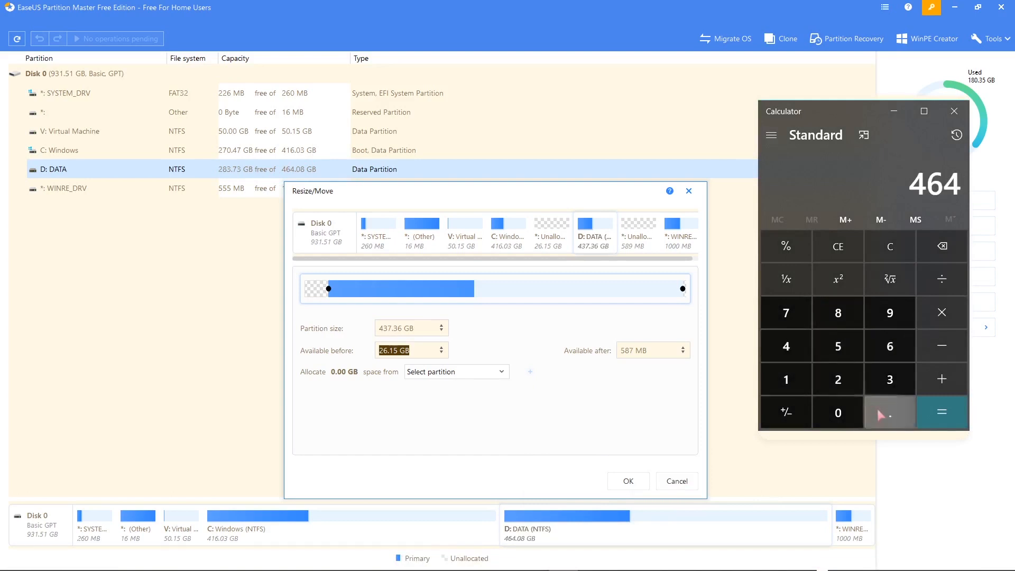
Step: Compute 464.08 − 26 = 438.08 in Calculator, then edit Available before for DATA
{"action": "left_click", "coordinate": [890, 412]}
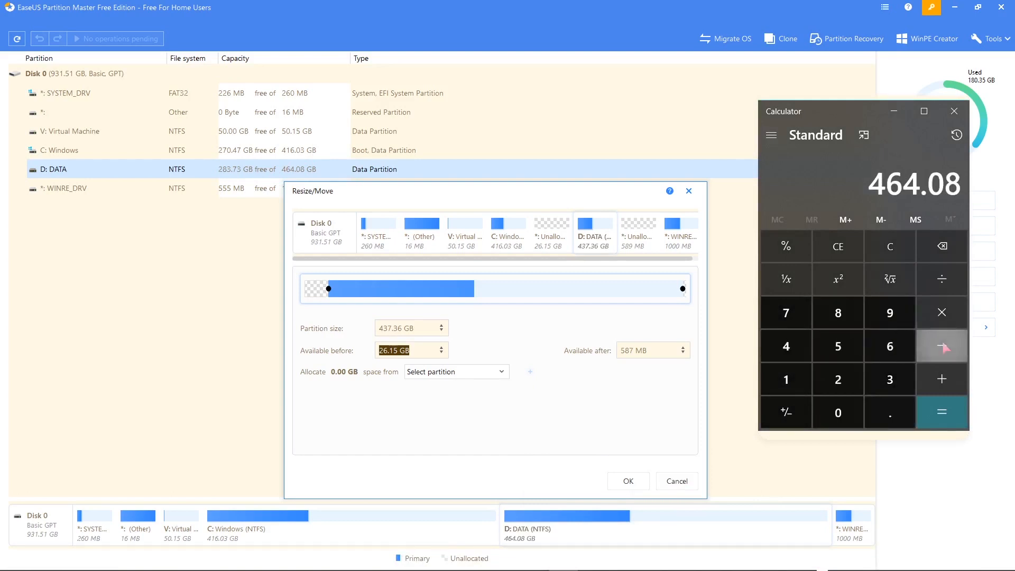
{"action": "left_click", "coordinate": [941, 345]}
{"action": "type", "text": "26."}
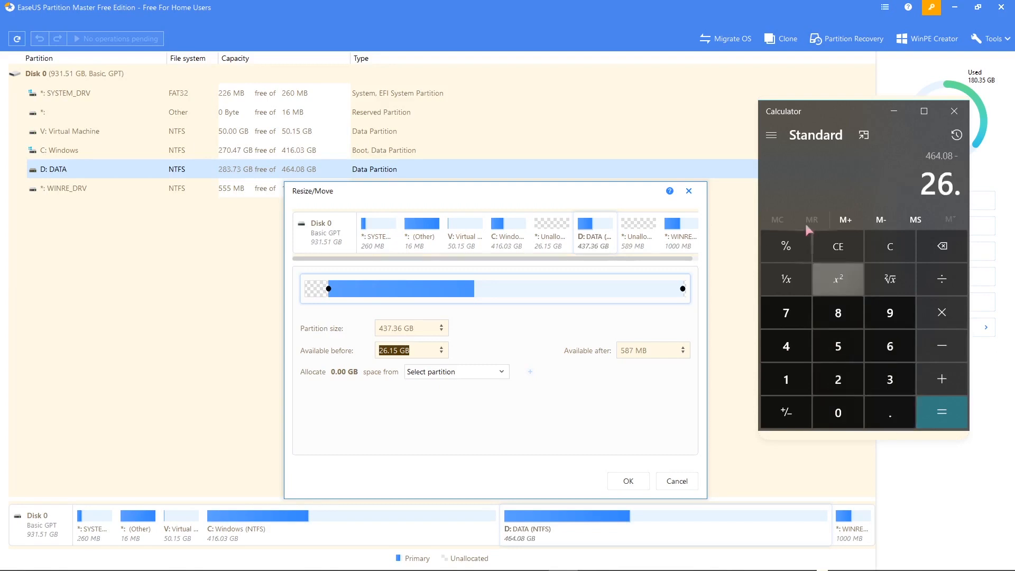
{"action": "mouse_move", "coordinate": [806, 183]}
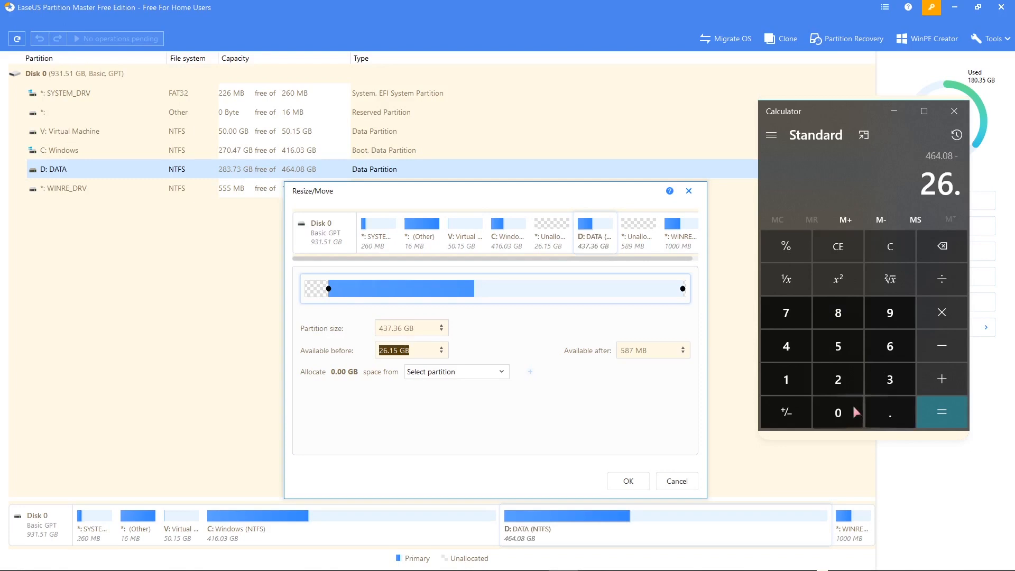
{"action": "left_click", "coordinate": [941, 413]}
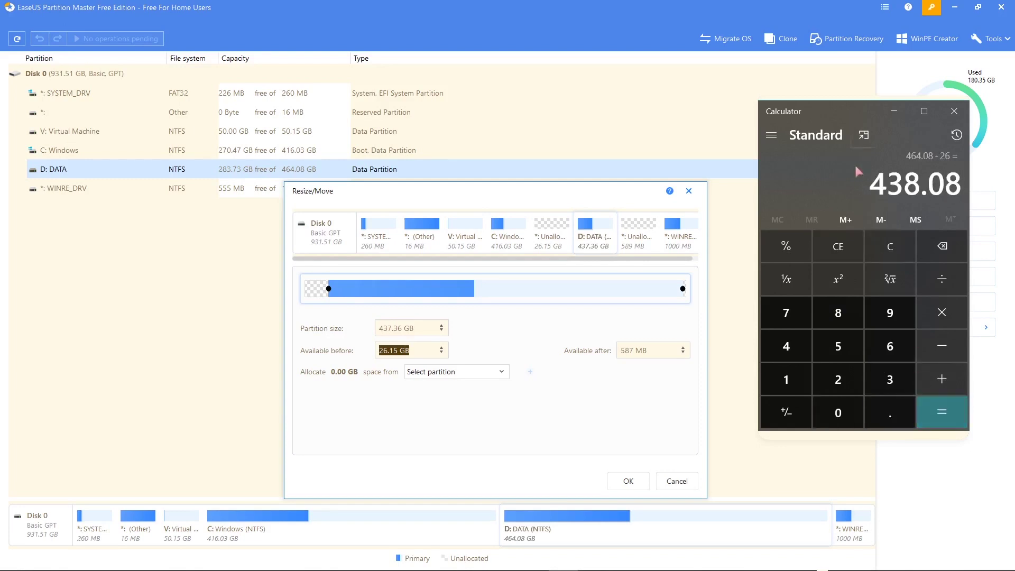
{"action": "mouse_move", "coordinate": [827, 153]}
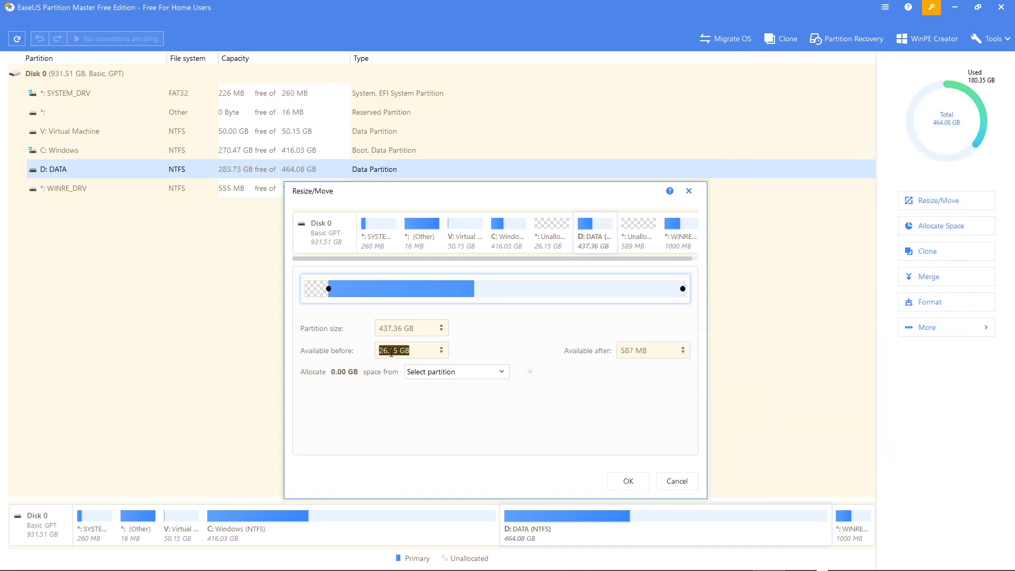
{"action": "left_click", "coordinate": [398, 350]}
{"action": "type", "text": "00"}
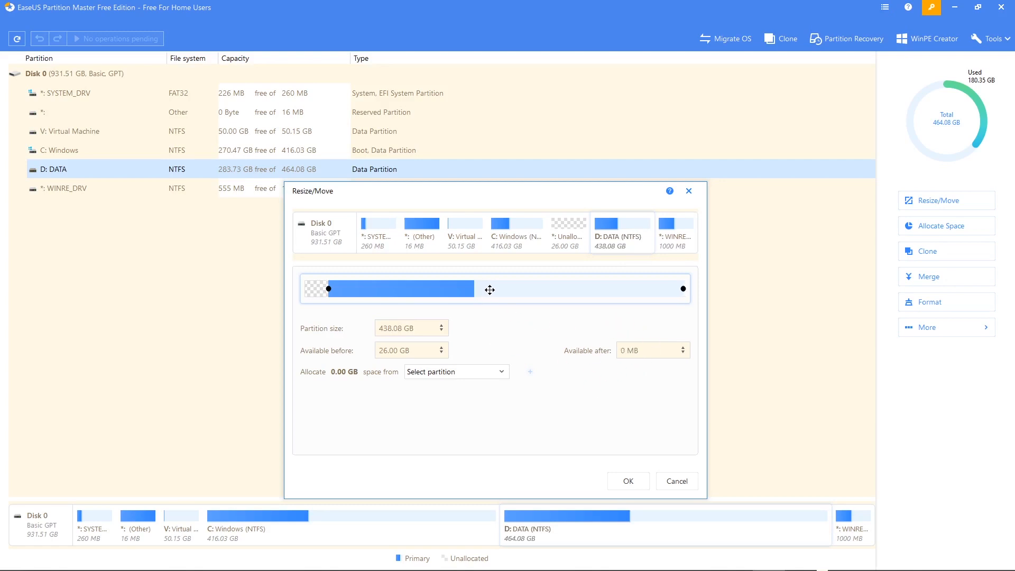
{"action": "mouse_move", "coordinate": [511, 350]}
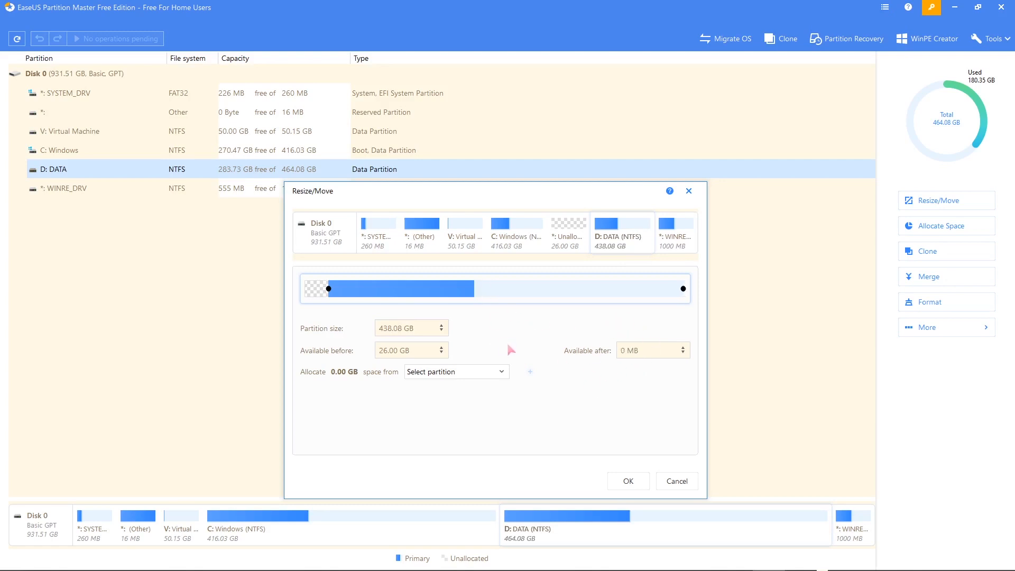
{"action": "mouse_move", "coordinate": [464, 331]}
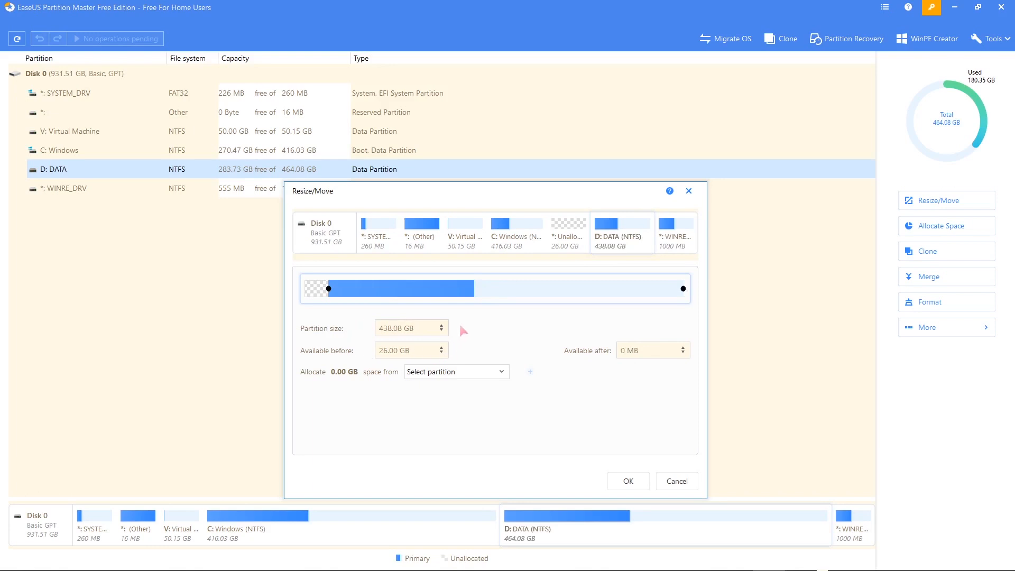
{"action": "mouse_move", "coordinate": [491, 333]}
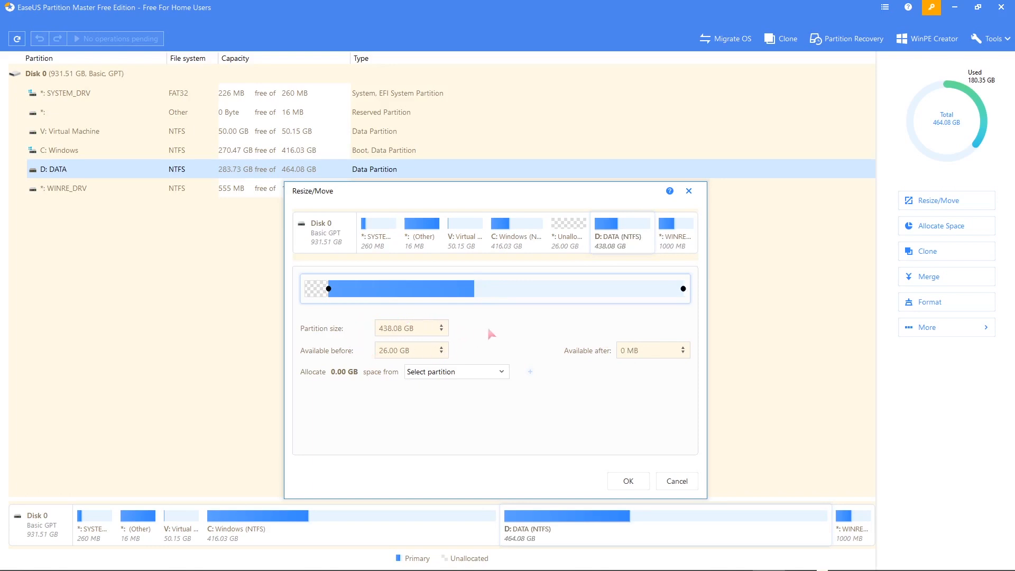
{"action": "mouse_move", "coordinate": [500, 342]}
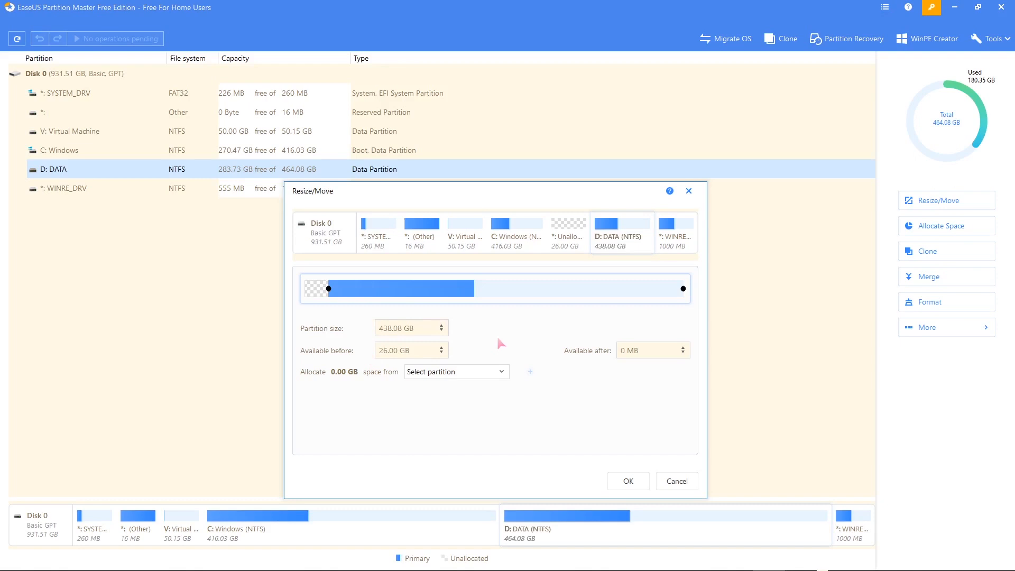
{"action": "mouse_move", "coordinate": [444, 330]}
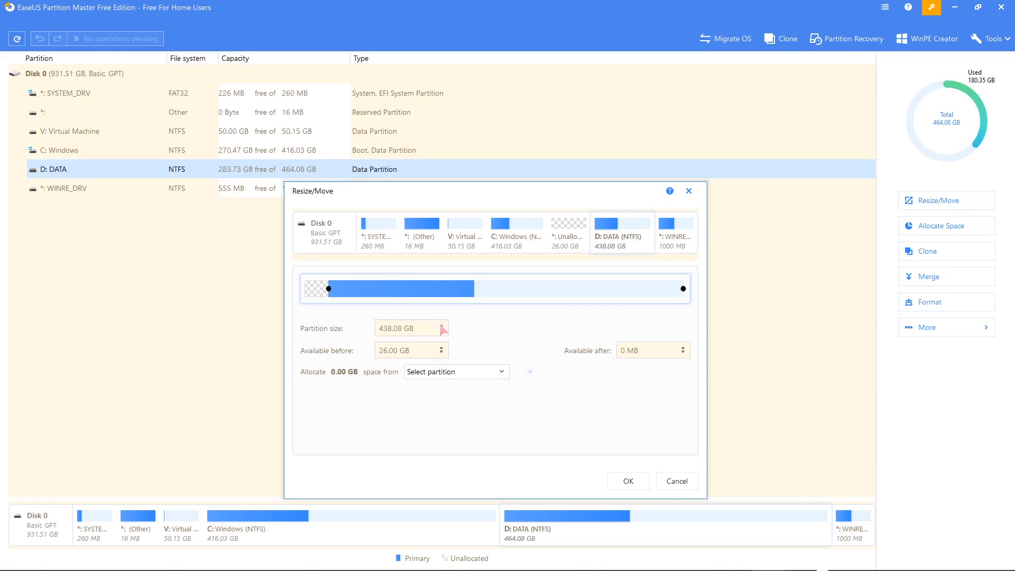
{"action": "mouse_move", "coordinate": [508, 331]}
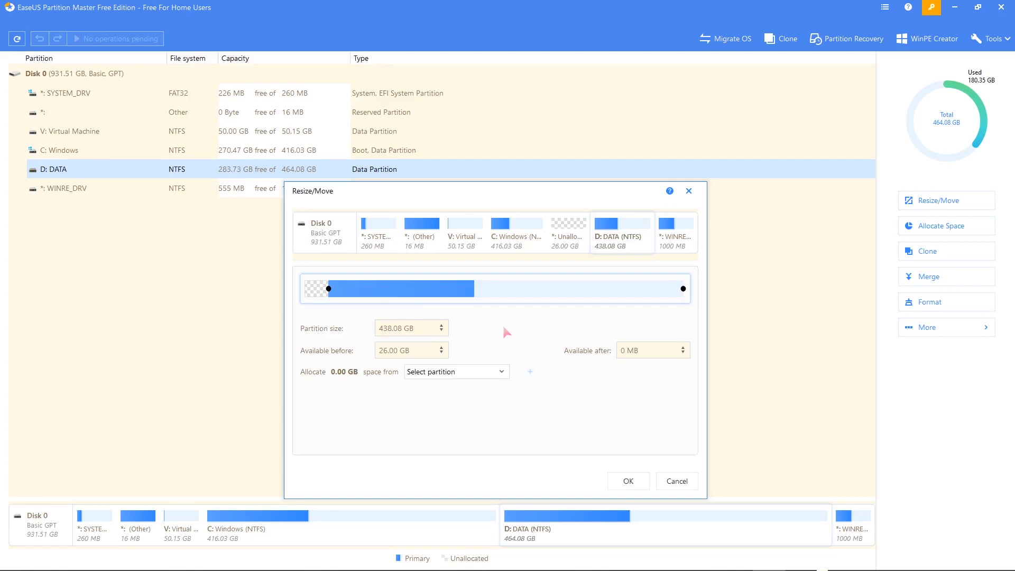
{"action": "mouse_move", "coordinate": [466, 288]}
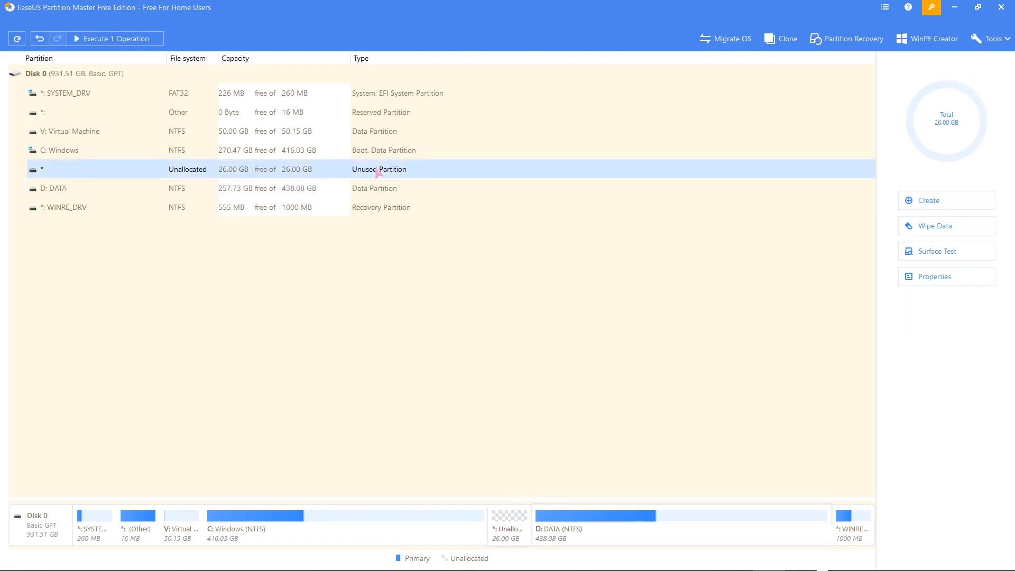
{"action": "mouse_move", "coordinate": [445, 175]}
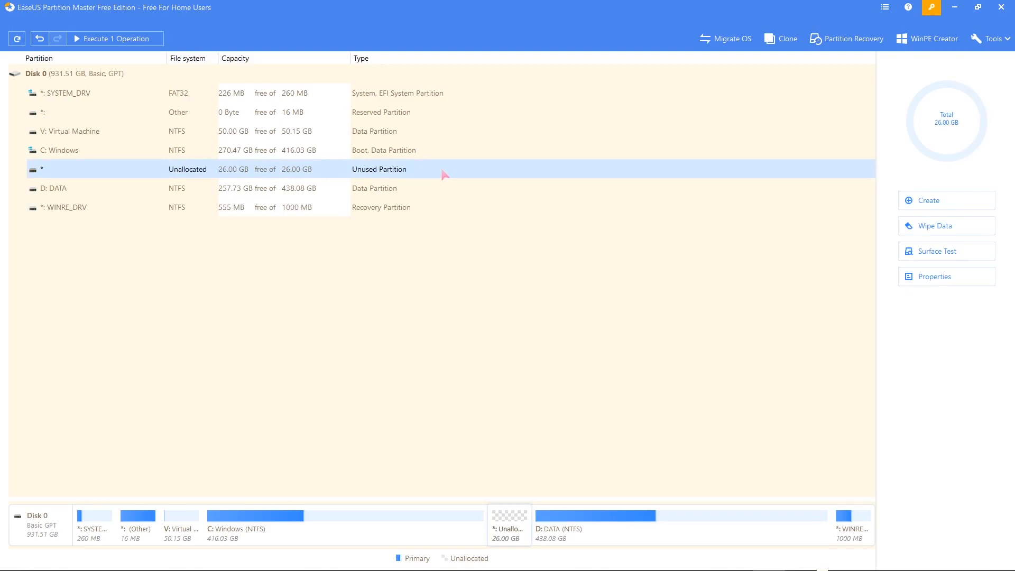
Step: Create a 26.00 GB NTFS partition F: labelled Files in the unallocated space
{"action": "right_click", "coordinate": [444, 170]}
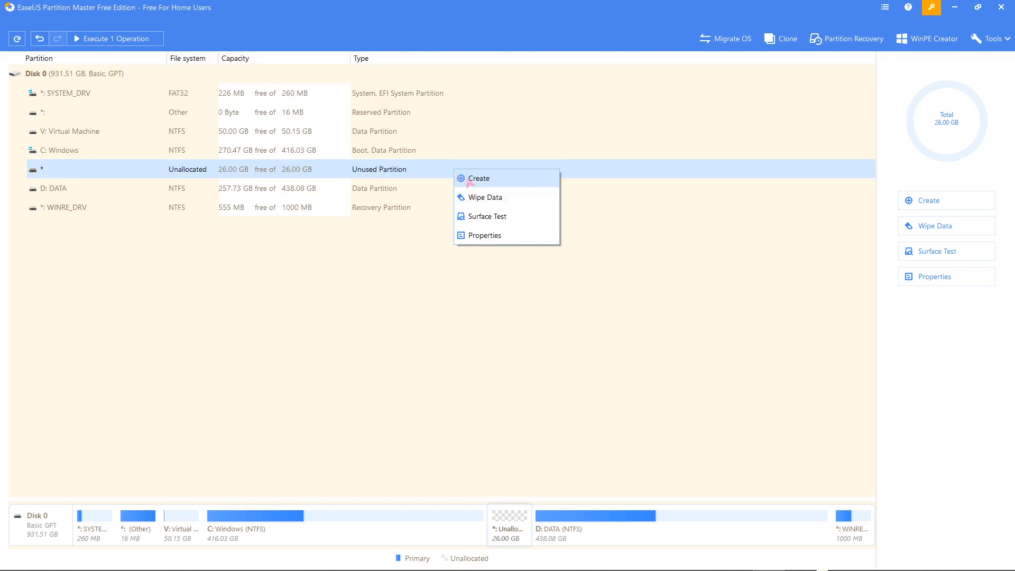
{"action": "left_click", "coordinate": [478, 178]}
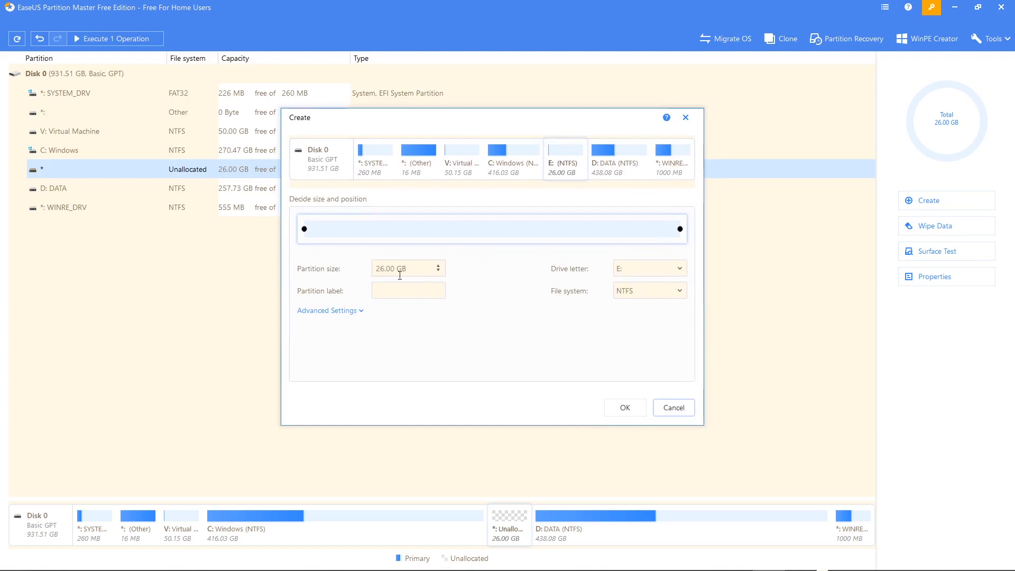
{"action": "mouse_move", "coordinate": [468, 279]}
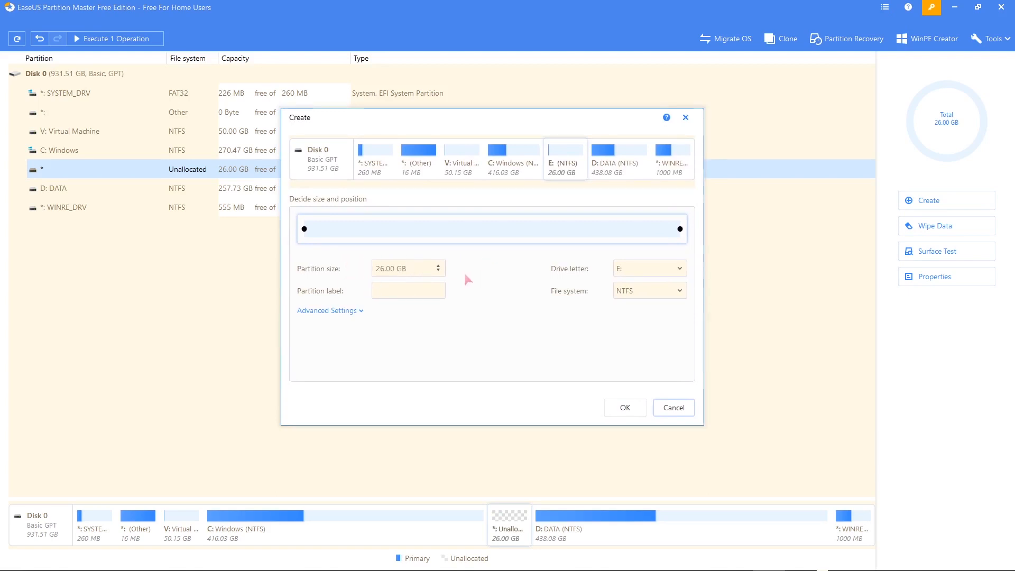
{"action": "left_click", "coordinate": [650, 267]}
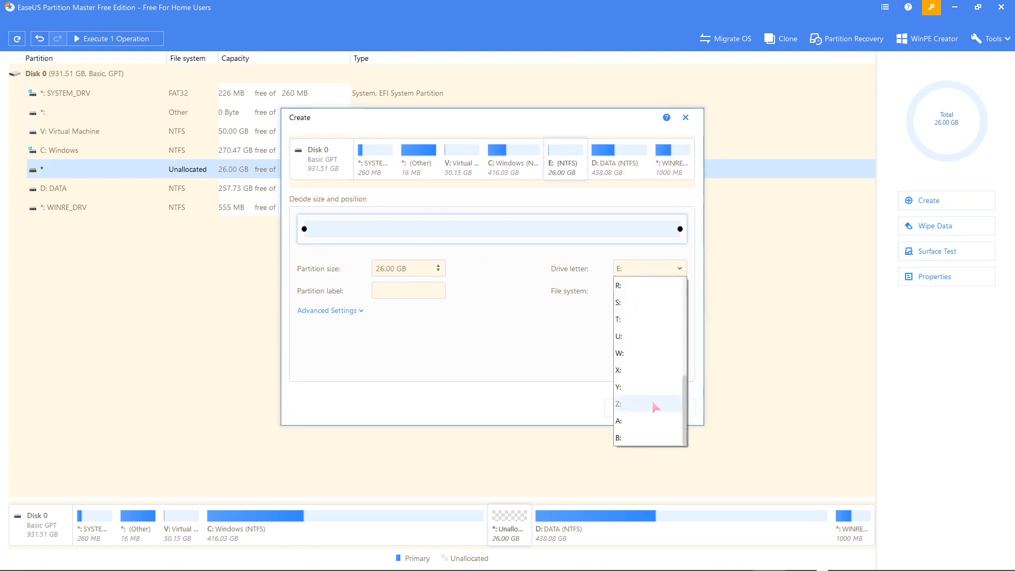
{"action": "scroll", "scroll_direction": "up", "scroll_amount": 3}
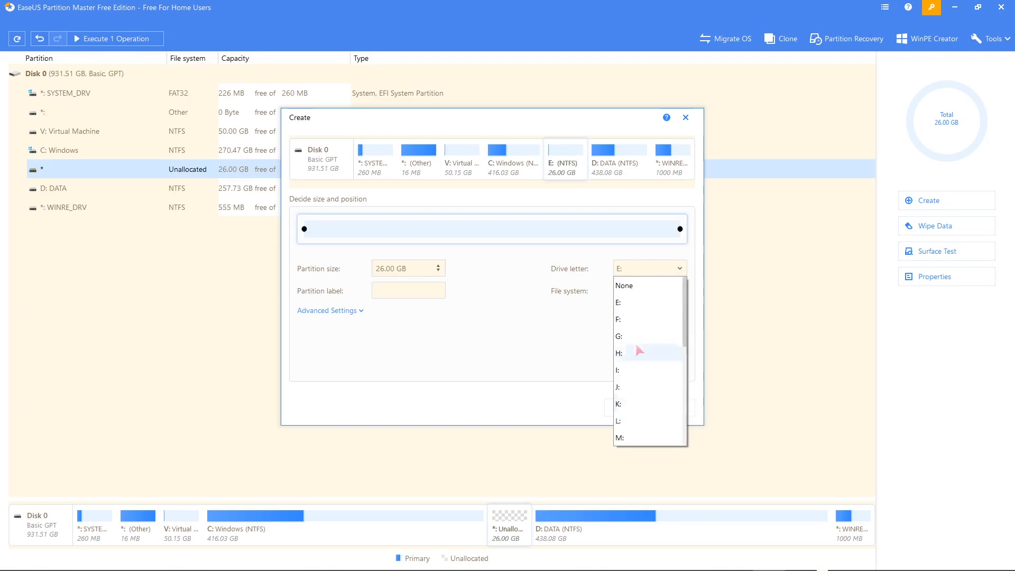
{"action": "left_click", "coordinate": [616, 320]}
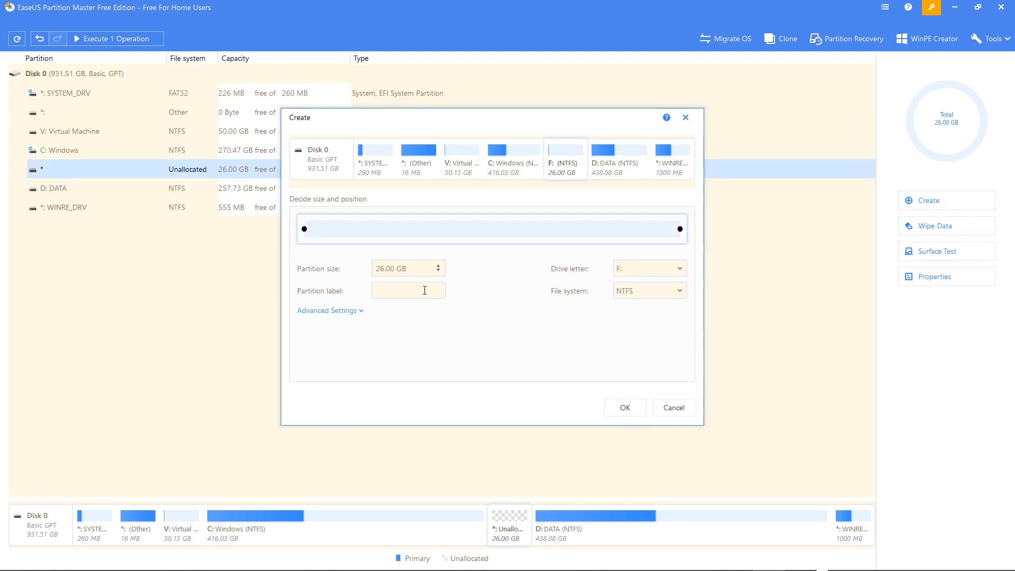
{"action": "type", "text": "Files"}
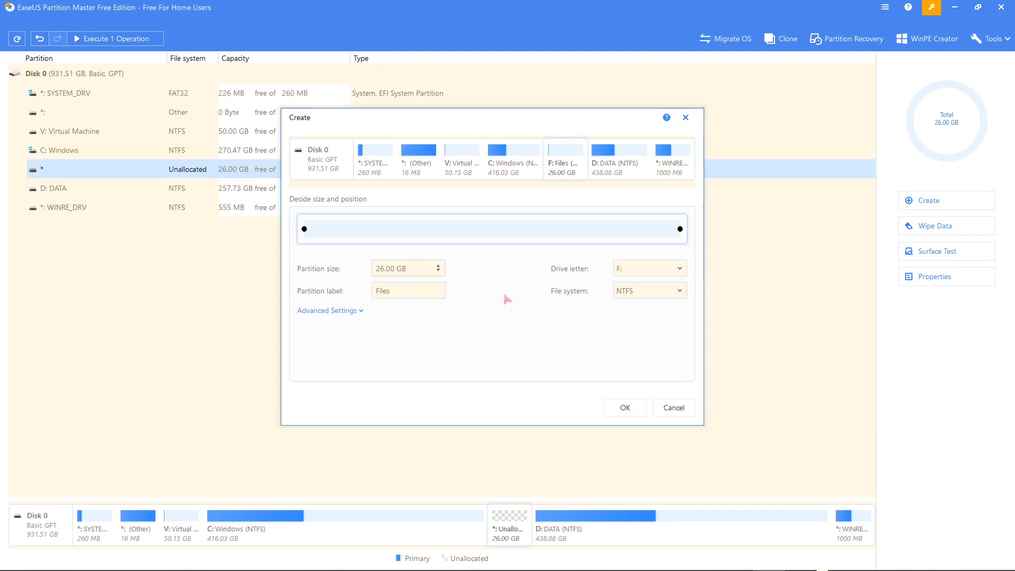
{"action": "mouse_move", "coordinate": [646, 308]}
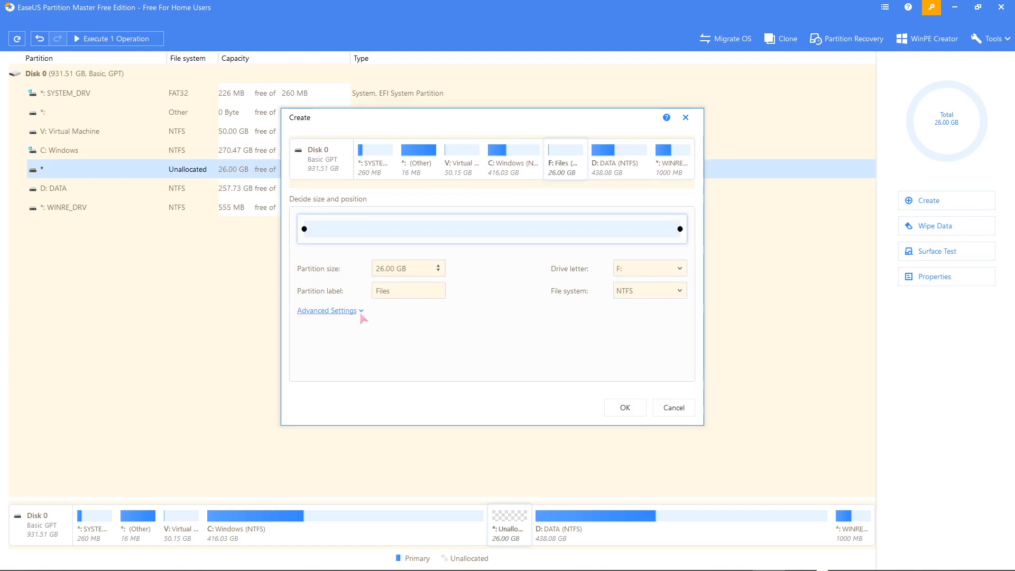
{"action": "left_click", "coordinate": [327, 310]}
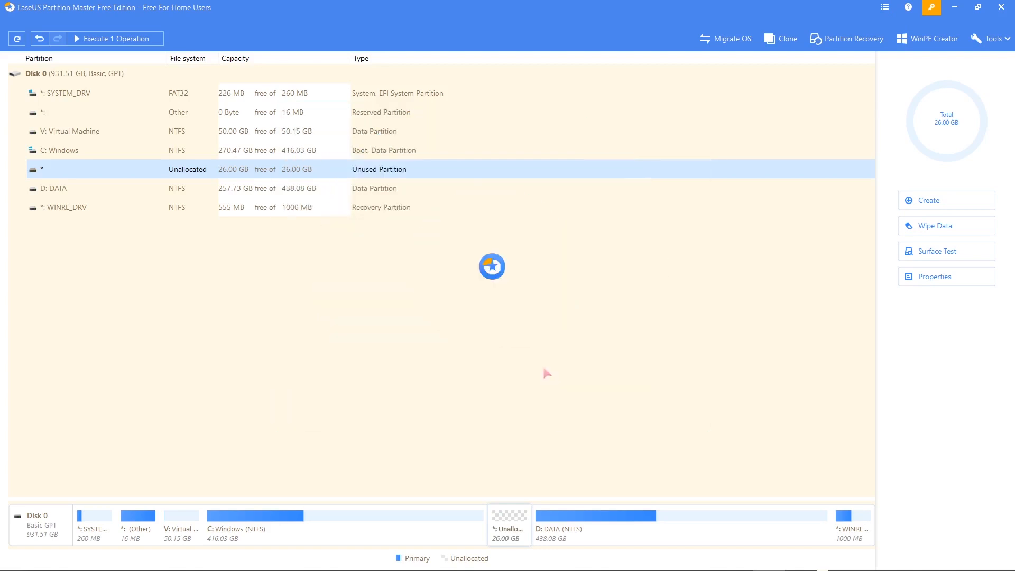
{"action": "mouse_move", "coordinate": [506, 346]}
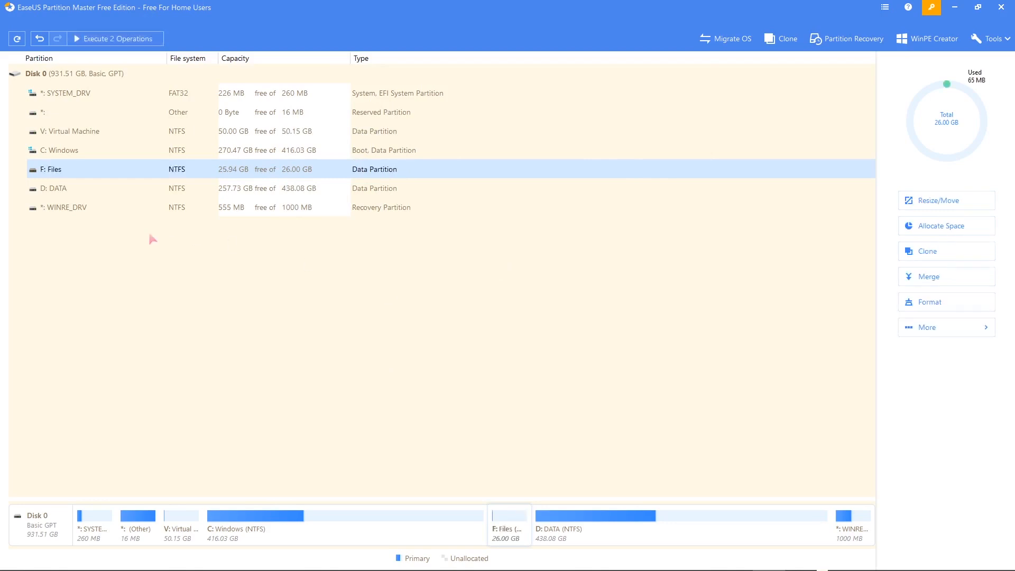
{"action": "mouse_move", "coordinate": [340, 176]}
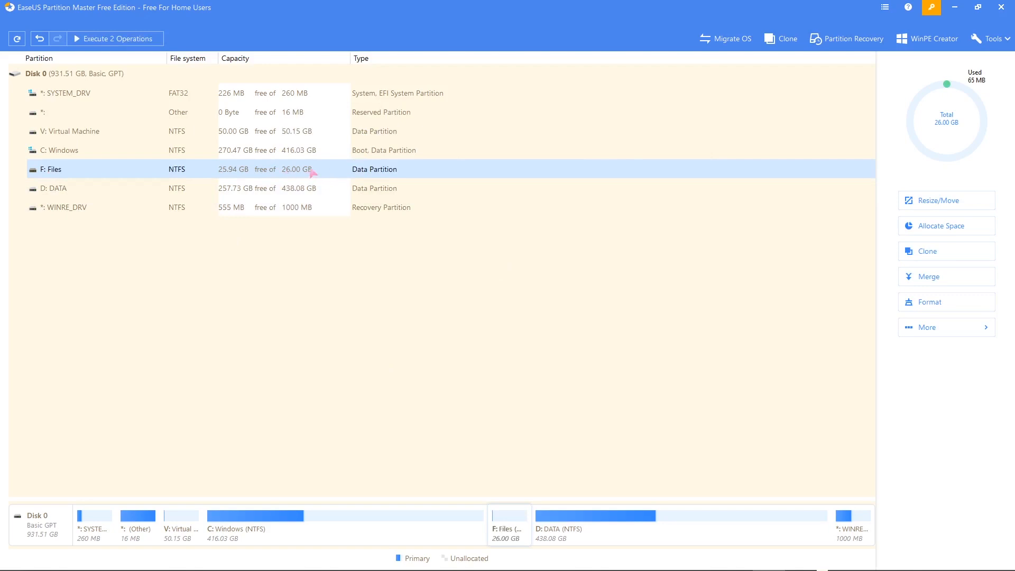
{"action": "mouse_move", "coordinate": [412, 174]}
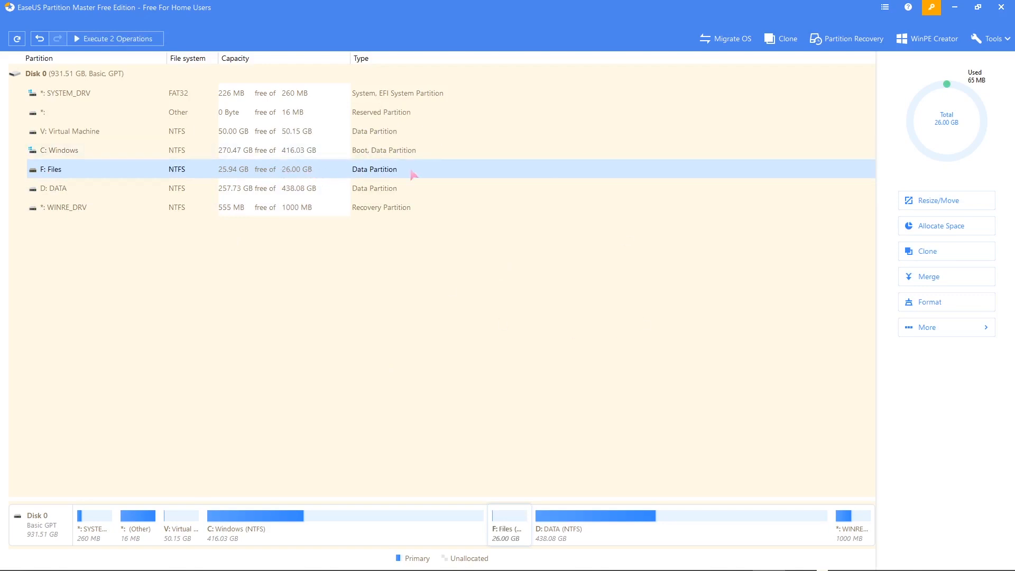
Step: Choose Resize/Move for the new F: Files partition from its context menu
{"action": "right_click", "coordinate": [415, 169]}
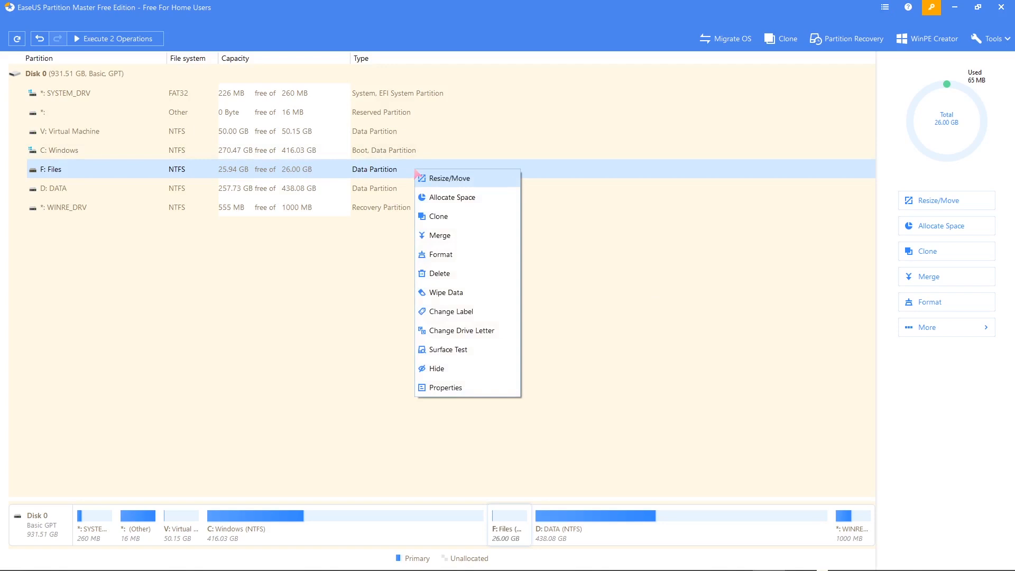
{"action": "mouse_move", "coordinate": [457, 186]}
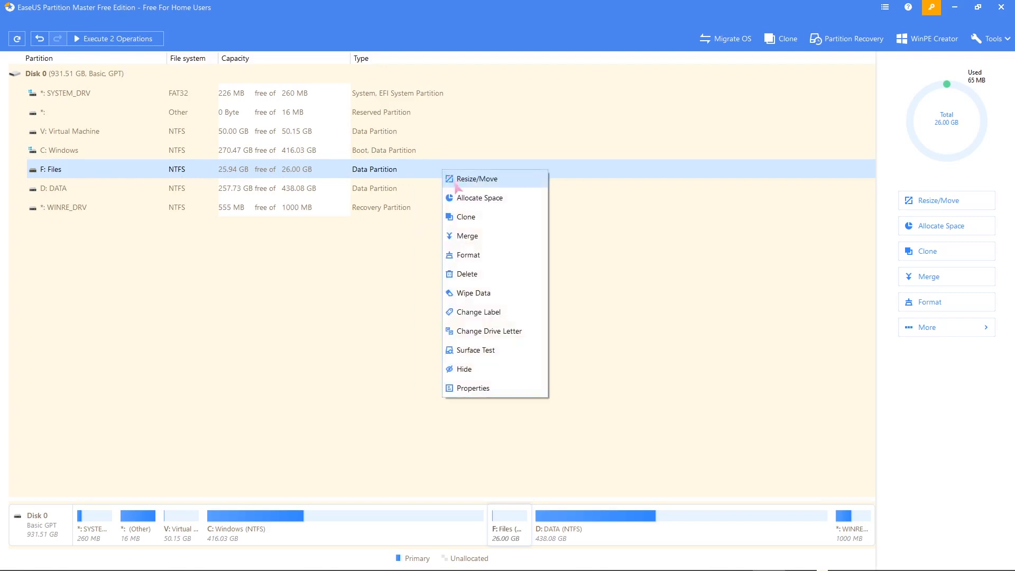
{"action": "mouse_move", "coordinate": [467, 235]}
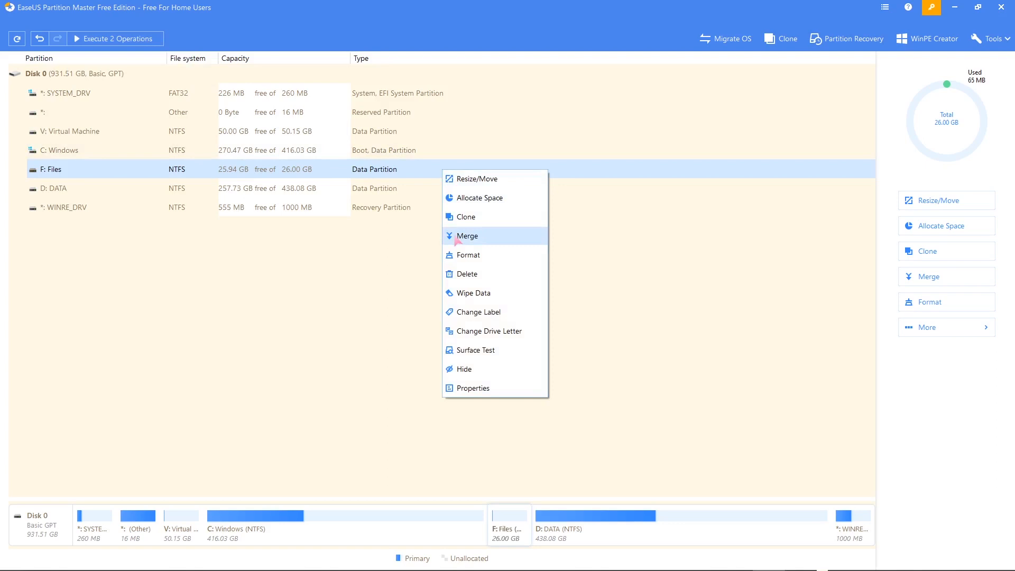
{"action": "mouse_move", "coordinate": [406, 180]}
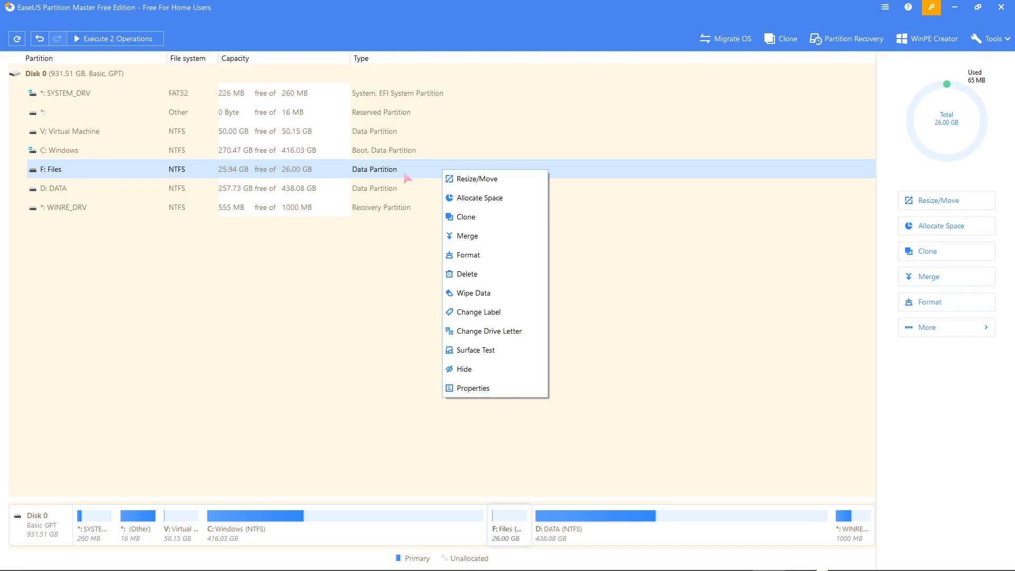
{"action": "mouse_move", "coordinate": [474, 179]}
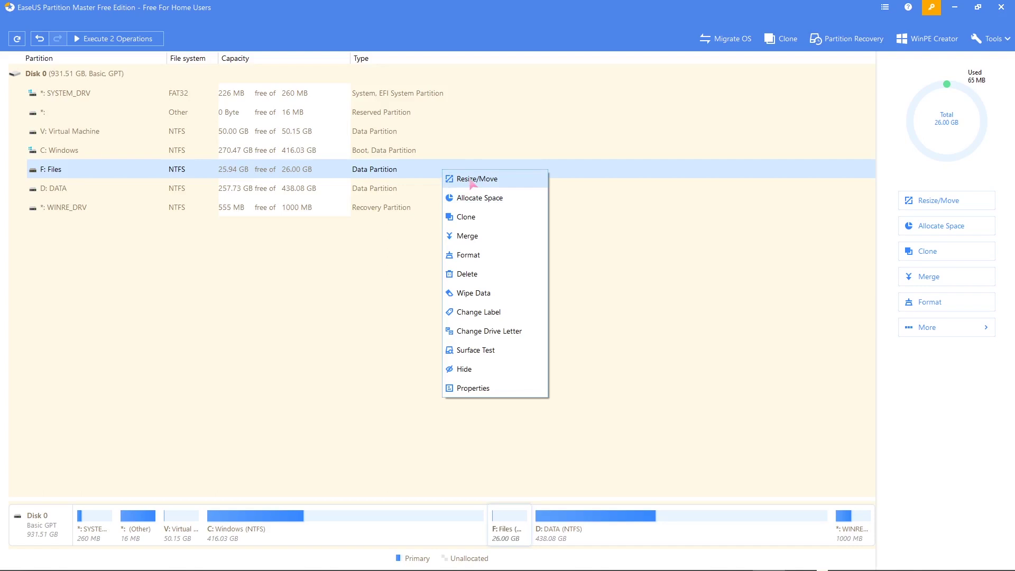
{"action": "left_click", "coordinate": [474, 178]}
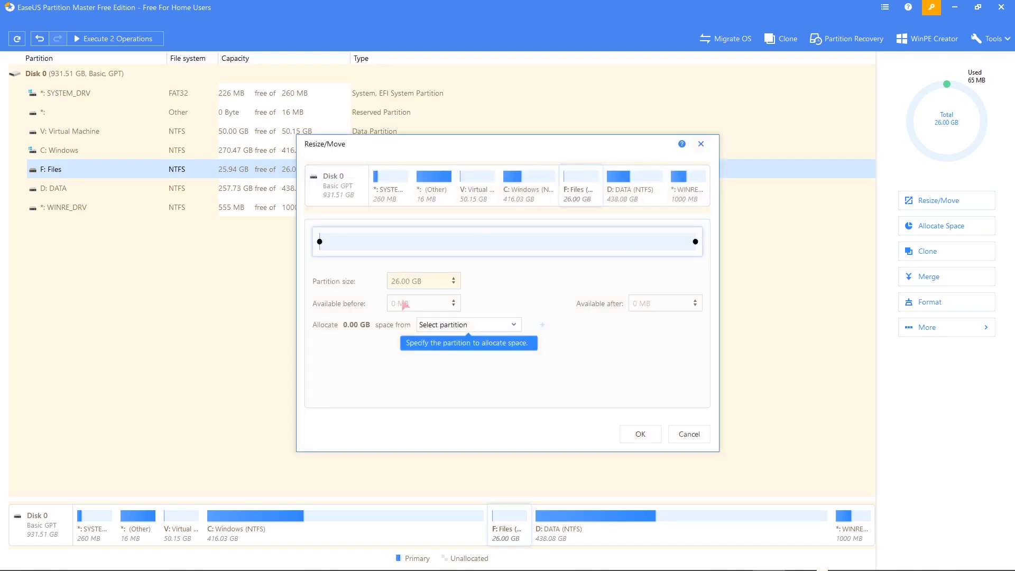
{"action": "mouse_move", "coordinate": [319, 242]}
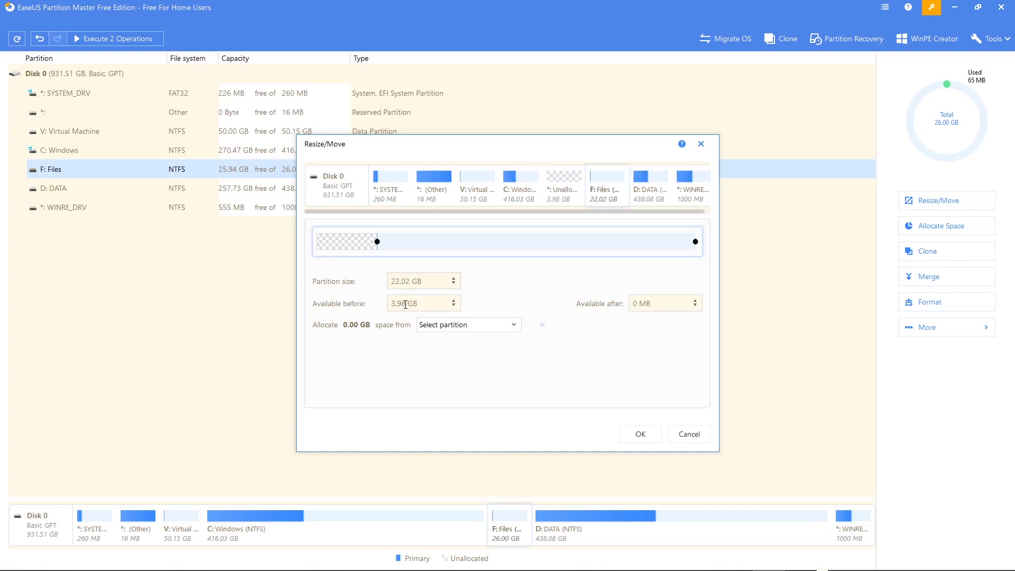
Step: Drag the Files partition's left handle right to 19.94 GB, leaving about 6 GB before it
{"action": "left_click_drag", "start_coordinate": [378, 241], "coordinate": [383, 241]}
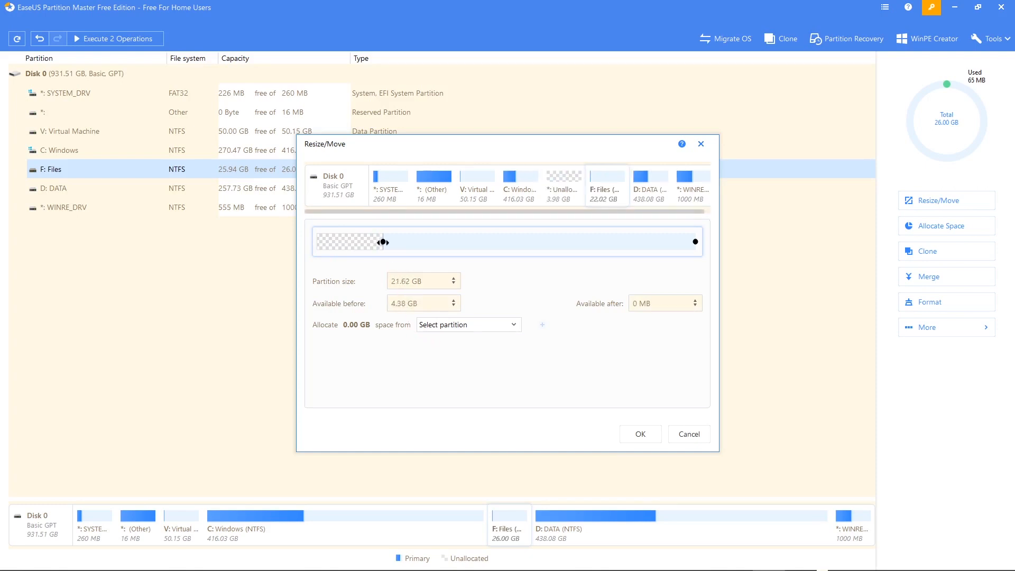
{"action": "left_click_drag", "start_coordinate": [383, 241], "coordinate": [393, 242]}
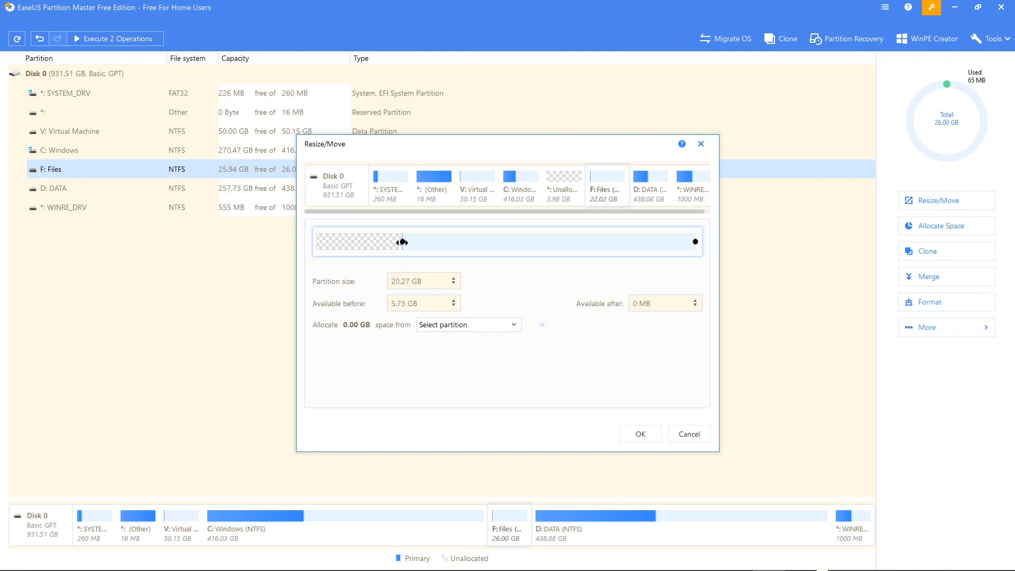
{"action": "left_click_drag", "start_coordinate": [403, 241], "coordinate": [406, 241]}
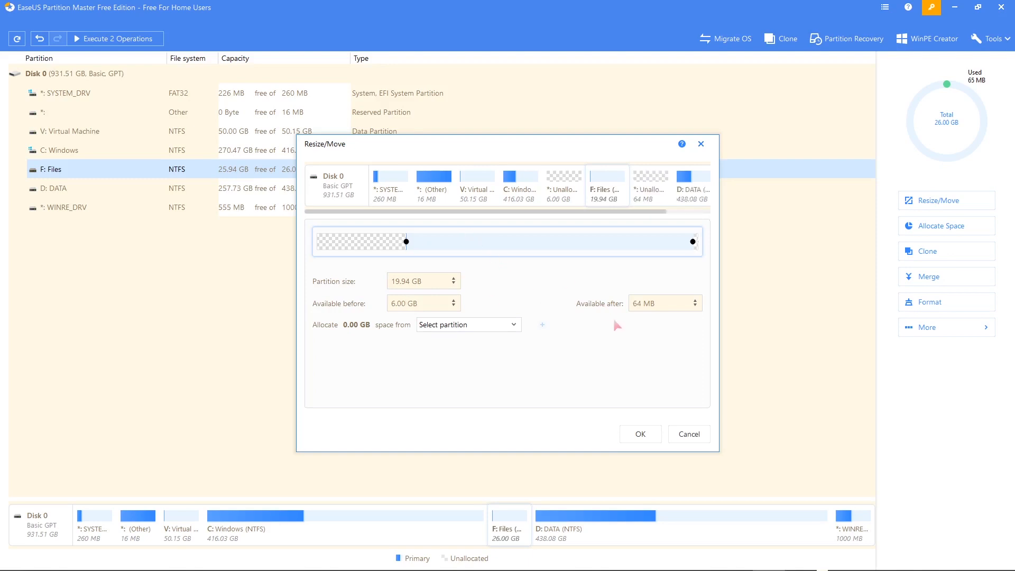
{"action": "mouse_move", "coordinate": [457, 241]}
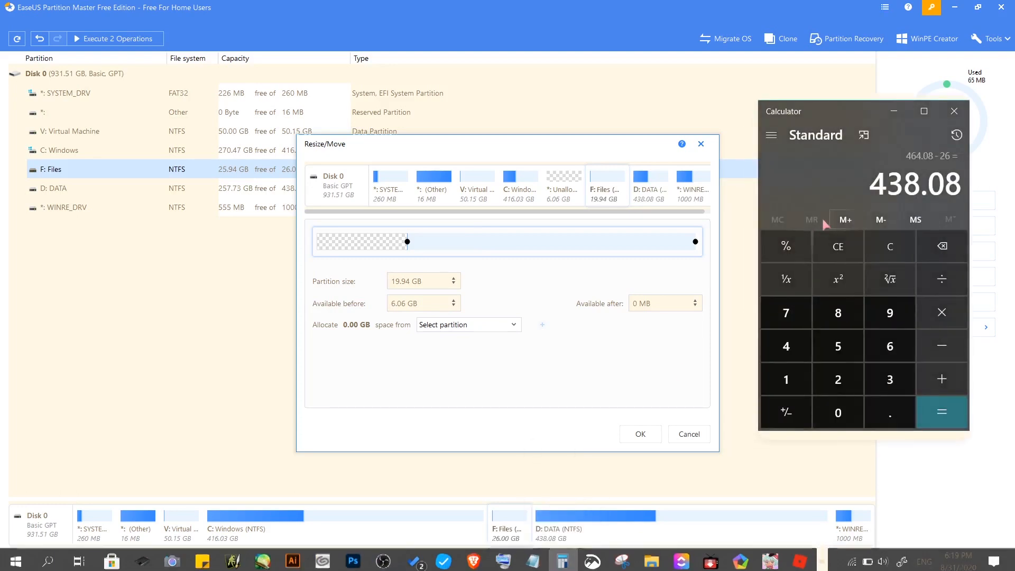
Step: Check 26 minus 6 equals 20 in Calculator, then select the Available before value to enter 6 GB
{"action": "left_click", "coordinate": [890, 246]}
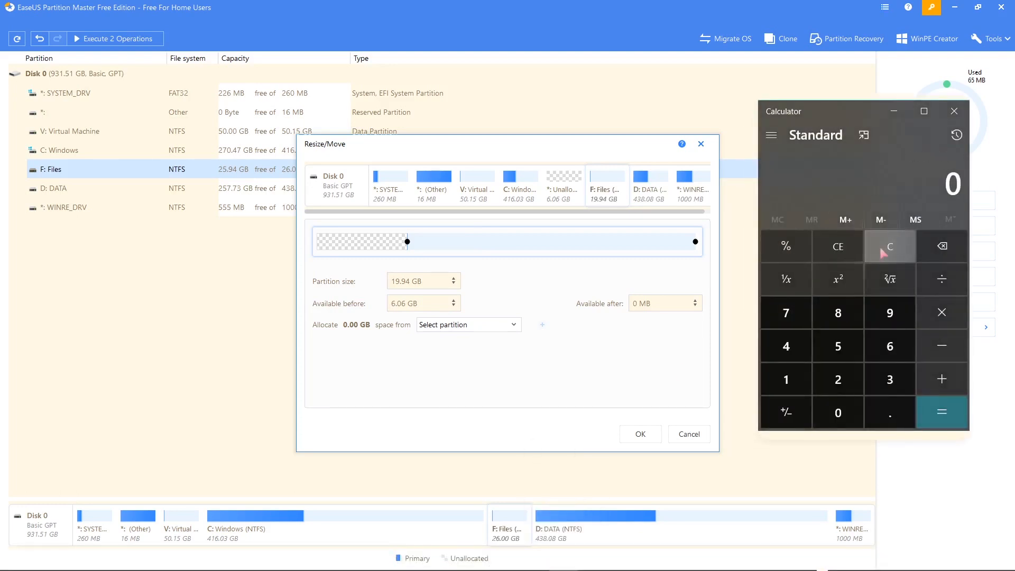
{"action": "mouse_move", "coordinate": [572, 147]}
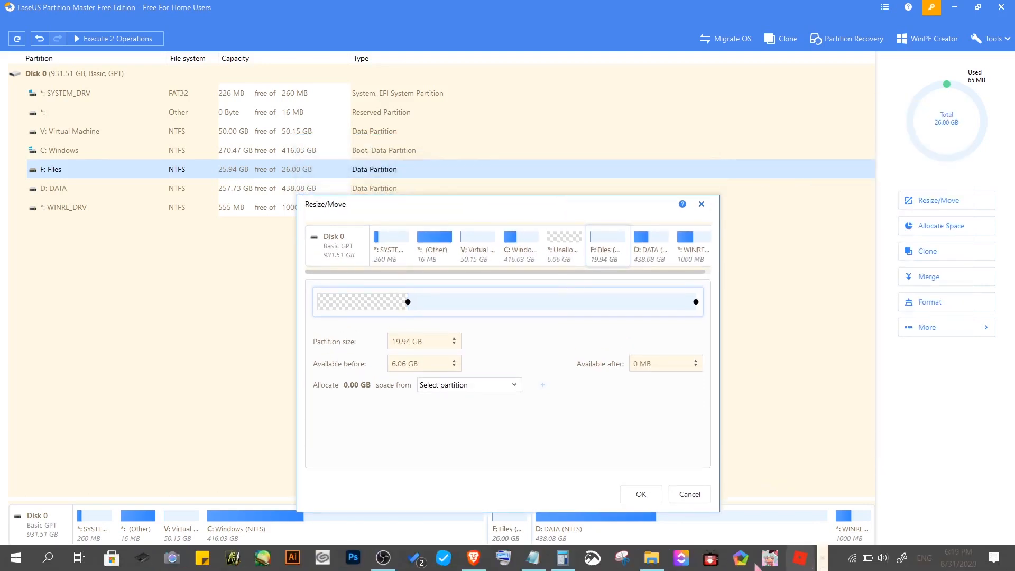
{"action": "left_click", "coordinate": [562, 558]}
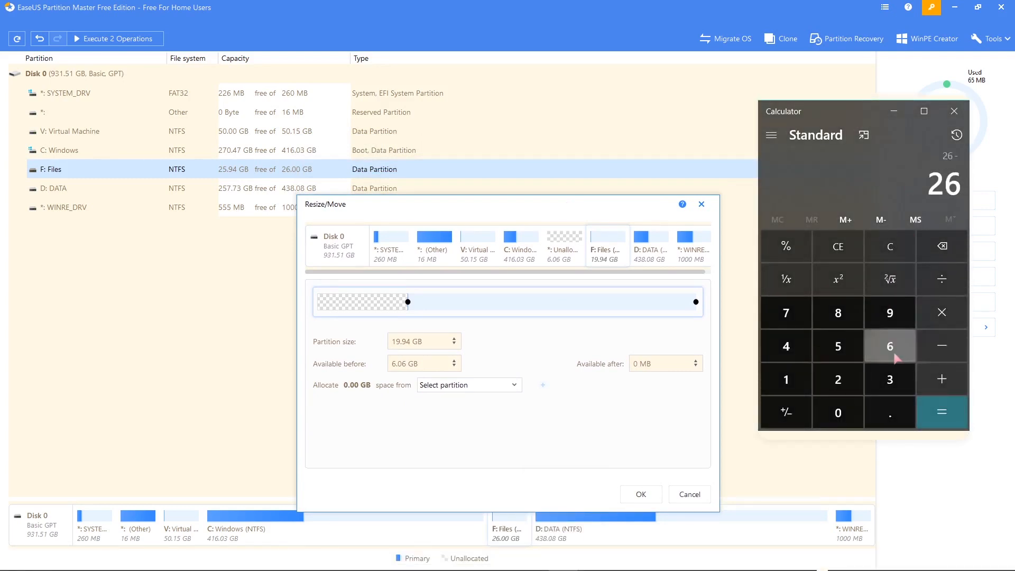
{"action": "left_click", "coordinate": [942, 413]}
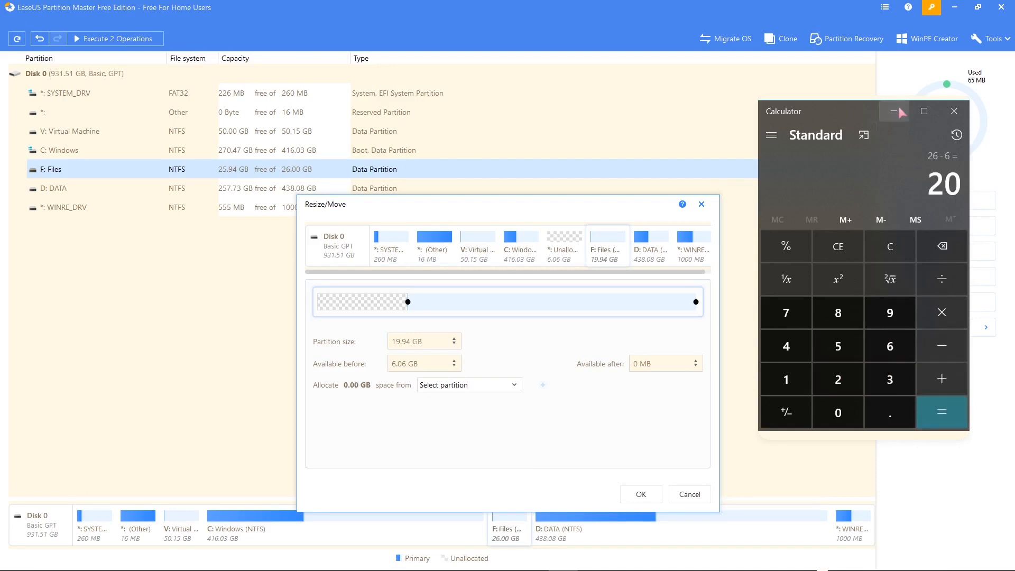
{"action": "left_click", "coordinate": [895, 111]}
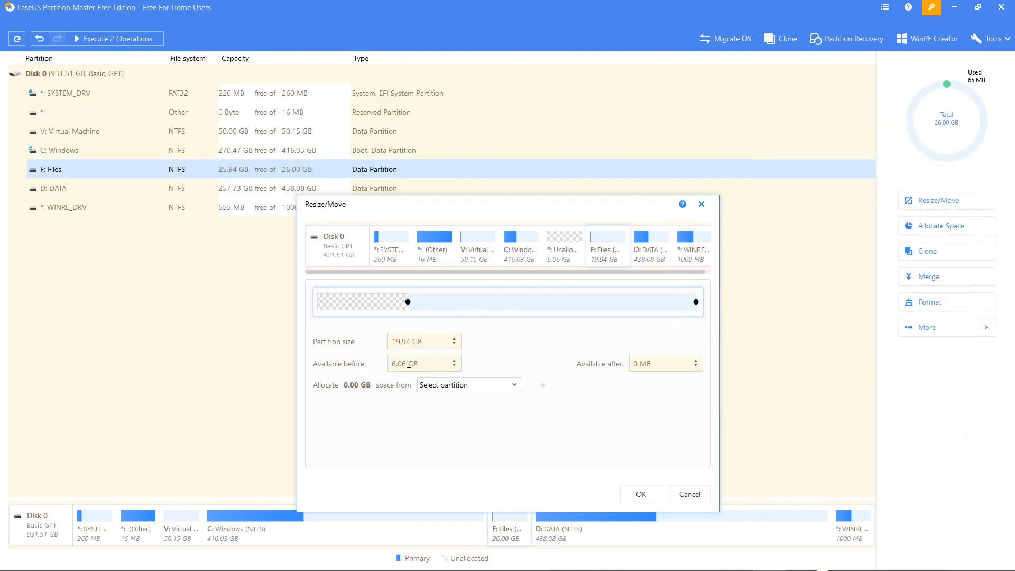
{"action": "triple_click", "coordinate": [419, 341]}
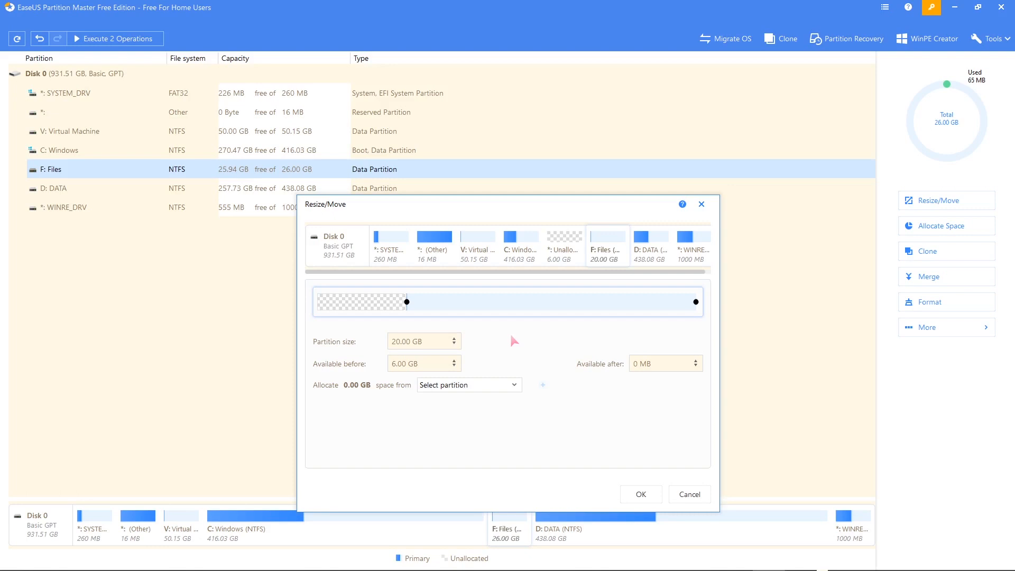
{"action": "mouse_move", "coordinate": [446, 362]}
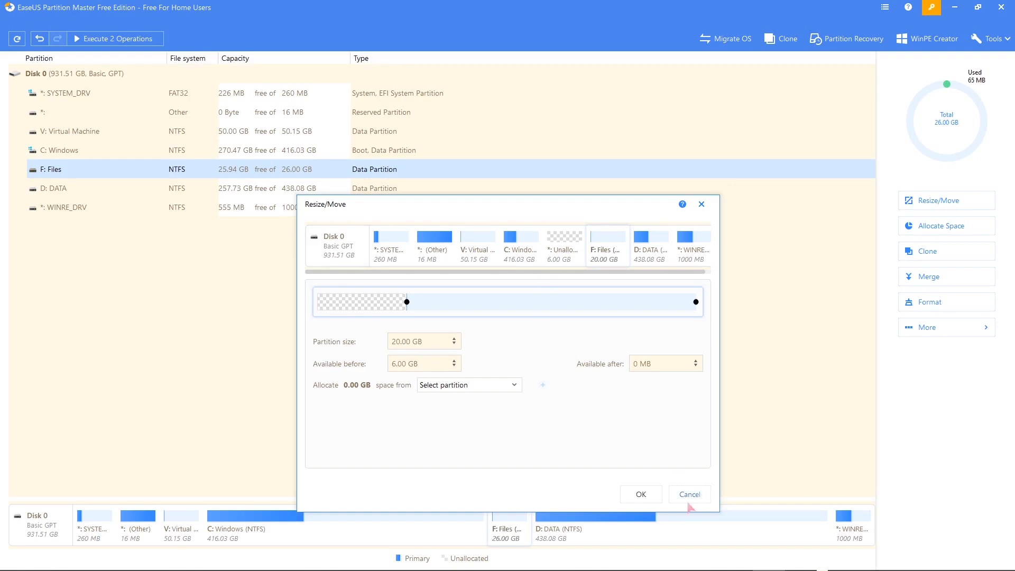
{"action": "mouse_move", "coordinate": [593, 432]}
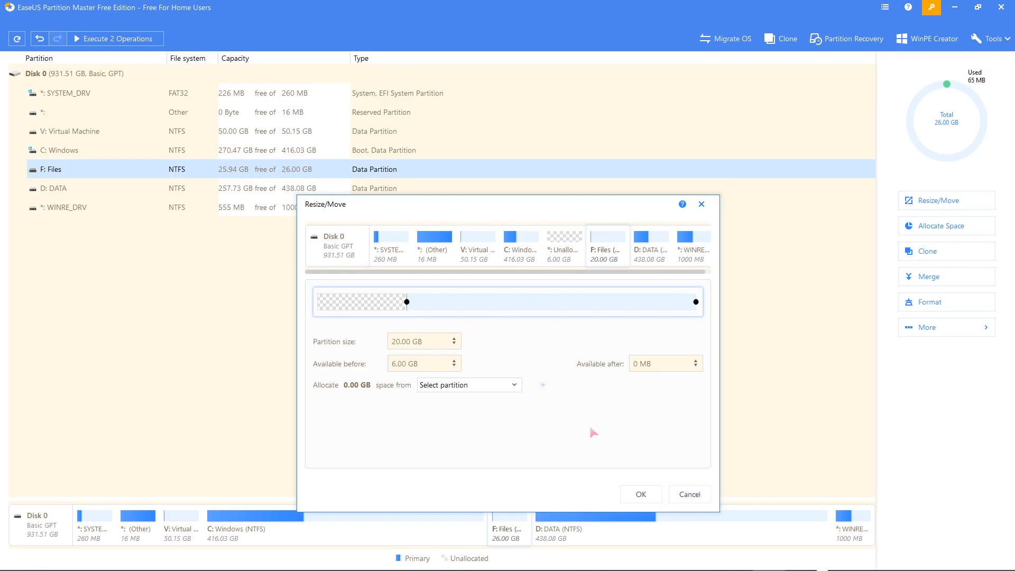
Step: Confirm the Resize/Move so Files is 20 GB with 6 GB unallocated ahead of it
{"action": "left_click", "coordinate": [689, 494]}
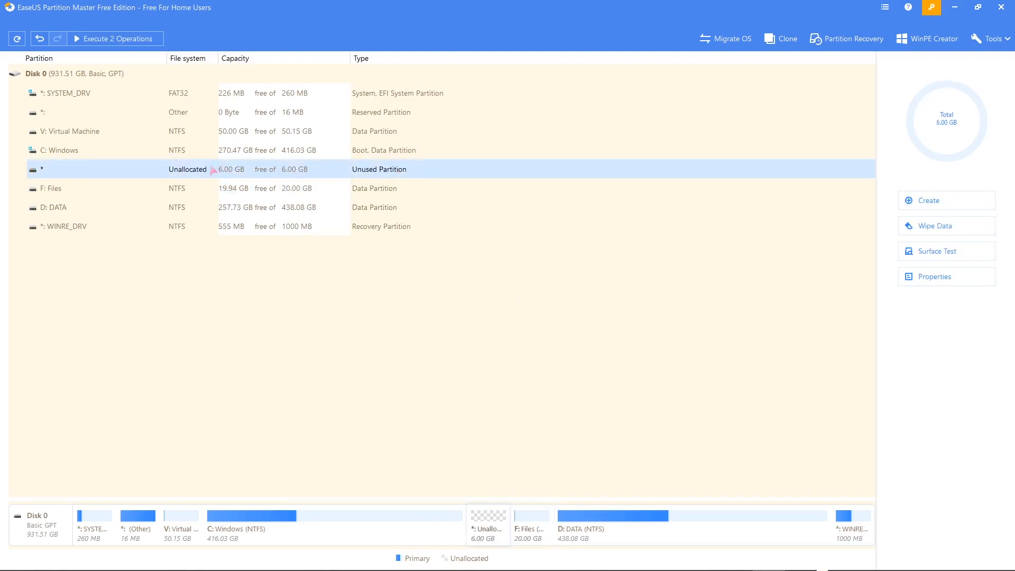
{"action": "mouse_move", "coordinate": [454, 177]}
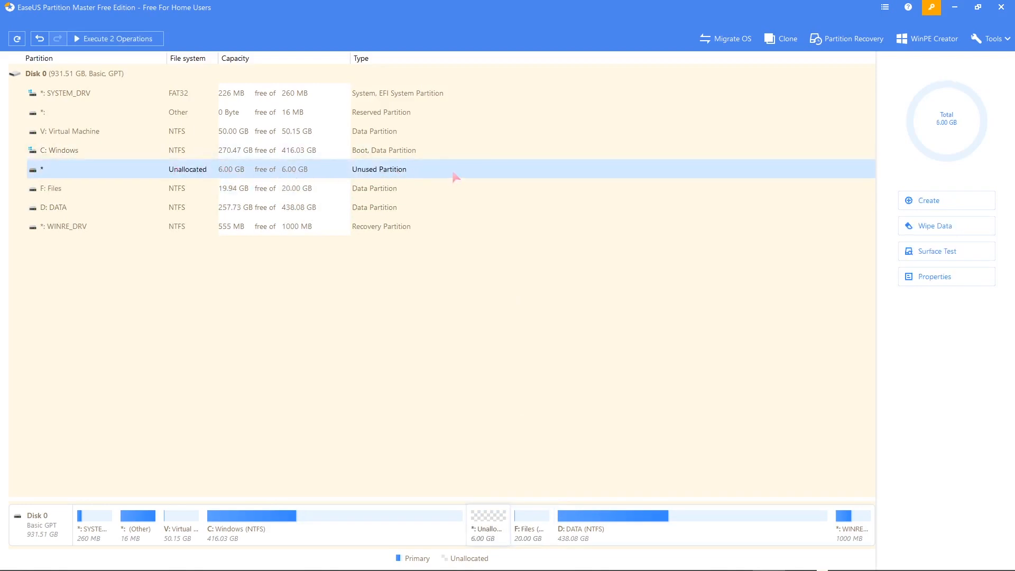
{"action": "mouse_move", "coordinate": [441, 173]}
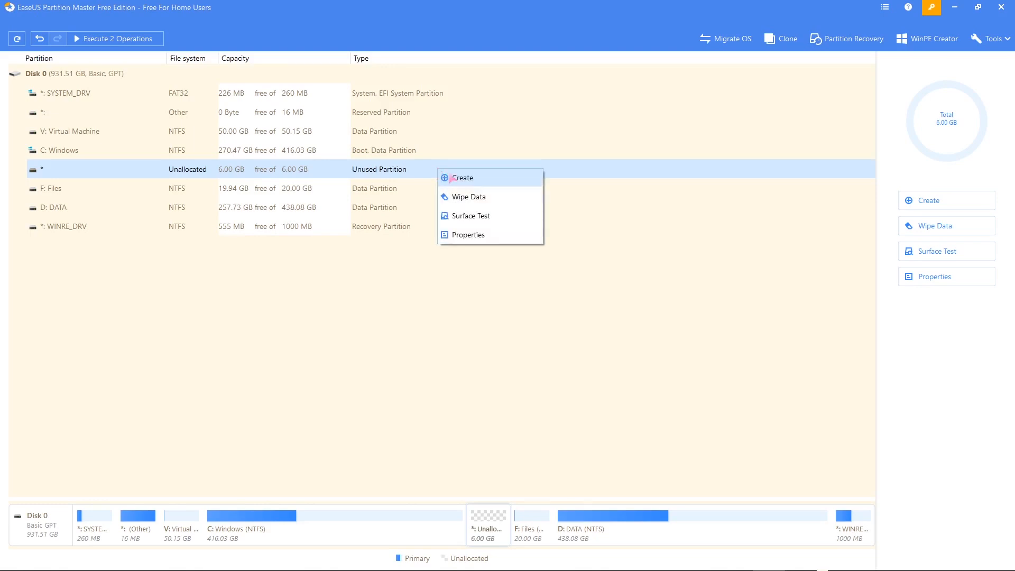
{"action": "mouse_move", "coordinate": [457, 180]}
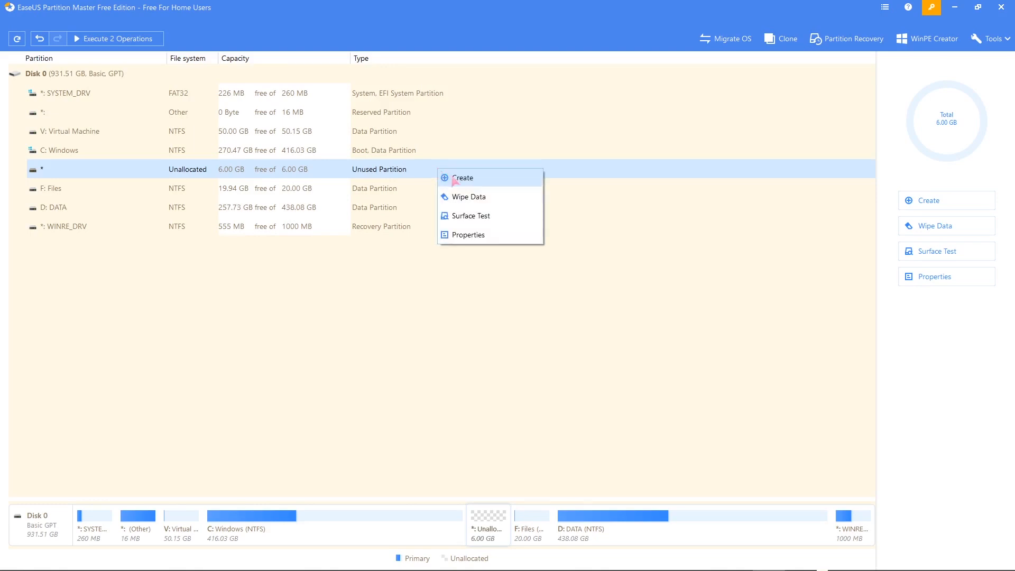
Step: Create an NTFS partition in the 6 GB space with drive letter R: and label Recovery
{"action": "left_click", "coordinate": [463, 177]}
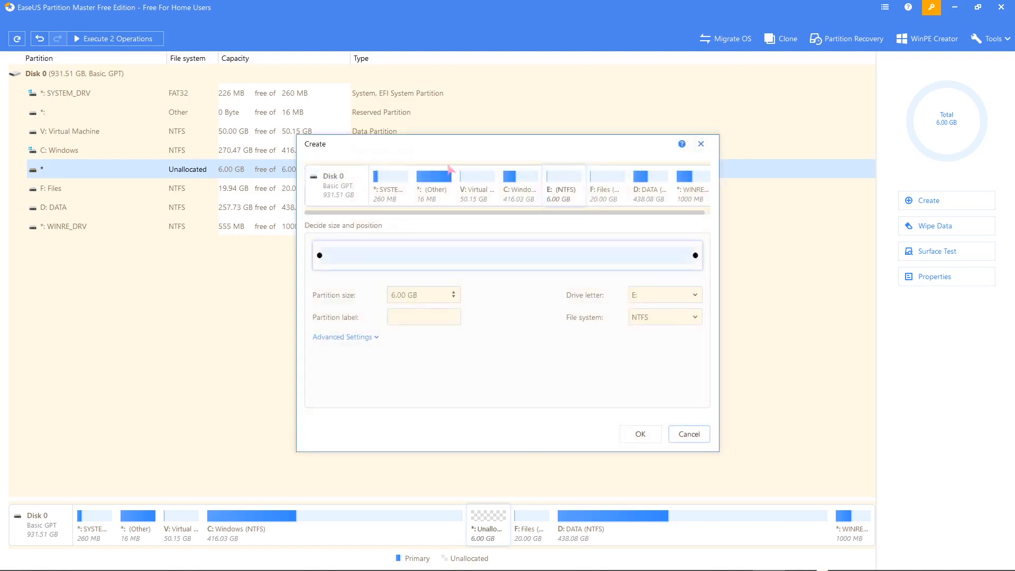
{"action": "left_click", "coordinate": [693, 295]}
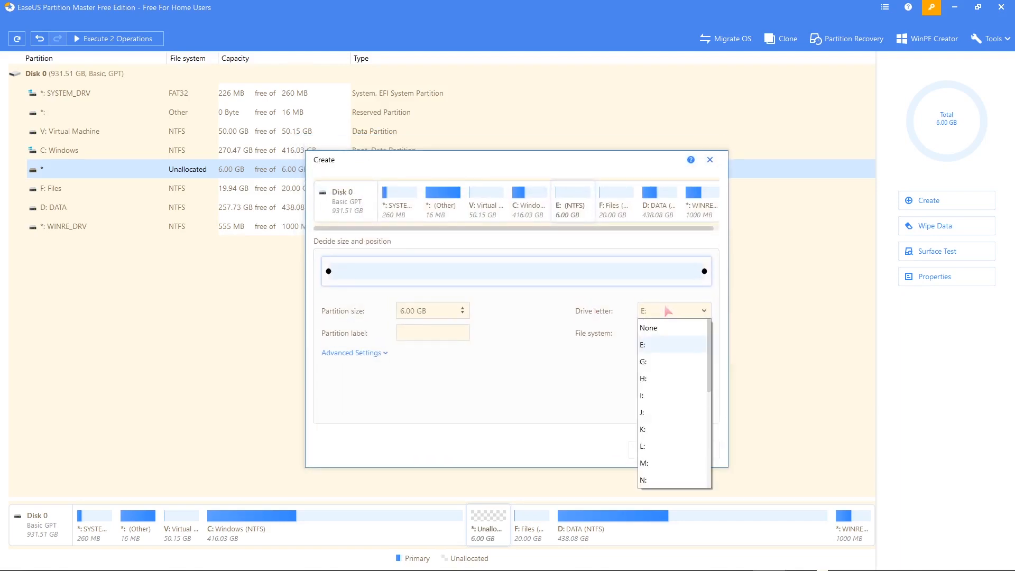
{"action": "scroll", "scroll_direction": "down", "scroll_amount": 3}
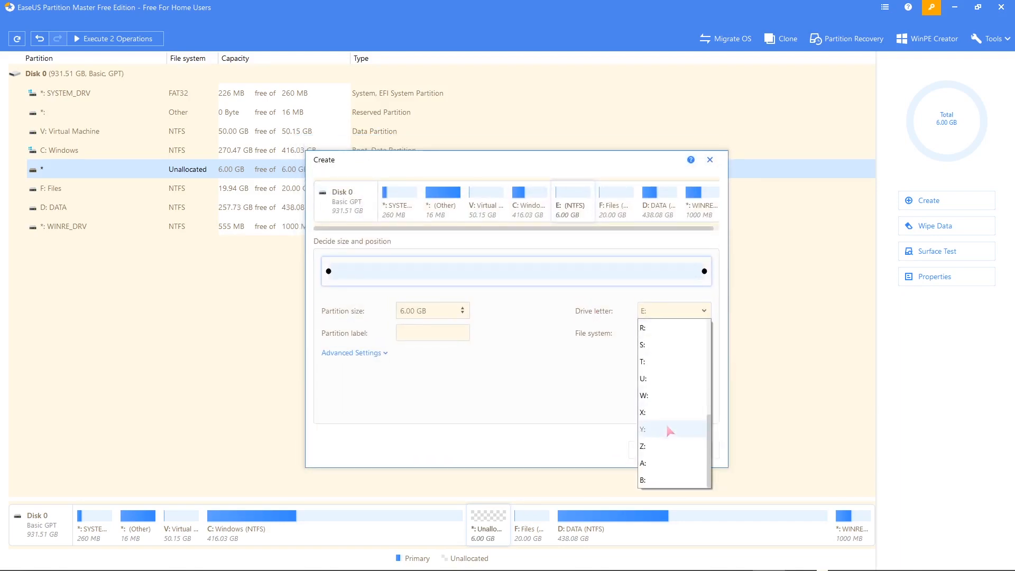
{"action": "scroll", "scroll_direction": "up", "scroll_amount": 3}
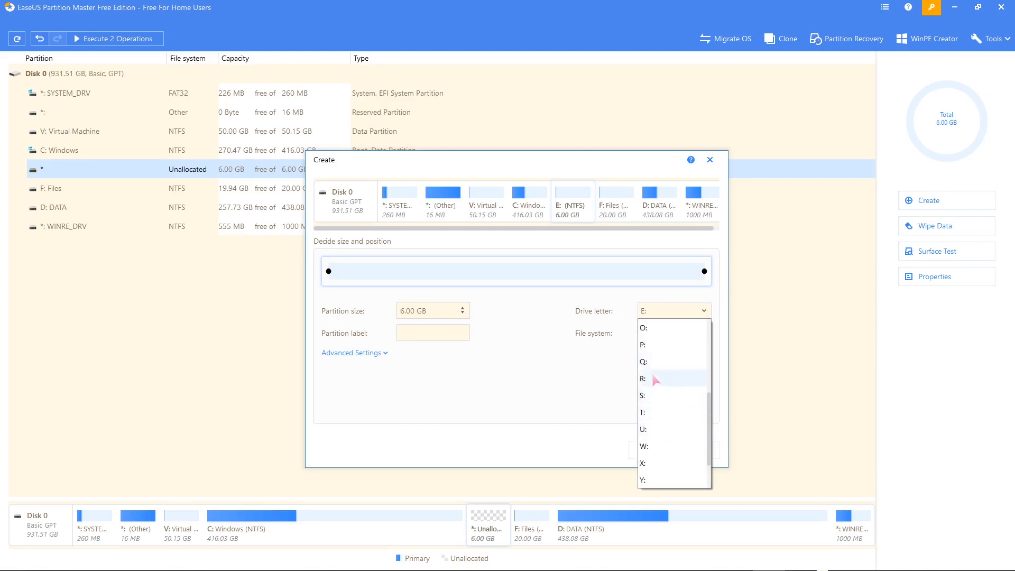
{"action": "left_click", "coordinate": [643, 379]}
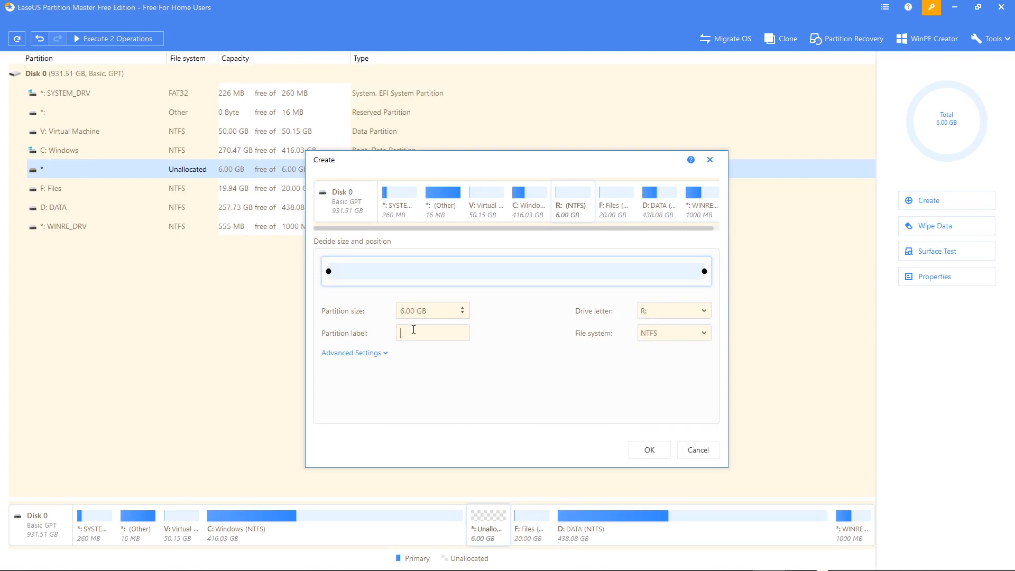
{"action": "type", "text": "Recovery"}
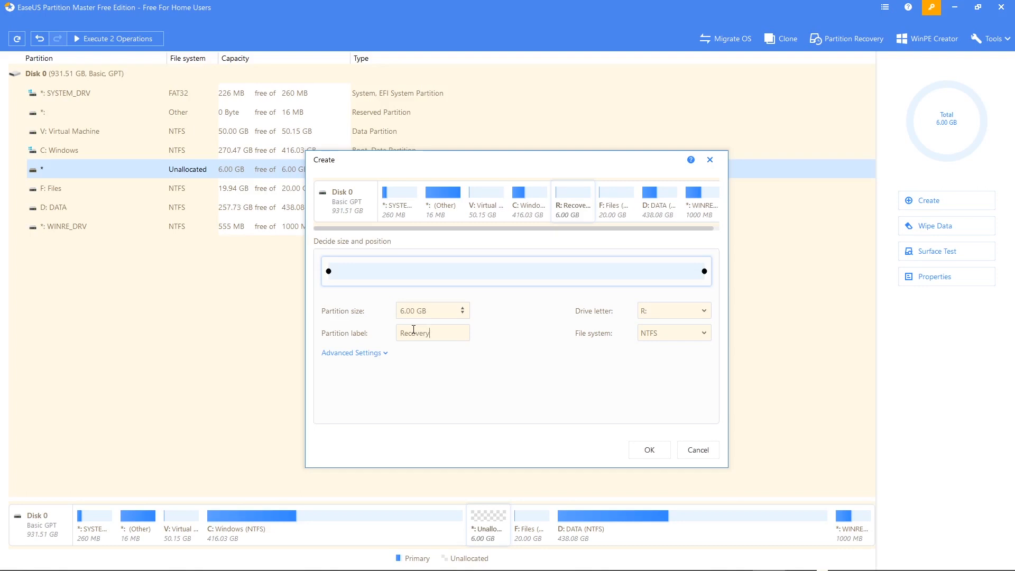
{"action": "mouse_move", "coordinate": [490, 169]}
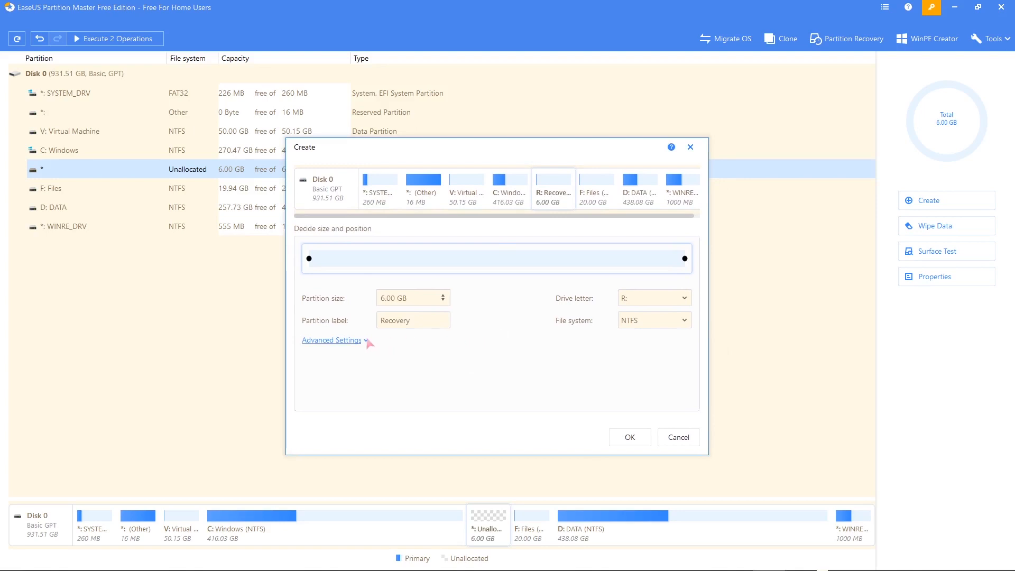
{"action": "left_click", "coordinate": [331, 340]}
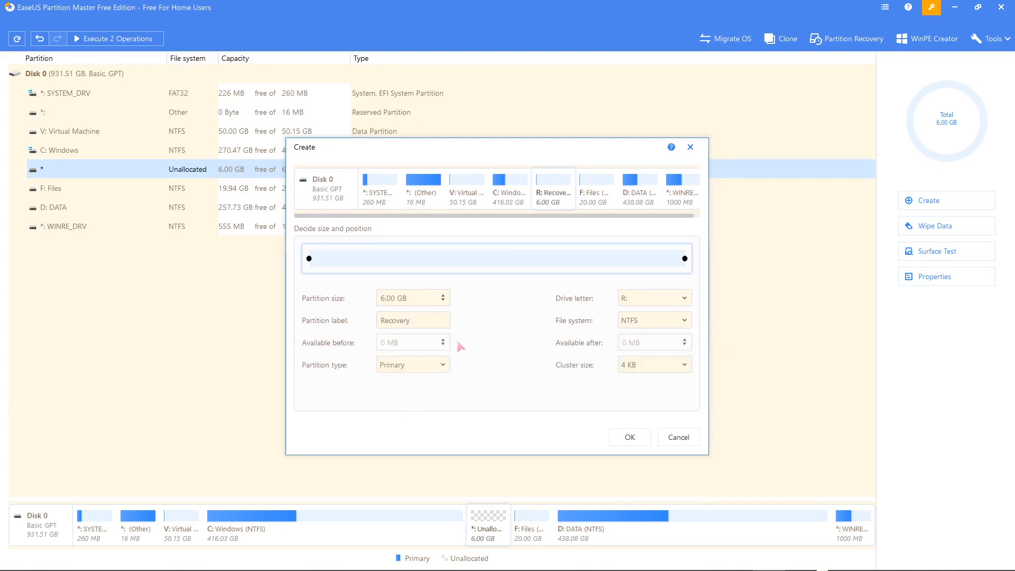
{"action": "left_click", "coordinate": [628, 437]}
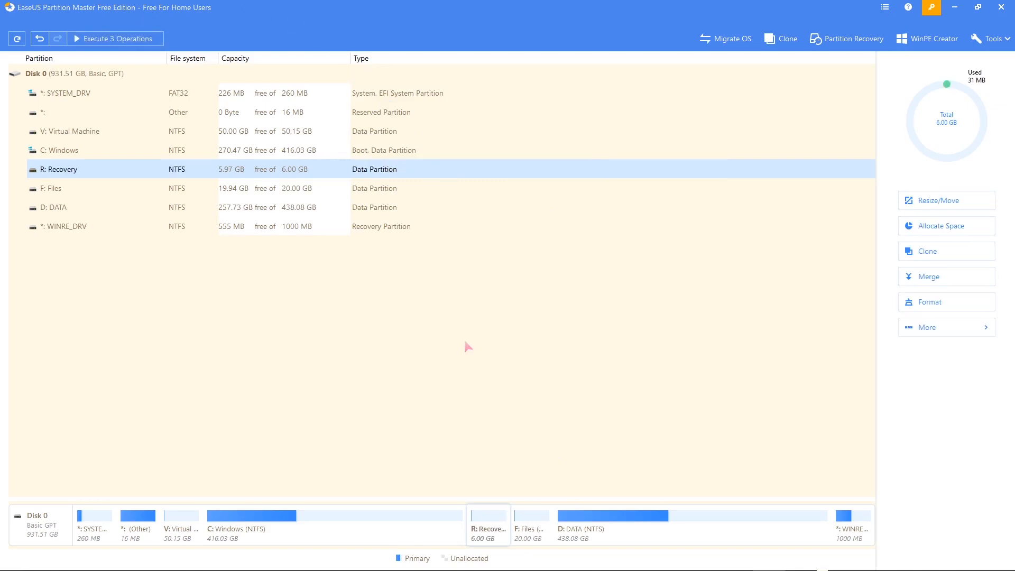
{"action": "mouse_move", "coordinate": [463, 343]}
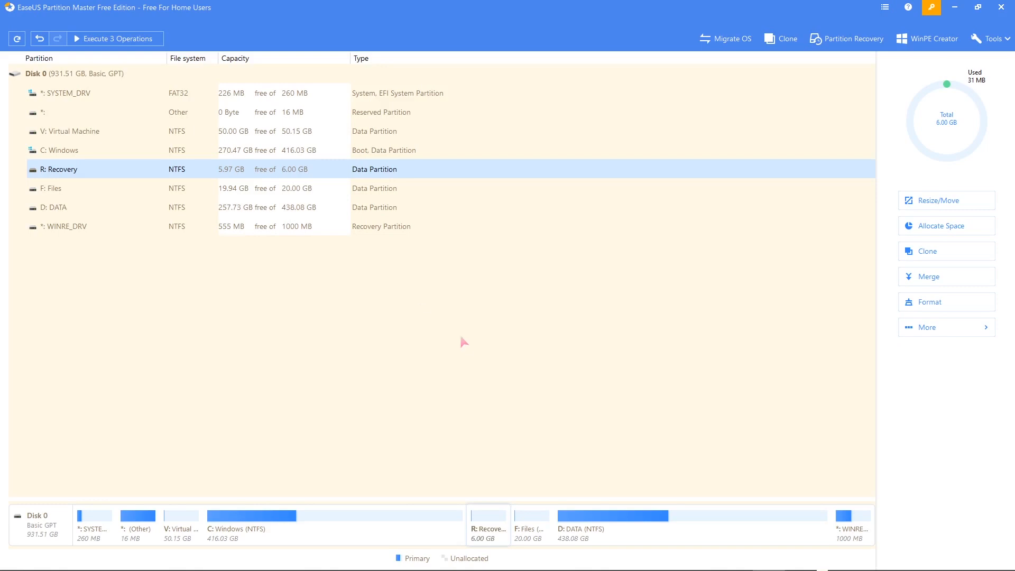
Step: Review the three pending operations and apply them all
{"action": "left_click", "coordinate": [115, 38]}
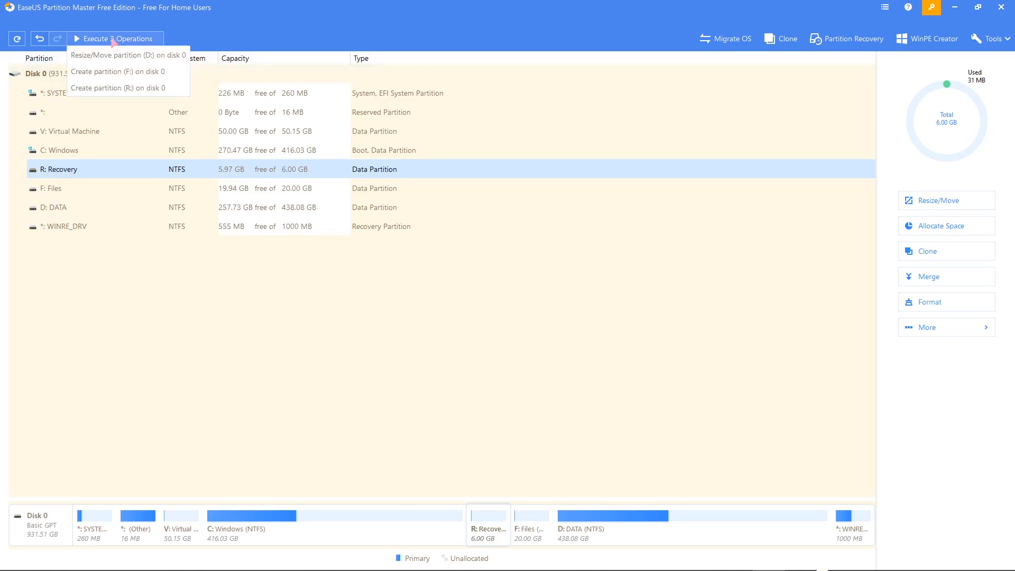
{"action": "left_click", "coordinate": [115, 38]}
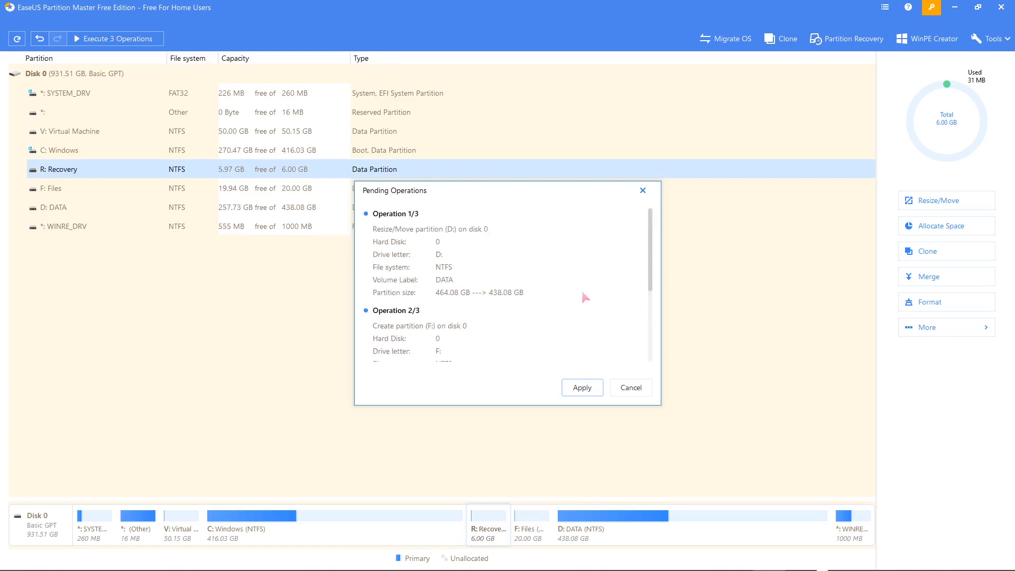
{"action": "left_click", "coordinate": [581, 388]}
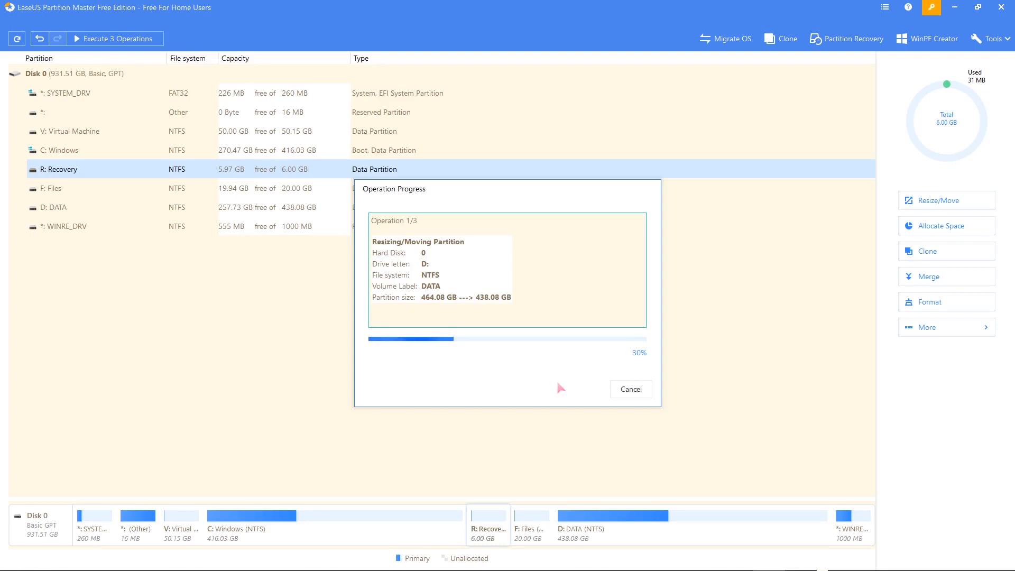
{"action": "mouse_move", "coordinate": [465, 375]}
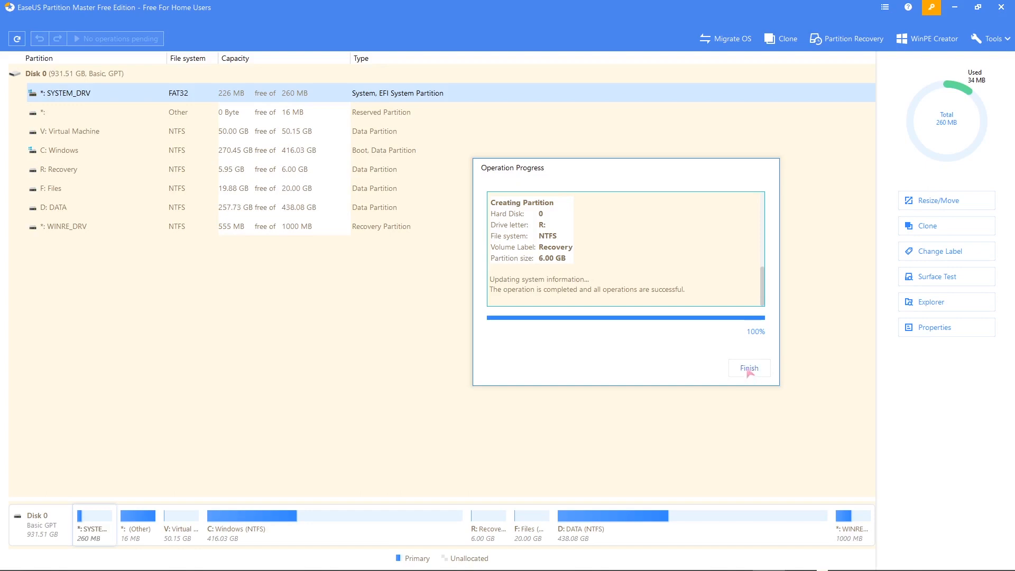
Step: Close the completion report and refresh This PC to show the F: and R: drives
{"action": "left_click", "coordinate": [749, 368]}
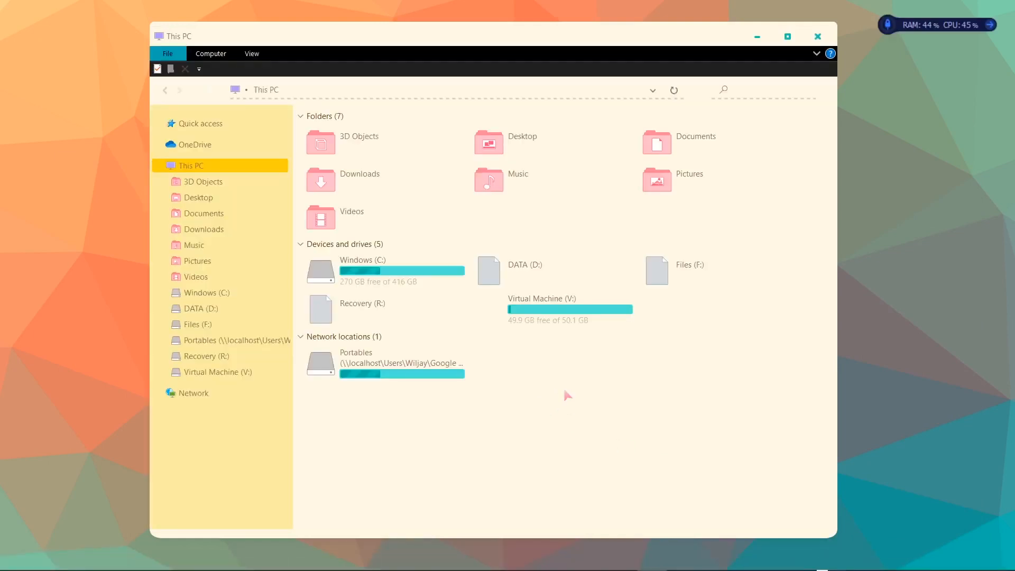
{"action": "right_click", "coordinate": [568, 395]}
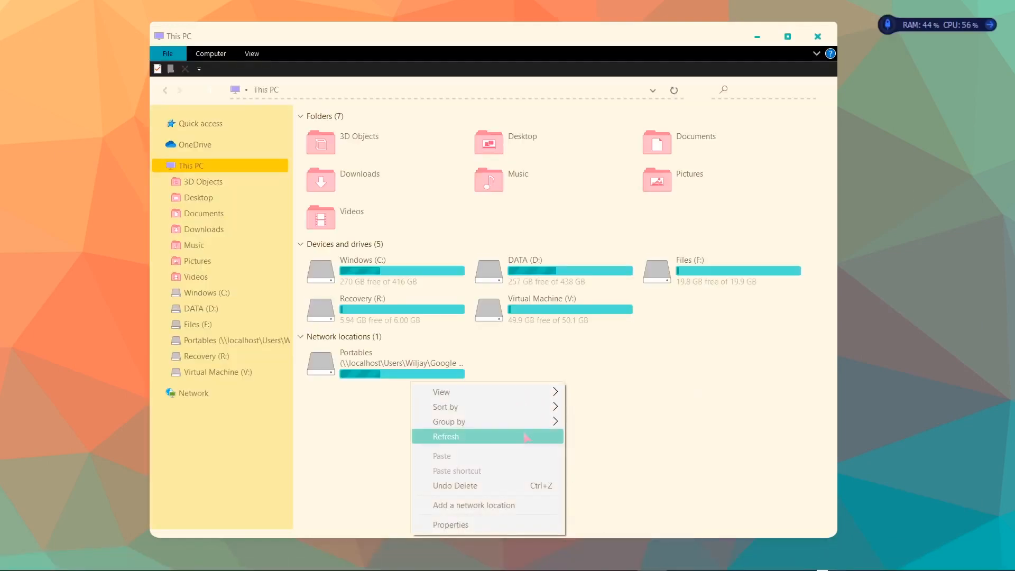
{"action": "left_click", "coordinate": [445, 436]}
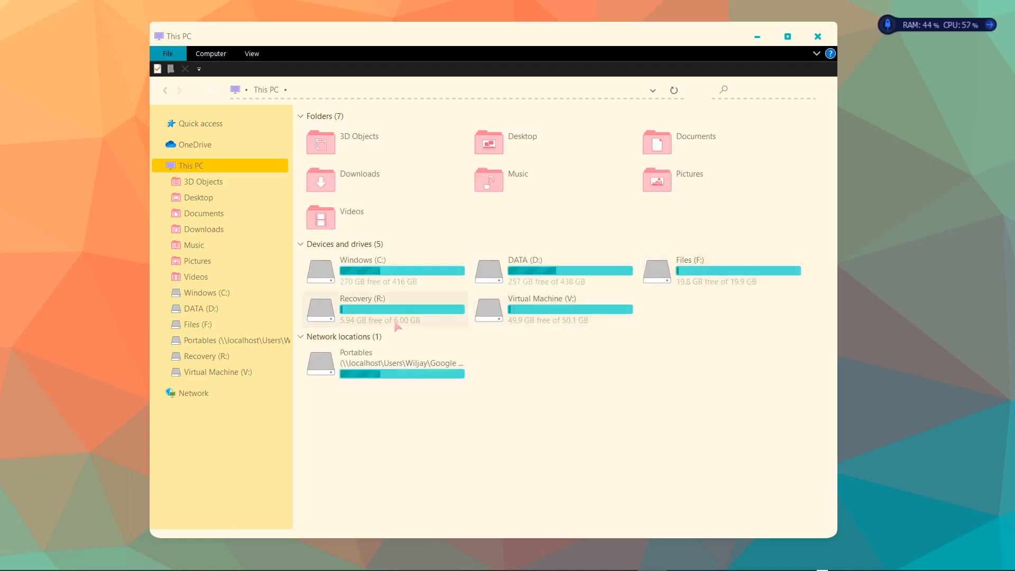
{"action": "mouse_move", "coordinate": [679, 382]}
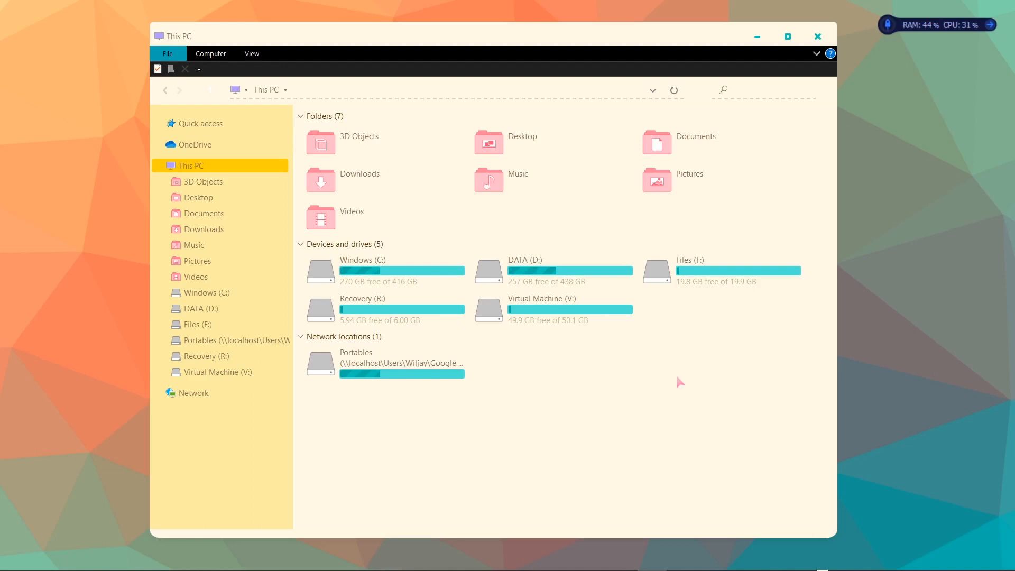
{"action": "mouse_move", "coordinate": [670, 381]}
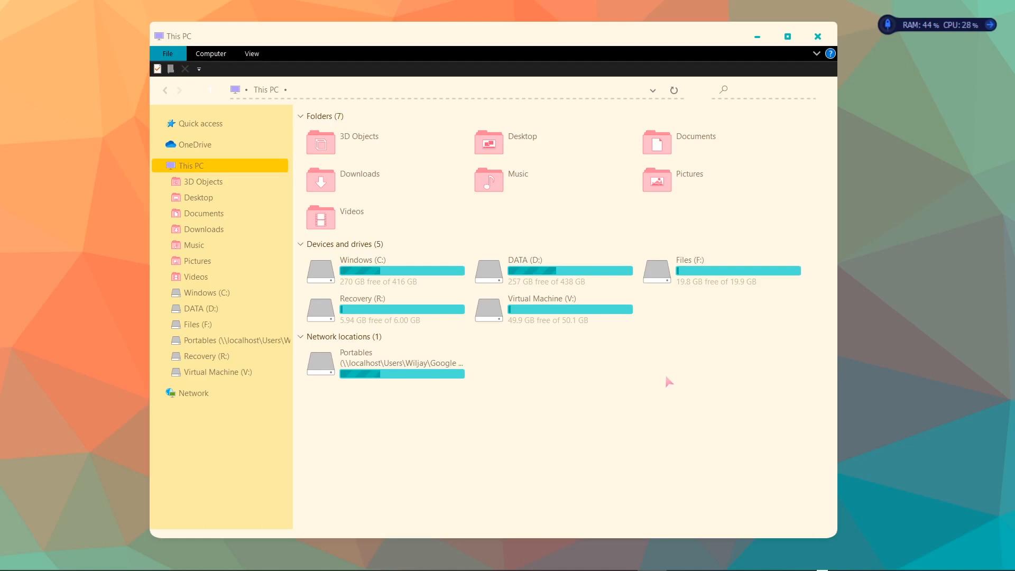